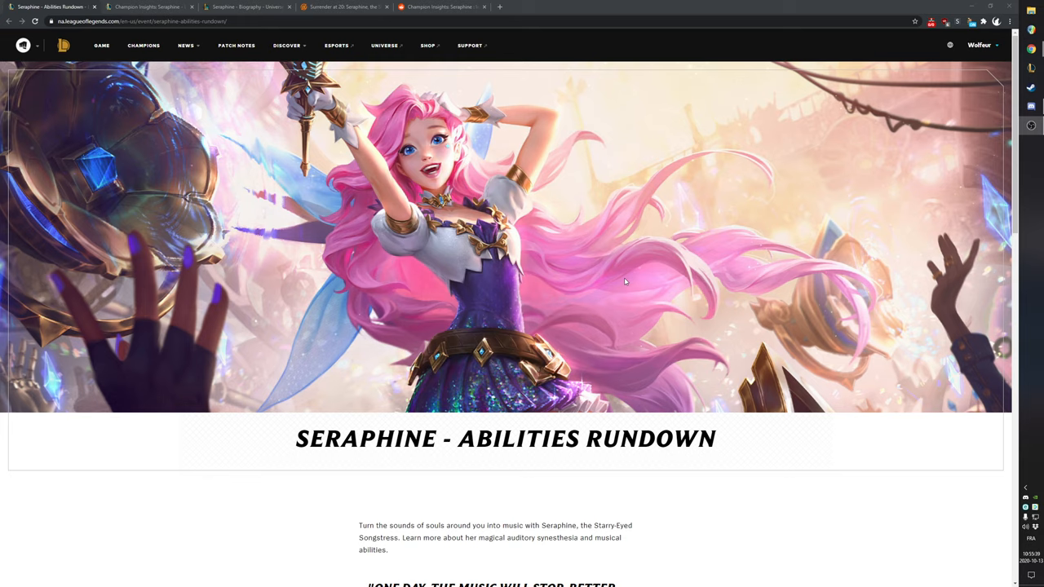
pyautogui.moveTo(573, 237)
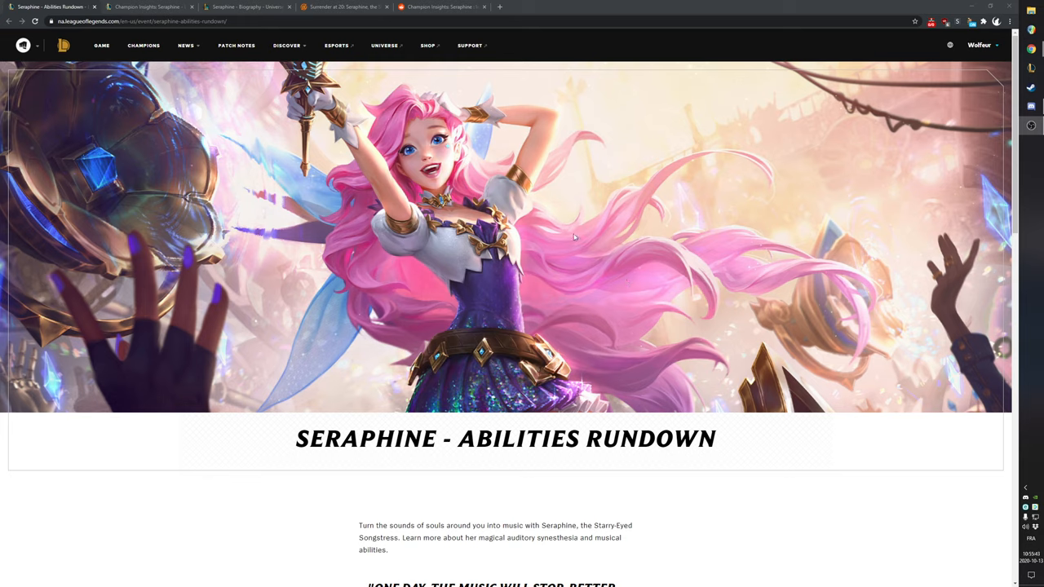
# Step: Skim the Abilities Rundown page and briefly mark the 'SERAPHINE - ABILITIES RUNDOWN' title
pyautogui.scroll(-3)
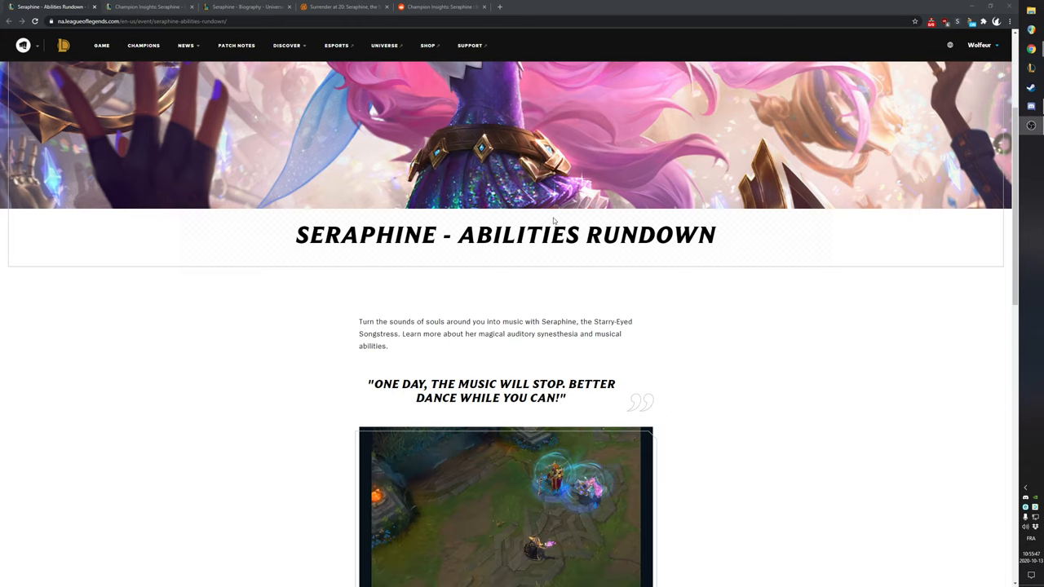
pyautogui.scroll(3)
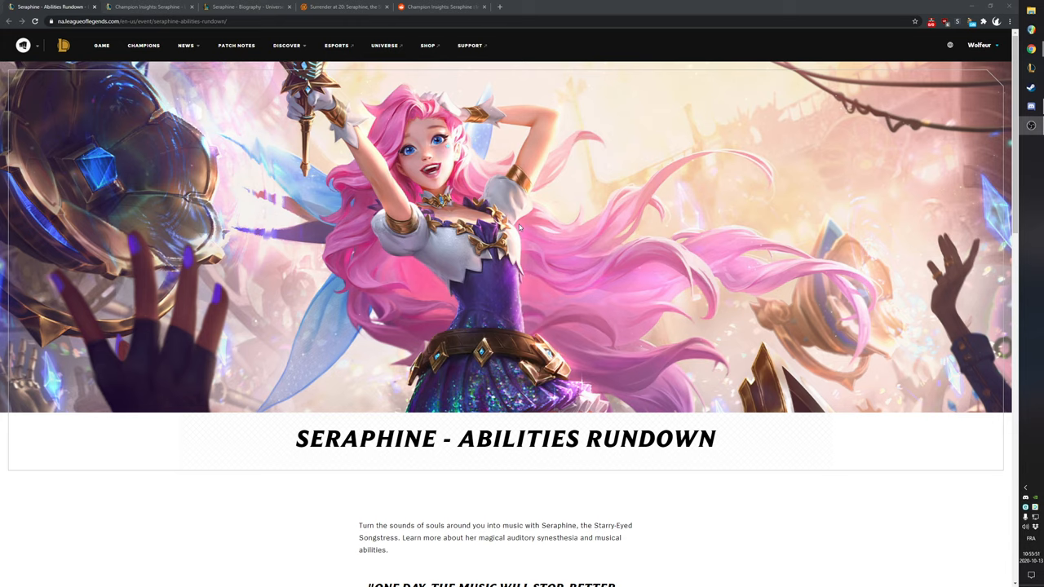
pyautogui.moveTo(617, 311)
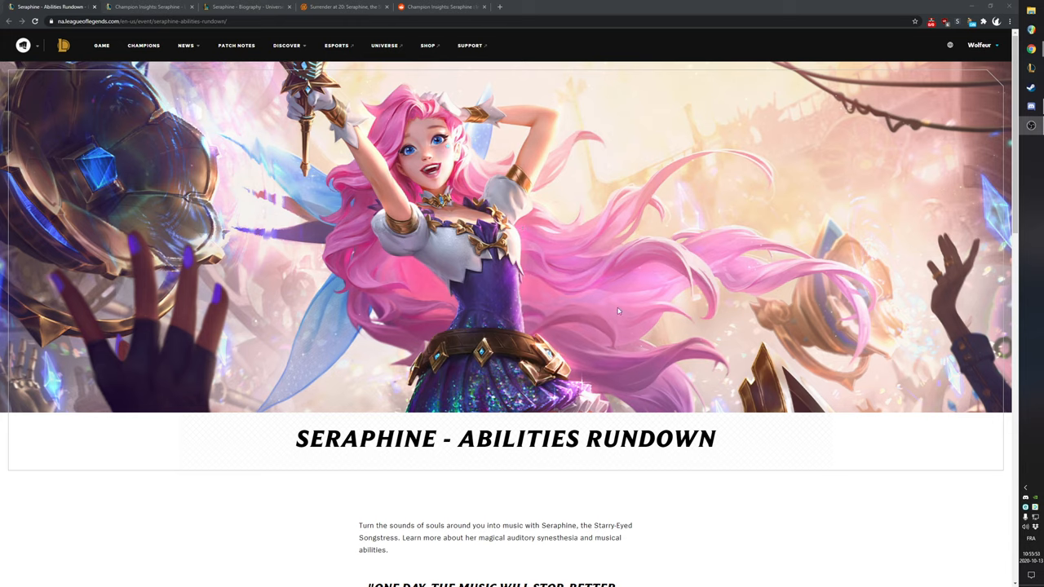
pyautogui.moveTo(615, 305)
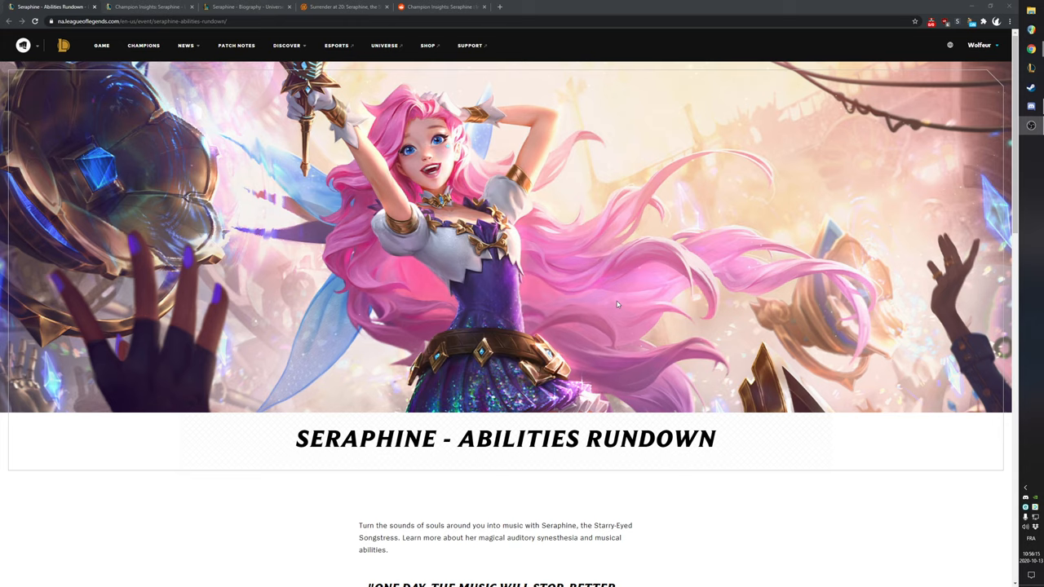
pyautogui.moveTo(615, 266)
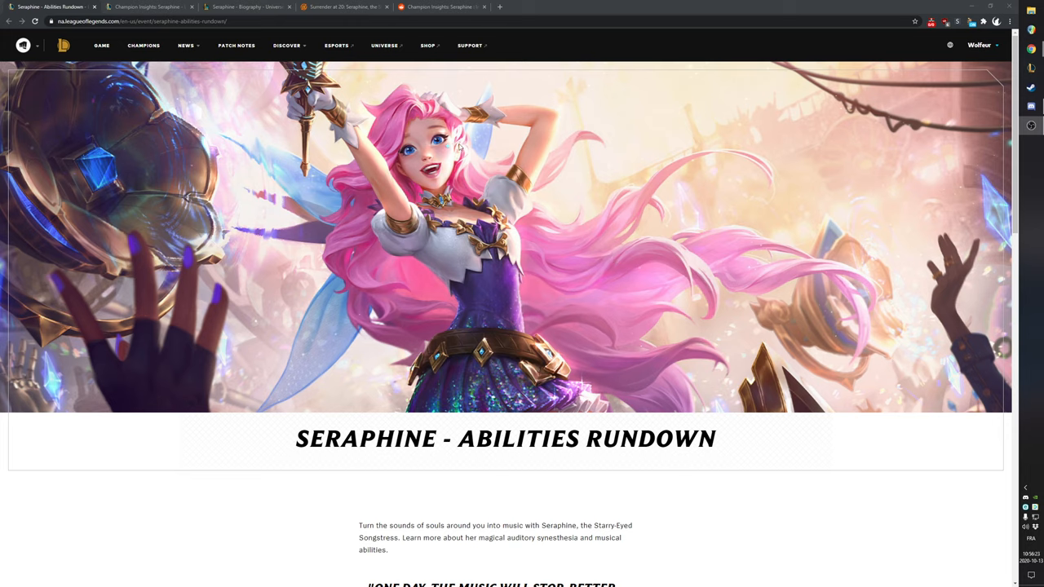
pyautogui.moveTo(572, 170)
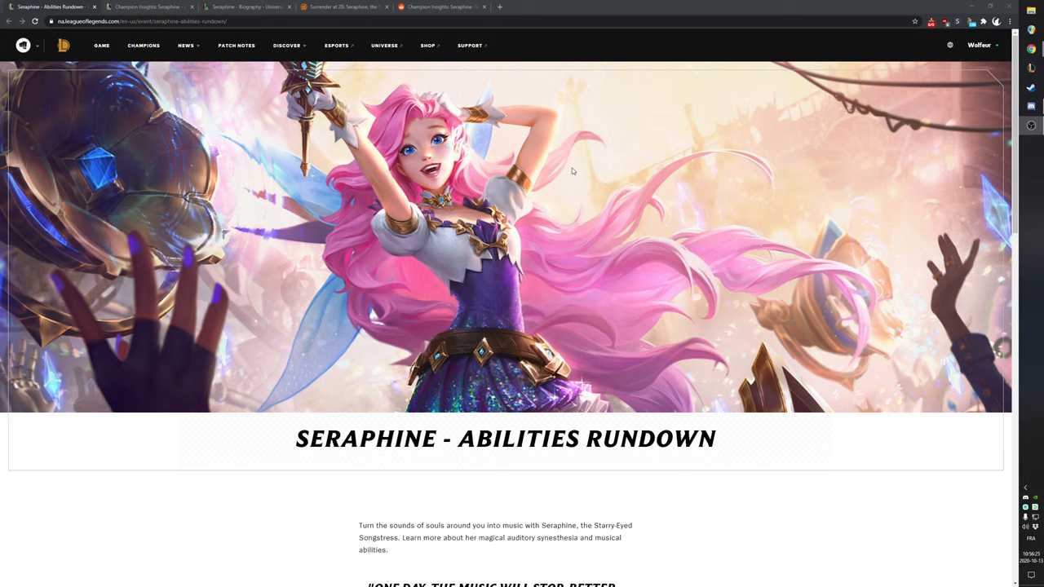
pyautogui.moveTo(571, 170)
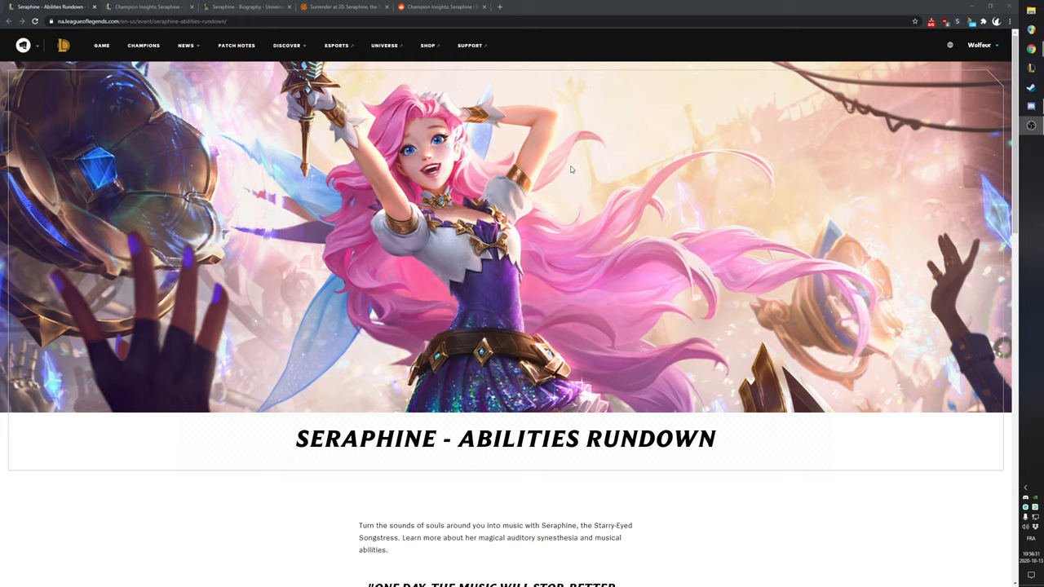
pyautogui.moveTo(340, 126)
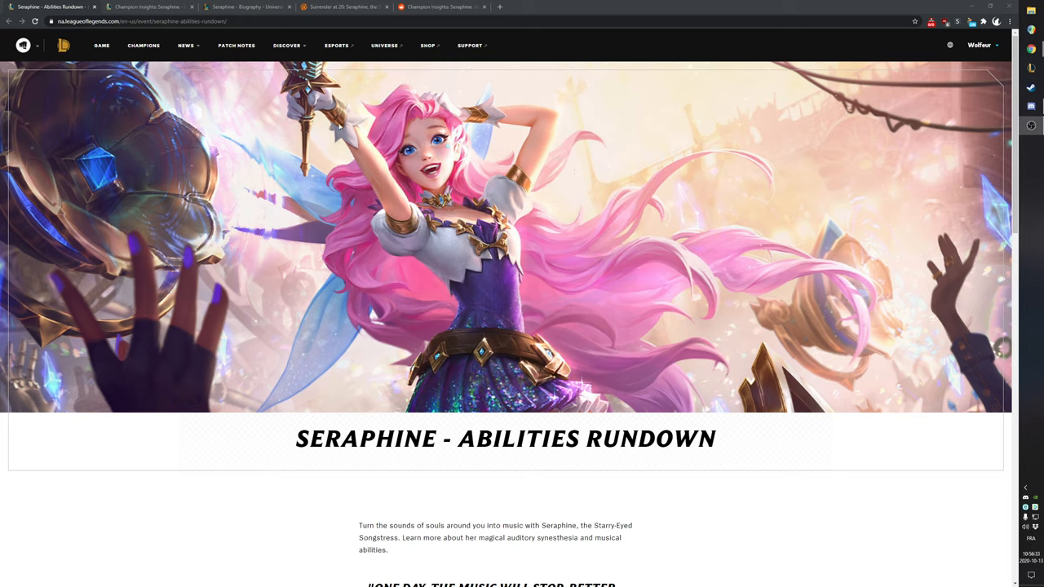
pyautogui.moveTo(574, 363)
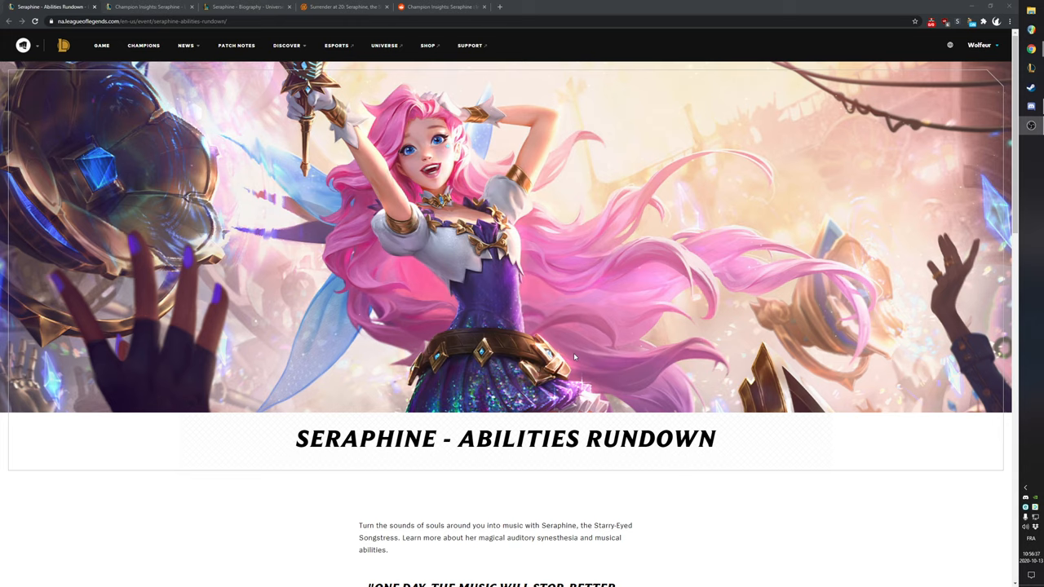
pyautogui.moveTo(616, 310)
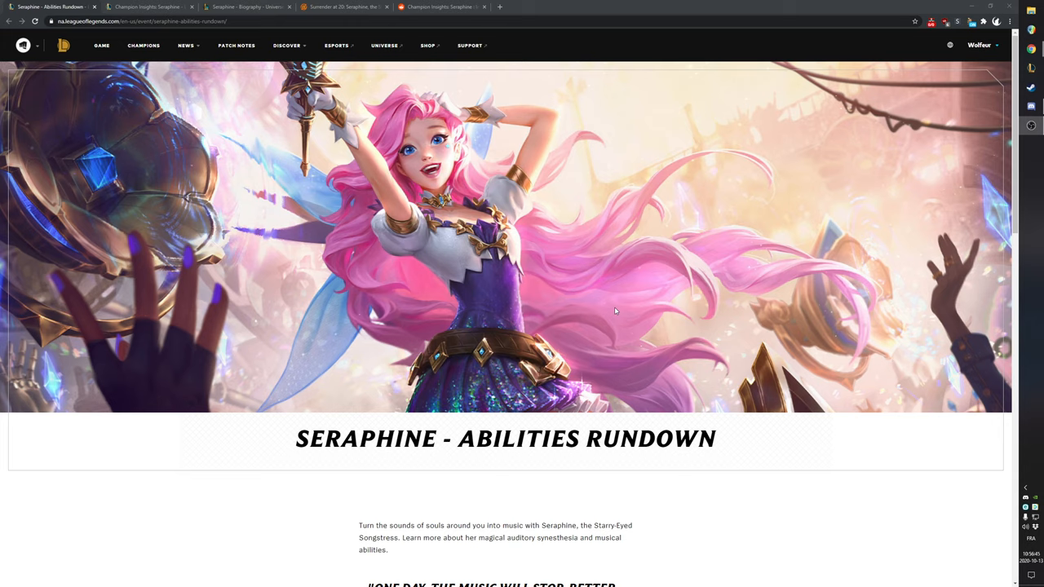
pyautogui.moveTo(318, 172)
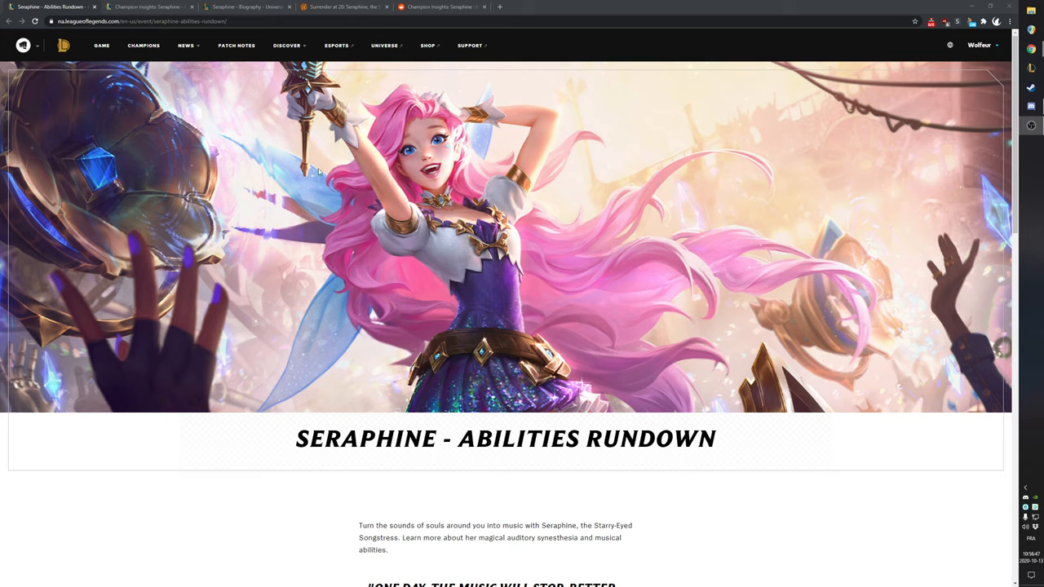
pyautogui.moveTo(506, 388)
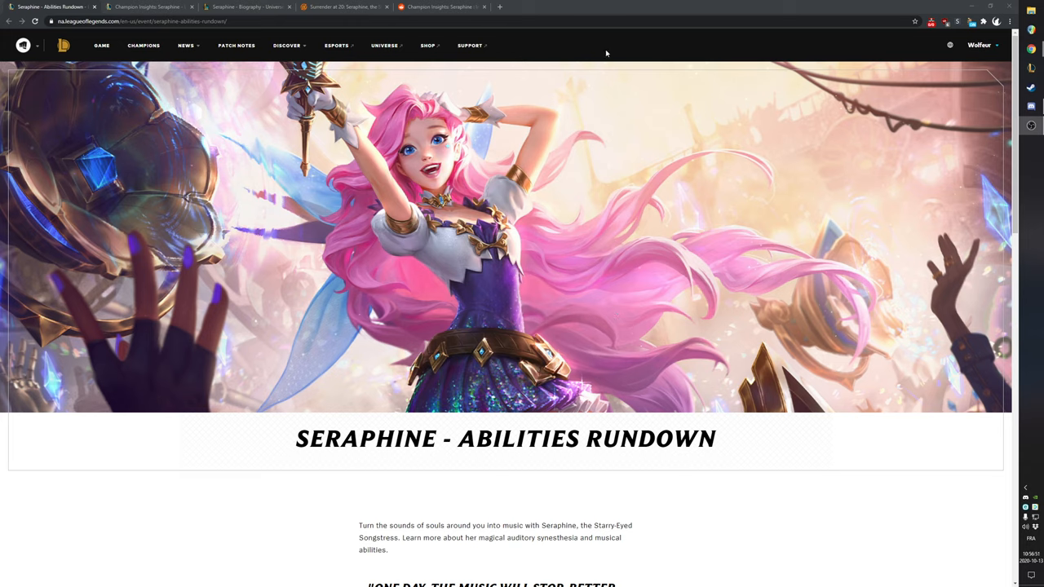
pyautogui.scroll(-3)
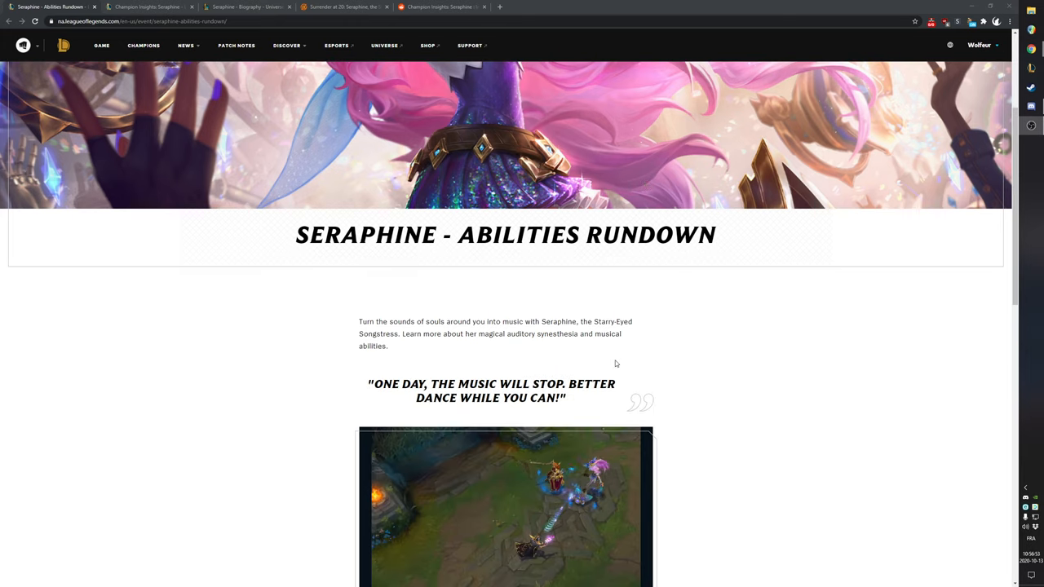
pyautogui.scroll(3)
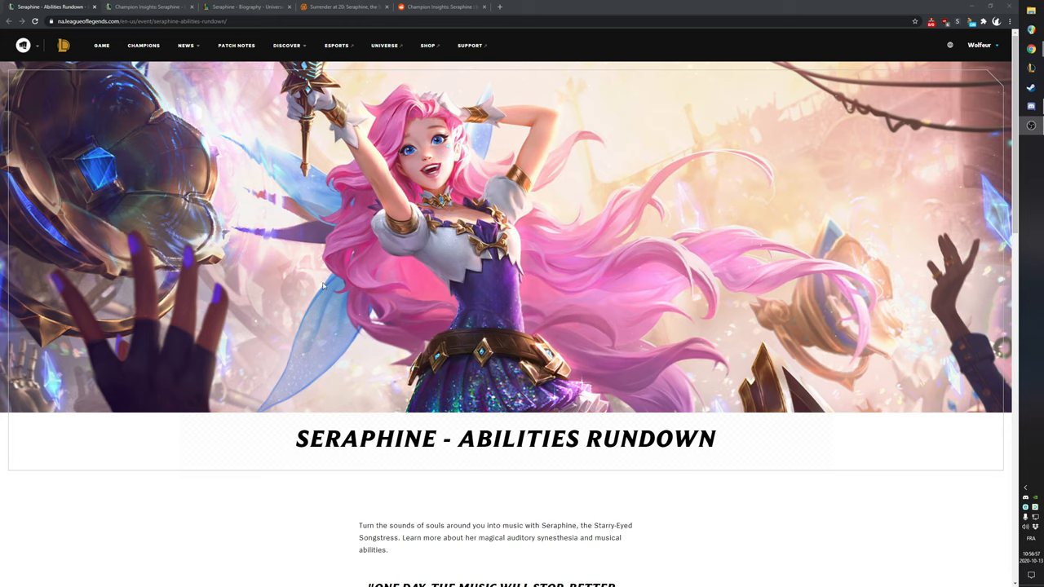
pyautogui.moveTo(314, 325)
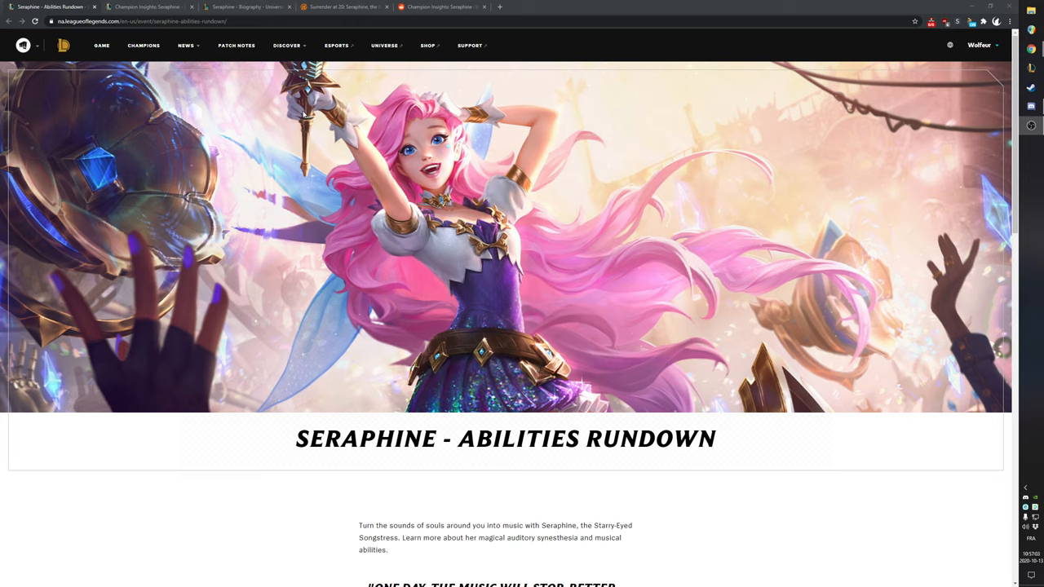
pyautogui.moveTo(304, 153)
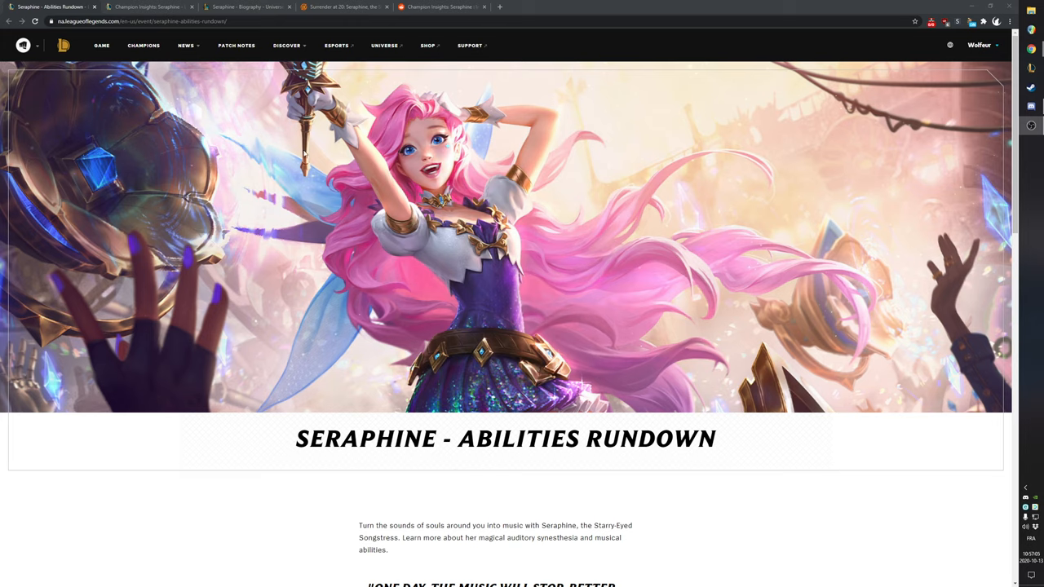
pyautogui.moveTo(465, 88)
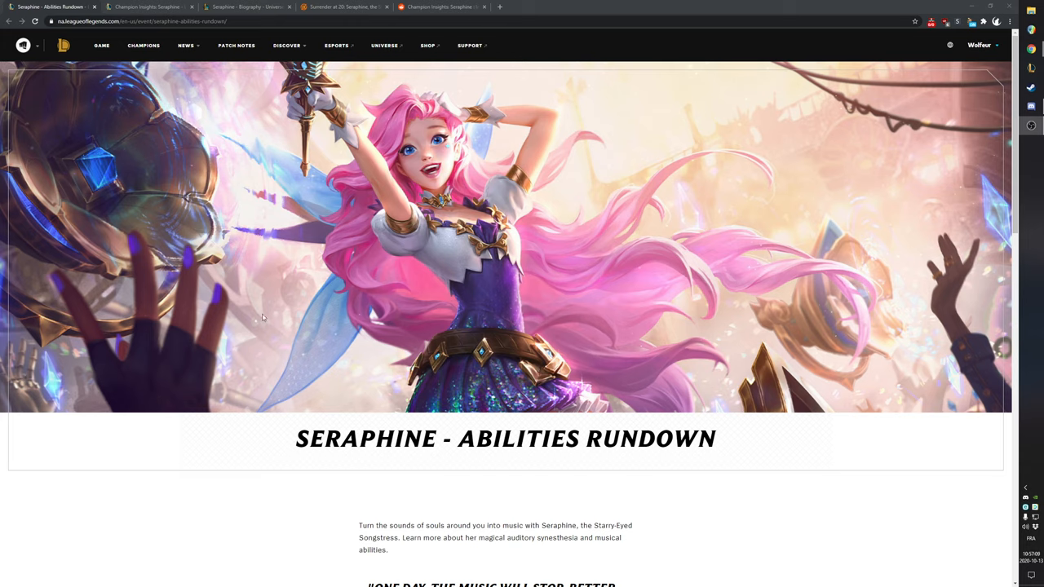
pyautogui.moveTo(488, 425)
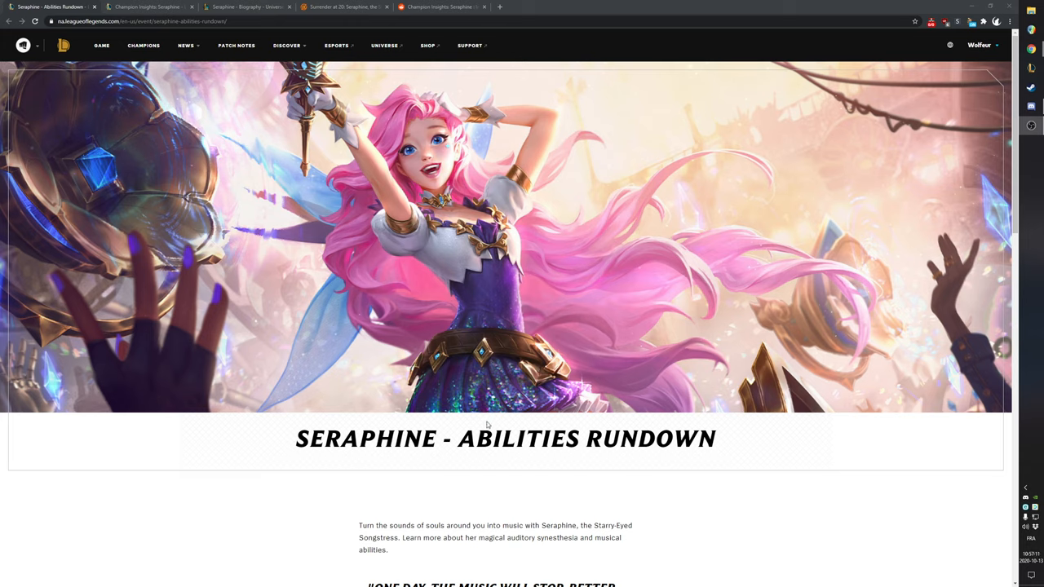
pyautogui.moveTo(296, 438); pyautogui.dragTo(715, 438)
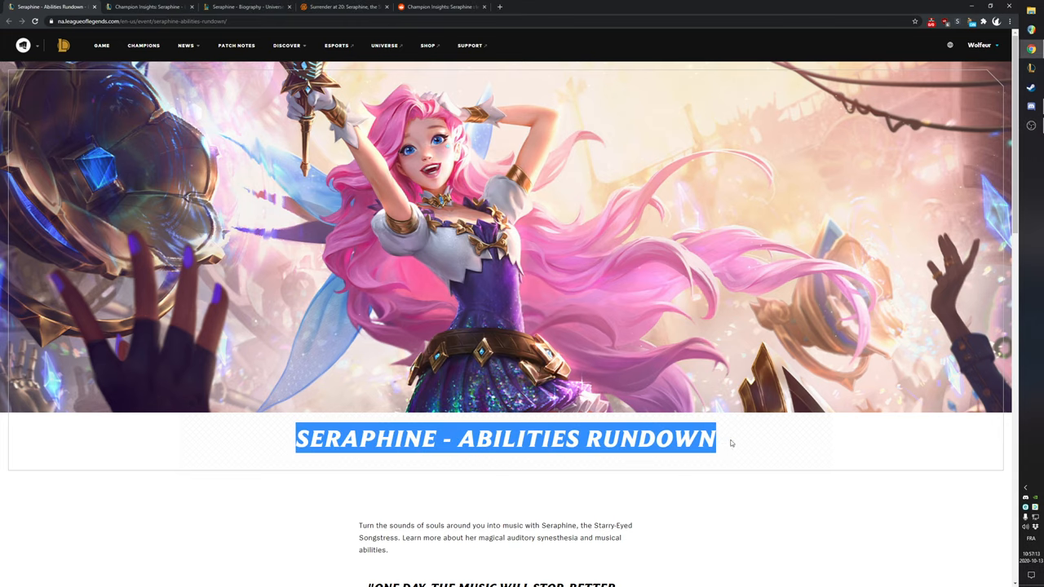
pyautogui.click(732, 443)
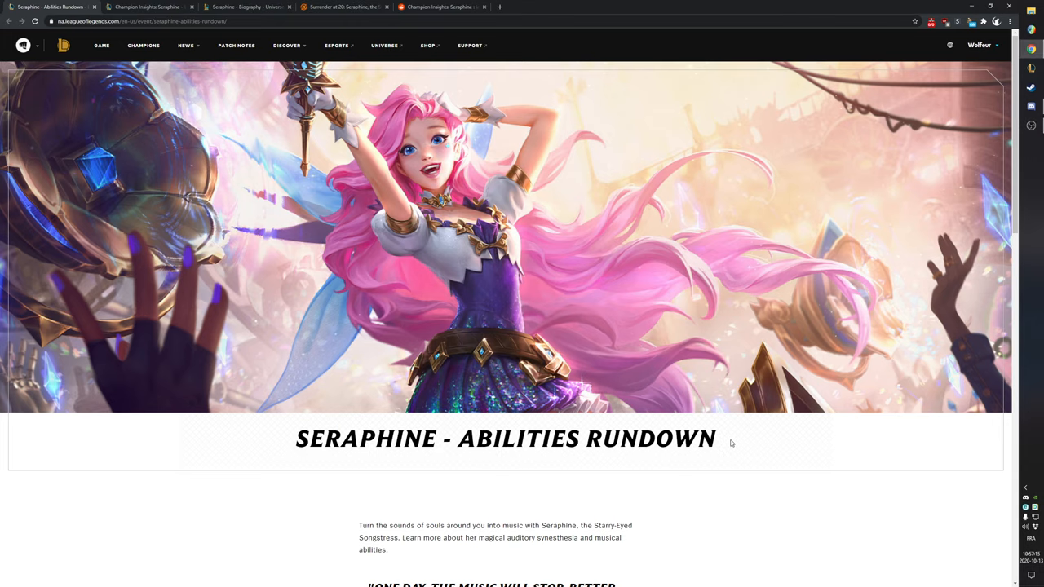
# Step: On Seraphine's biography tab, scroll through the short story to the footer and back up
pyautogui.click(244, 7)
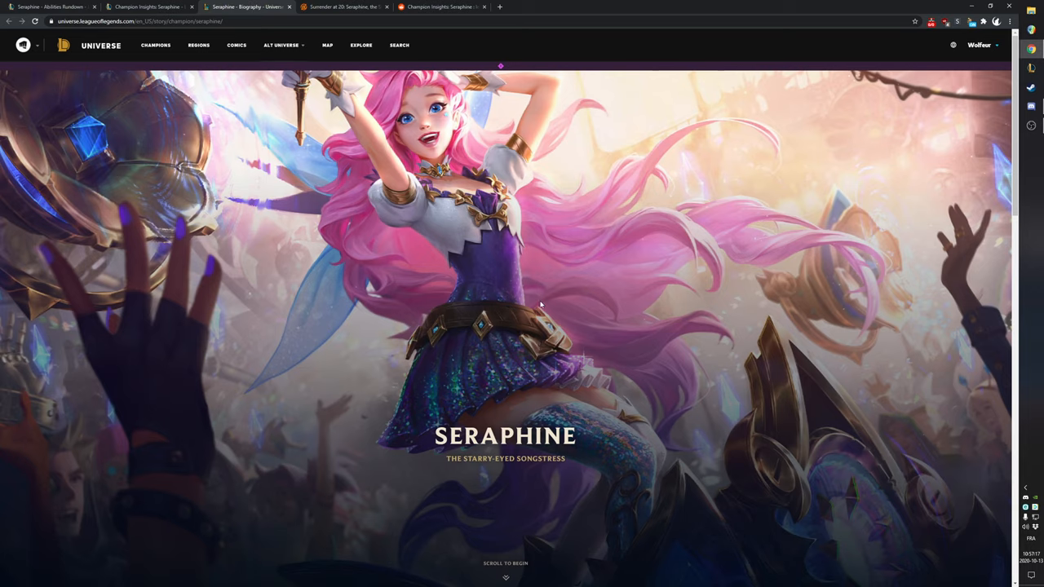
pyautogui.scroll(-3)
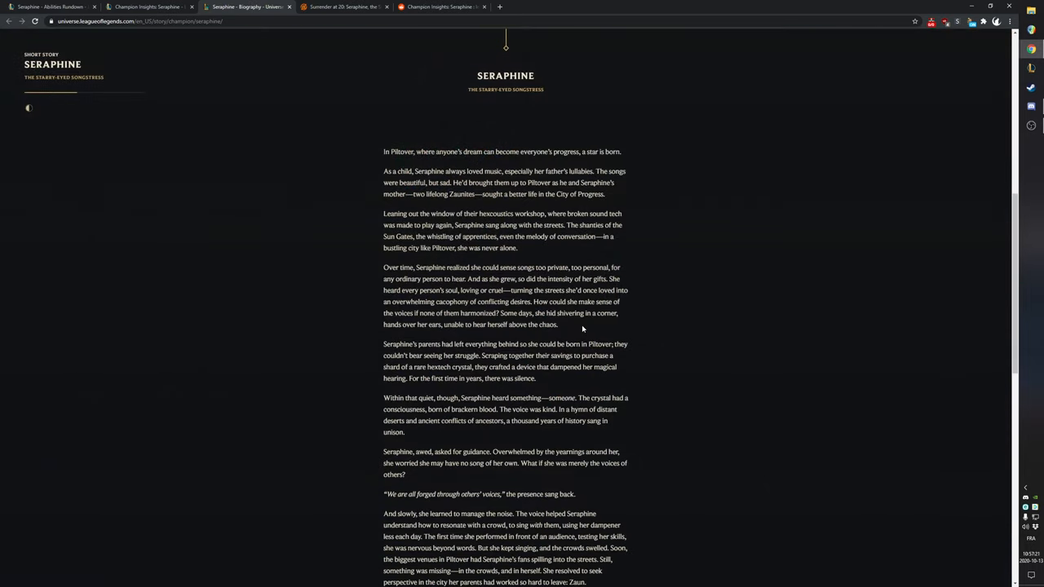
pyautogui.scroll(-3)
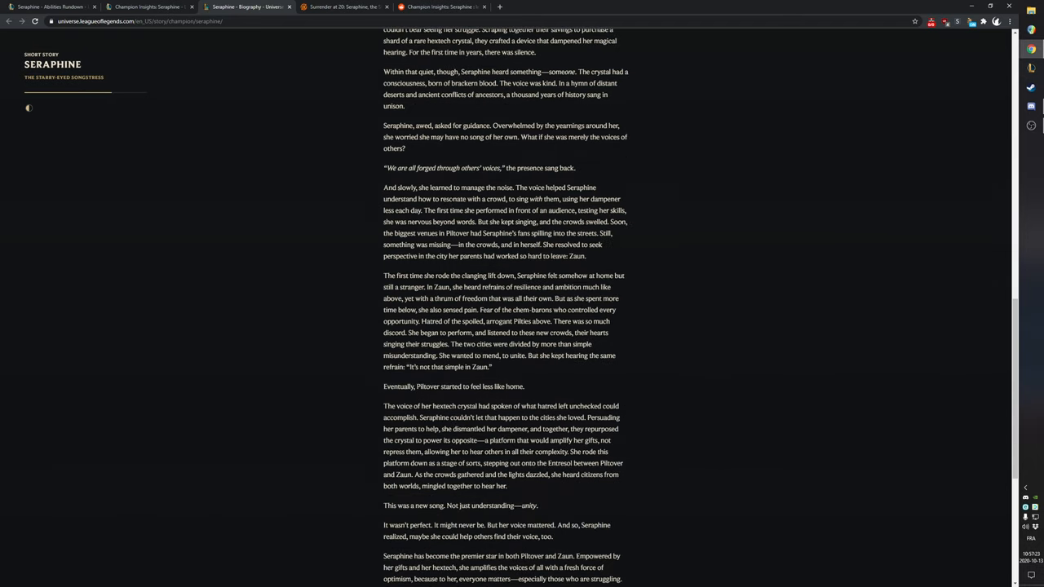
pyautogui.scroll(-3)
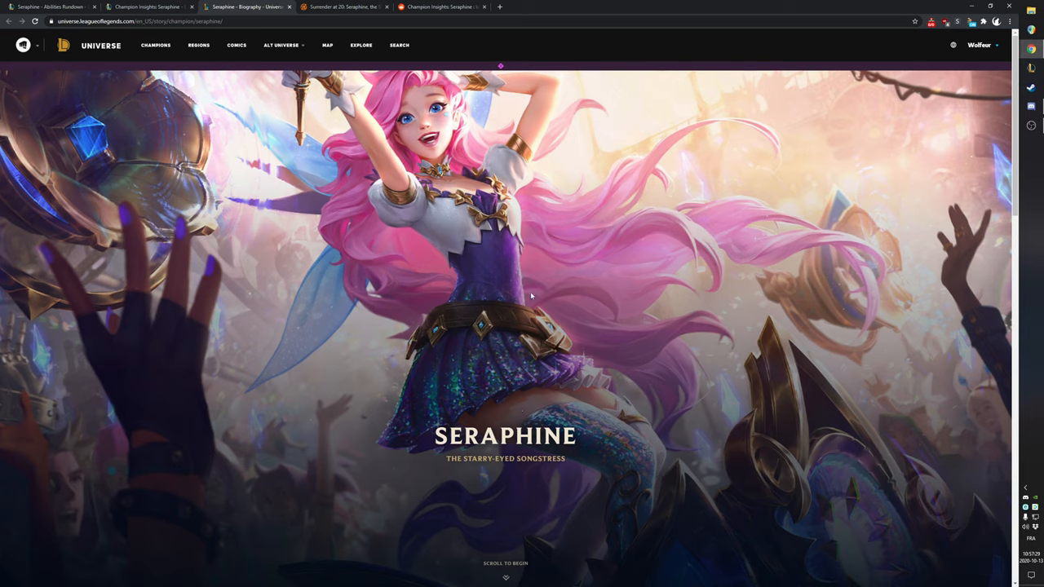
pyautogui.moveTo(508, 76)
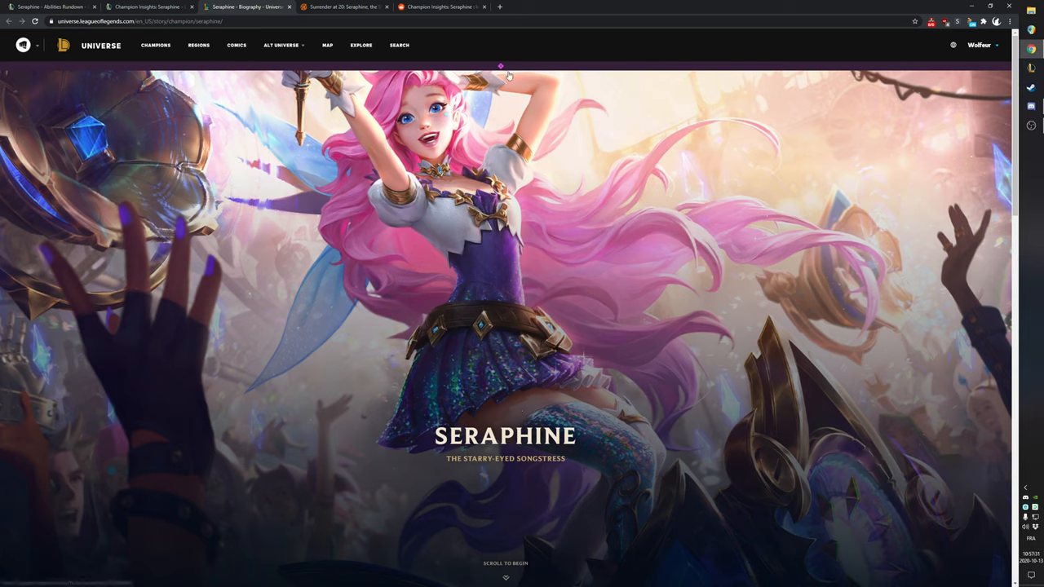
pyautogui.moveTo(647, 368)
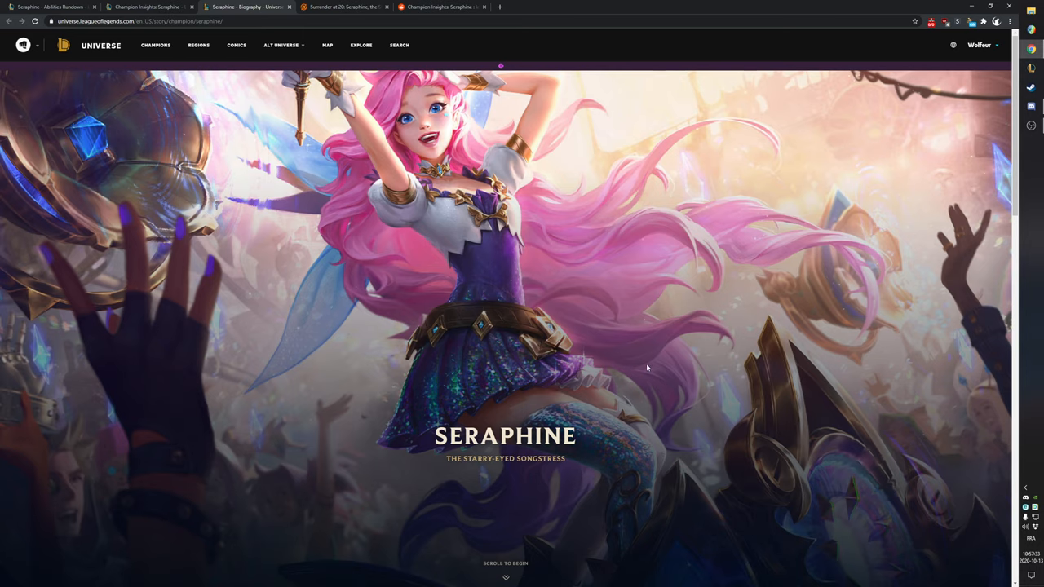
pyautogui.scroll(-3)
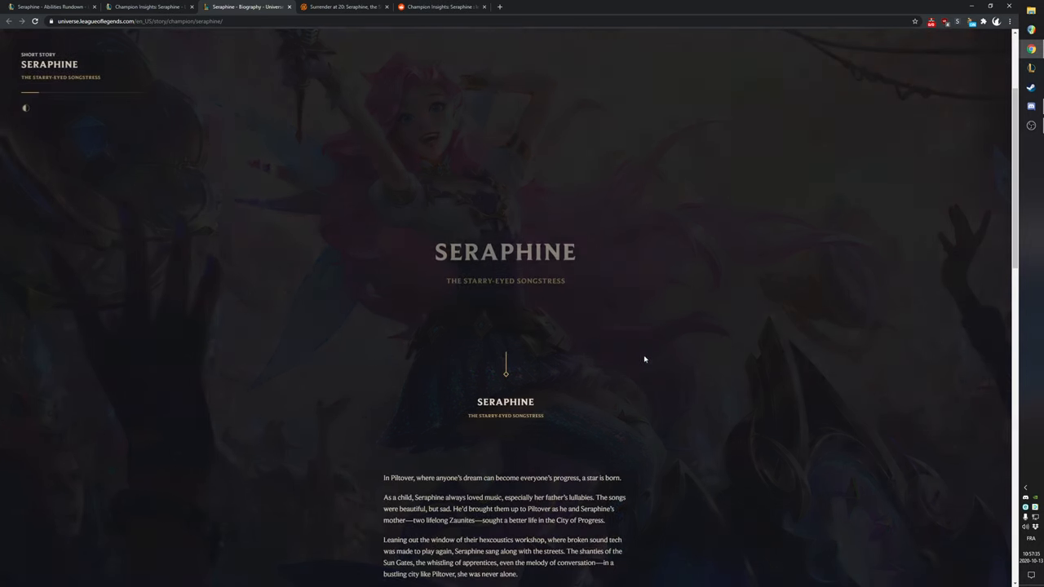
pyautogui.scroll(-3)
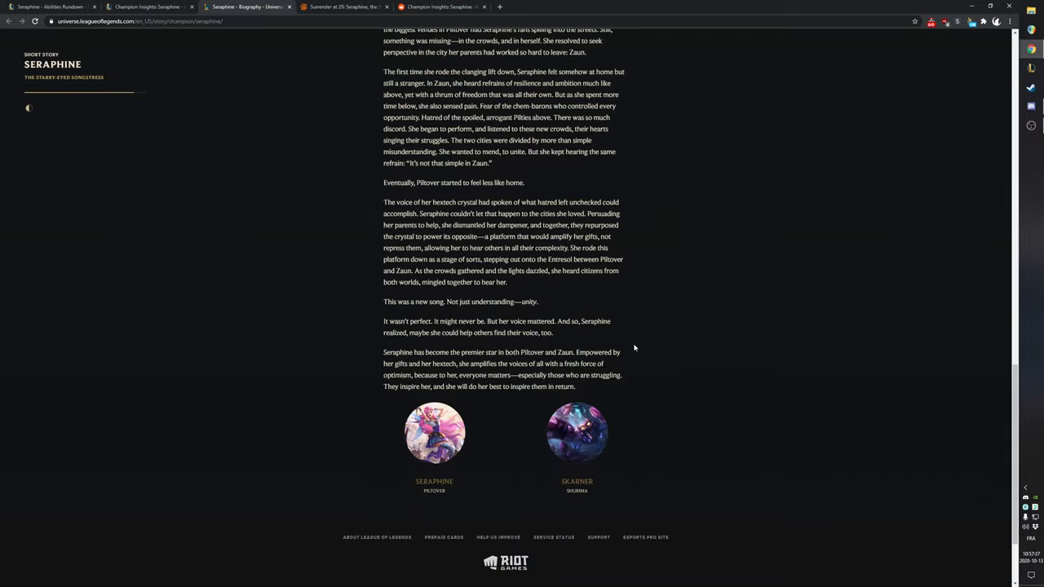
pyautogui.scroll(3)
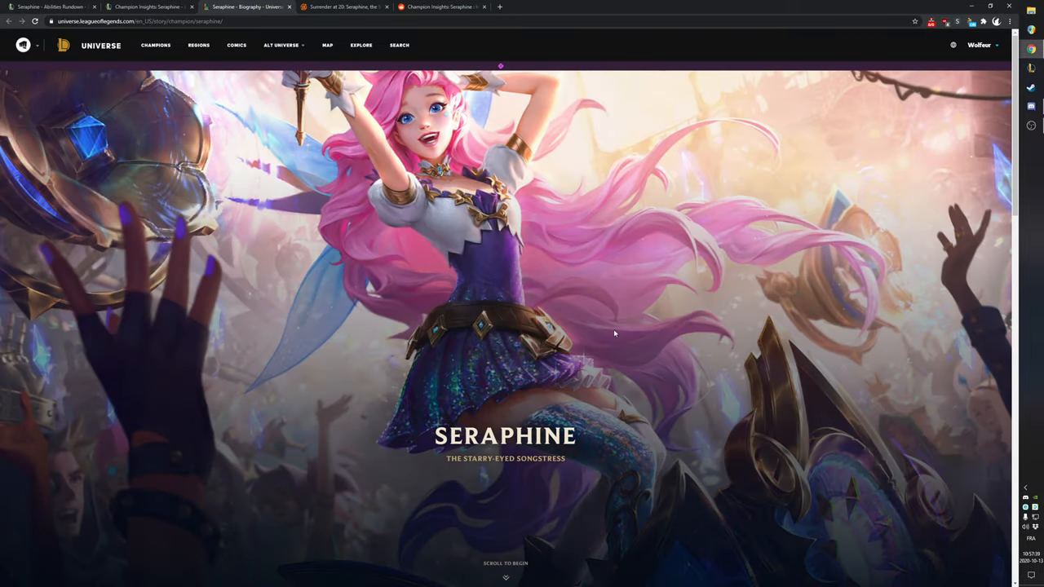
pyautogui.moveTo(607, 304)
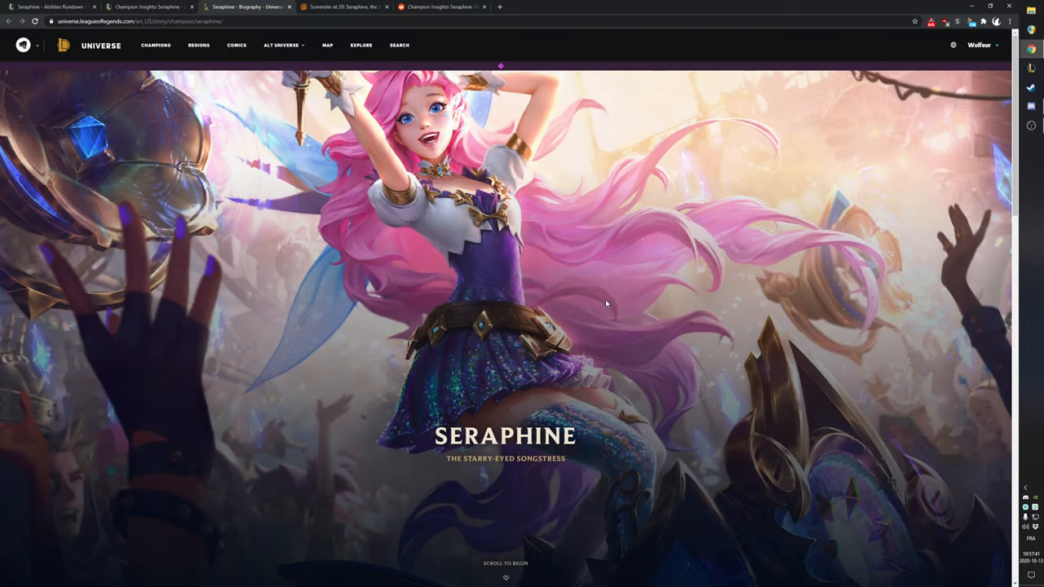
pyautogui.moveTo(447, 93)
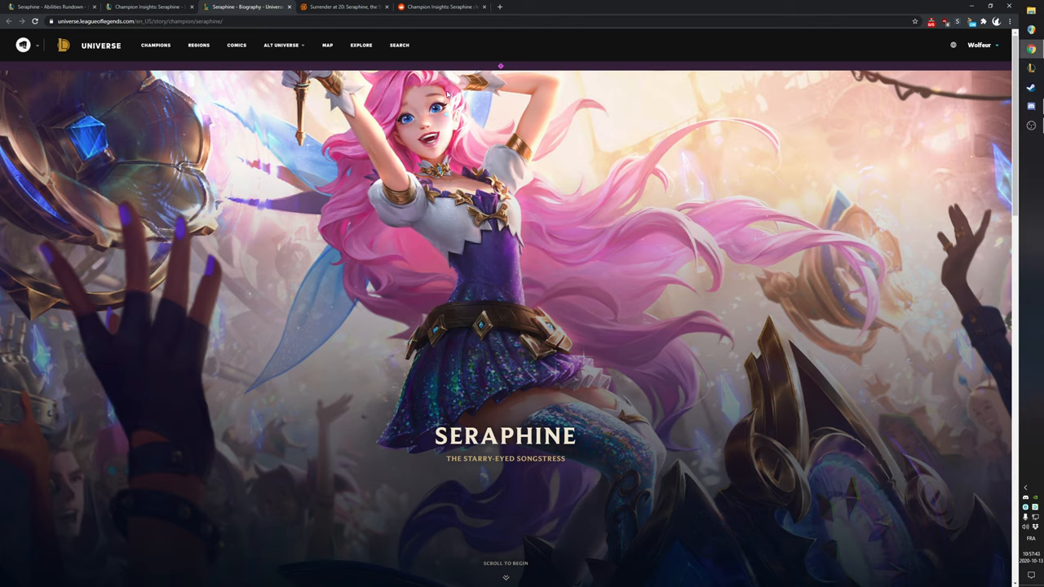
pyautogui.moveTo(624, 160)
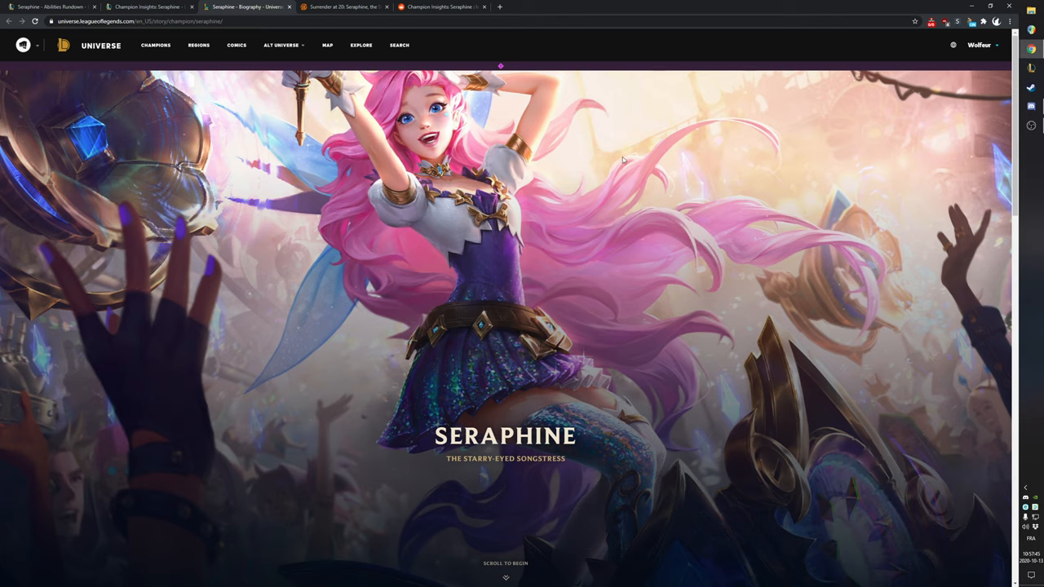
pyautogui.moveTo(866, 359)
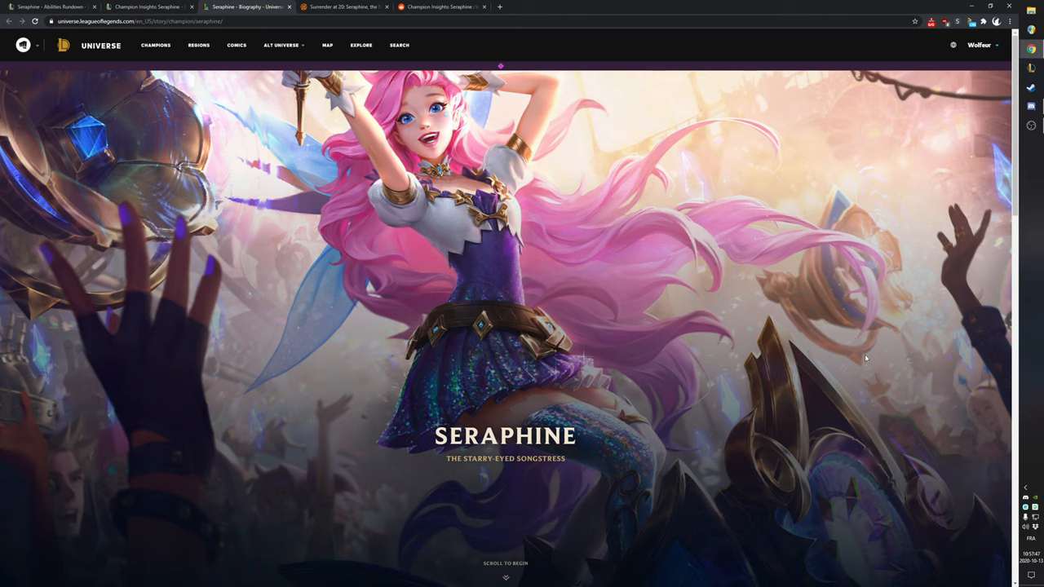
pyautogui.moveTo(319, 435)
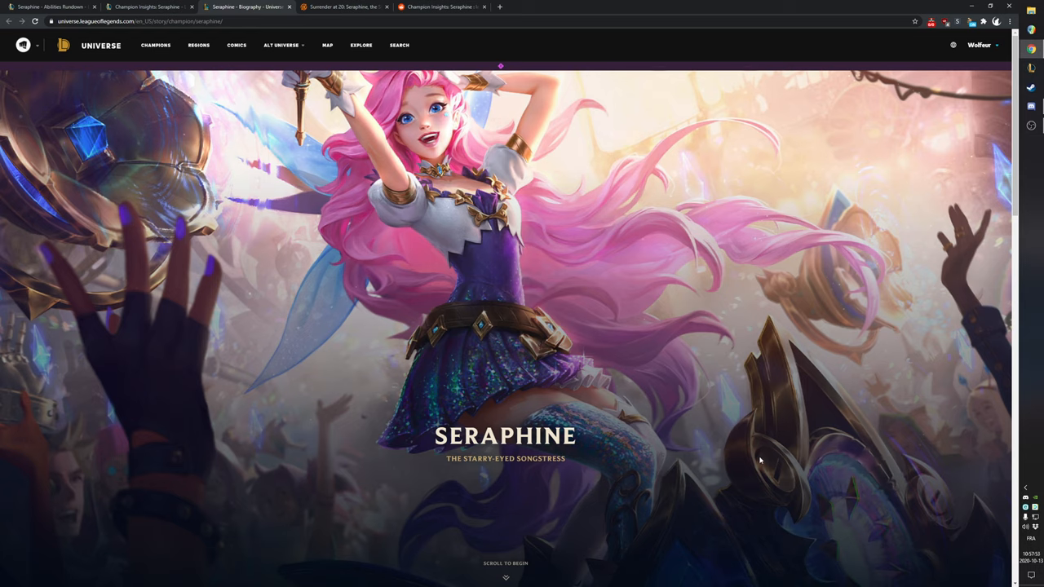
pyautogui.moveTo(767, 381)
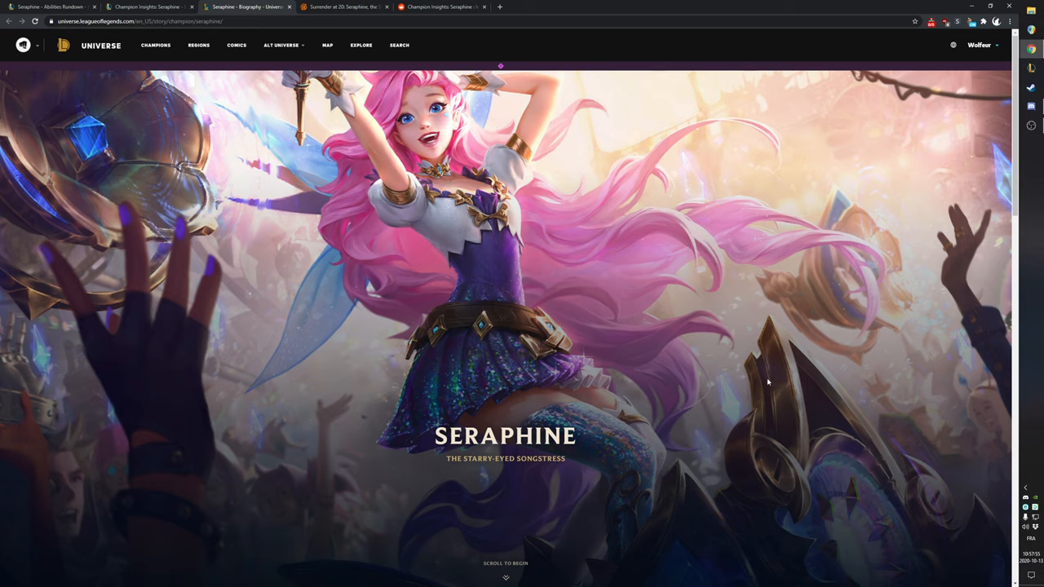
pyautogui.moveTo(620, 130)
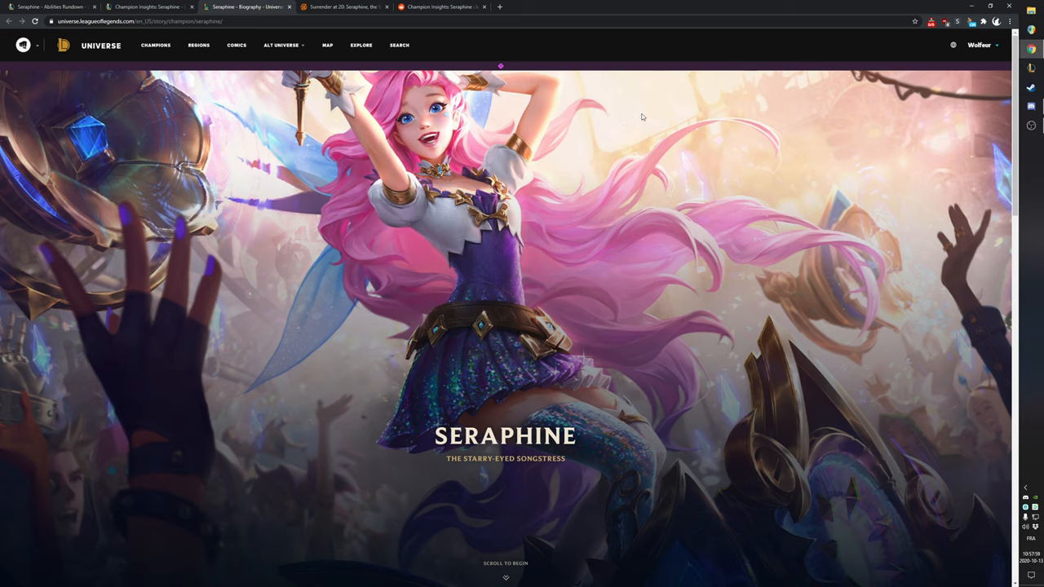
pyautogui.moveTo(632, 111)
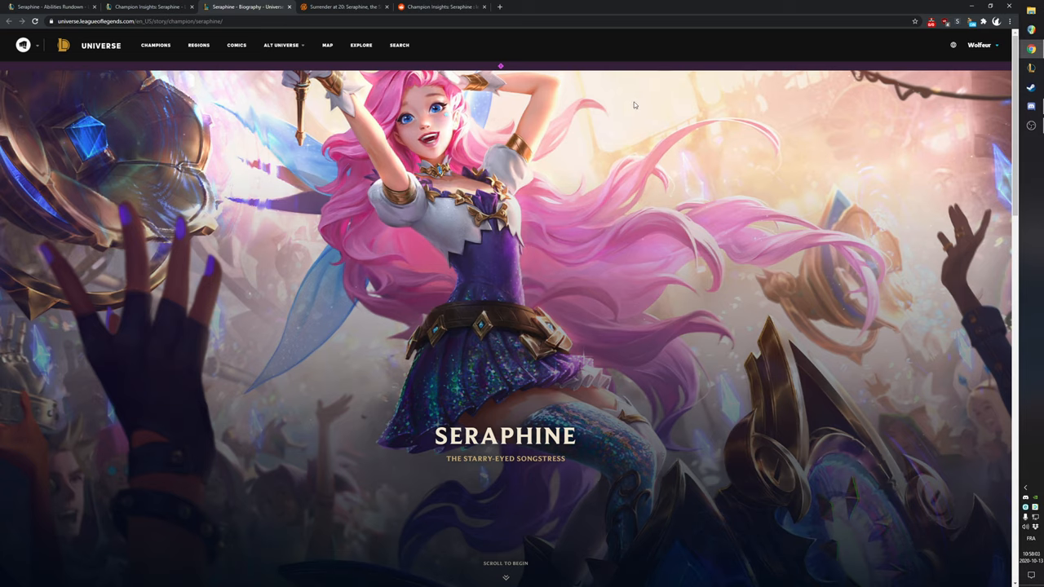
pyautogui.moveTo(638, 104)
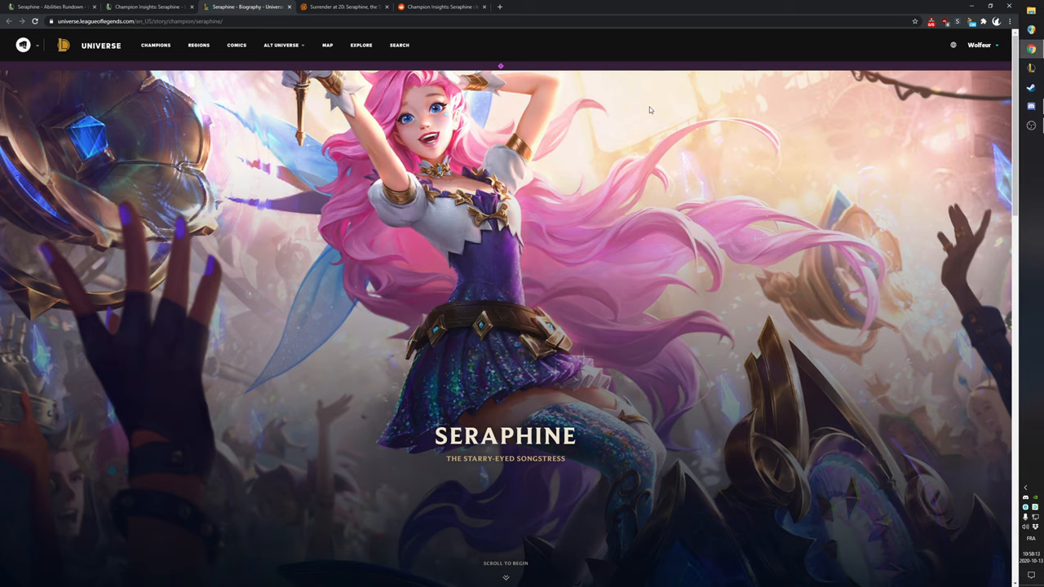
pyautogui.moveTo(644, 114)
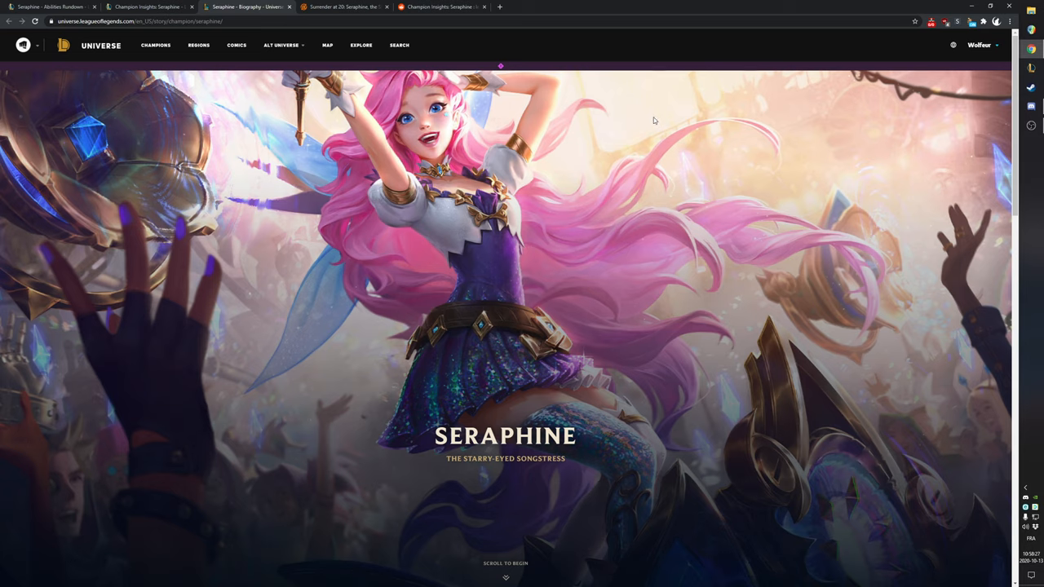
pyautogui.moveTo(585, 138)
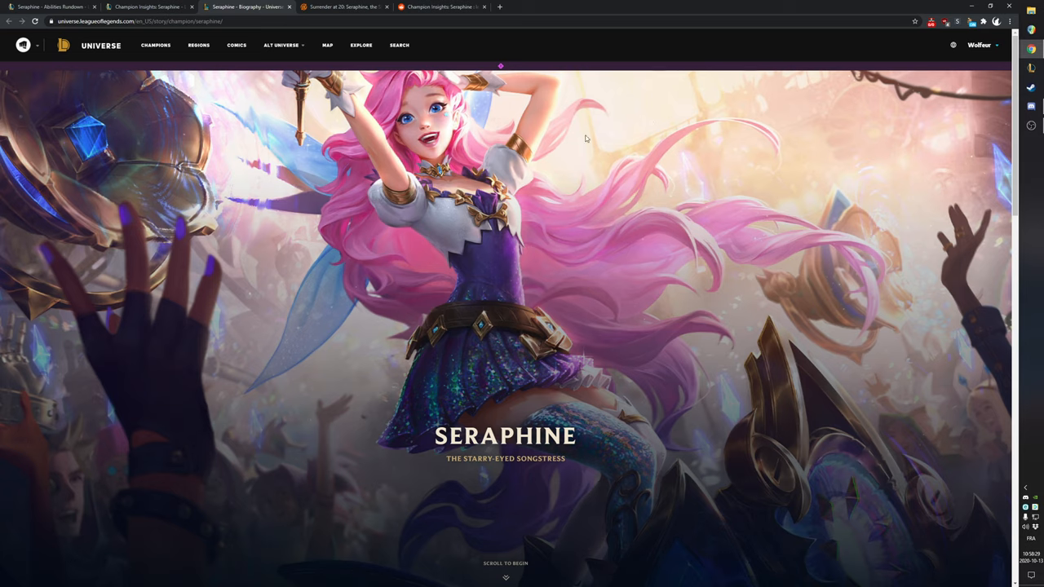
pyautogui.moveTo(647, 122)
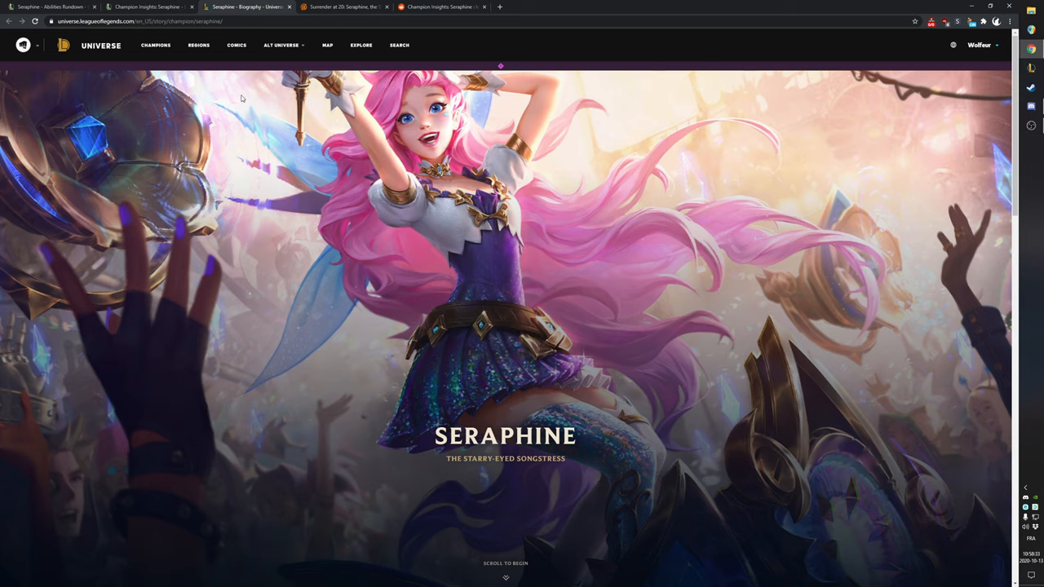
pyautogui.moveTo(271, 87)
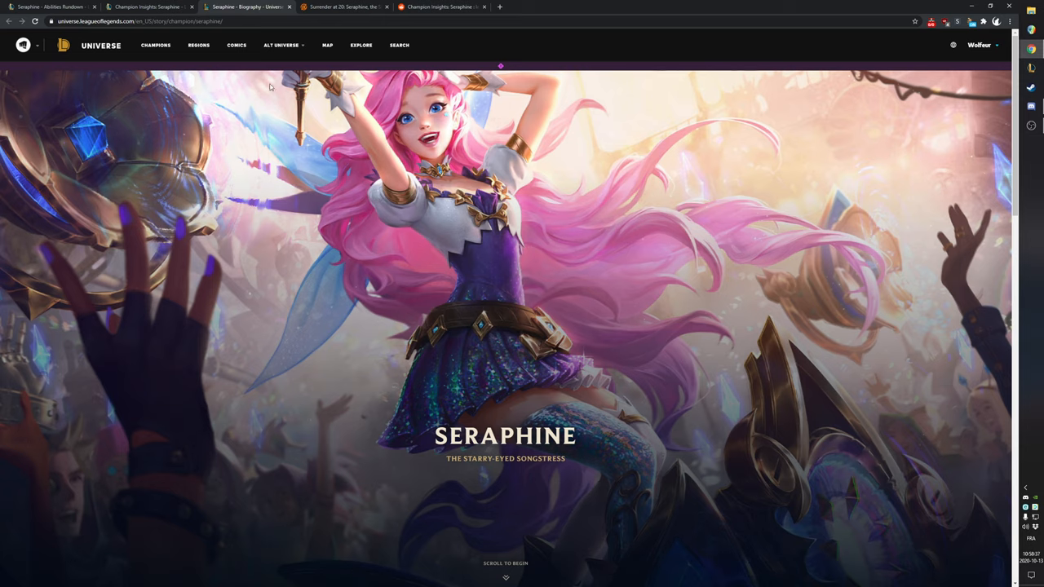
# Step: Return to the Seraphine - Abilities Rundown tab and scroll down to the ability showcase
pyautogui.click(49, 7)
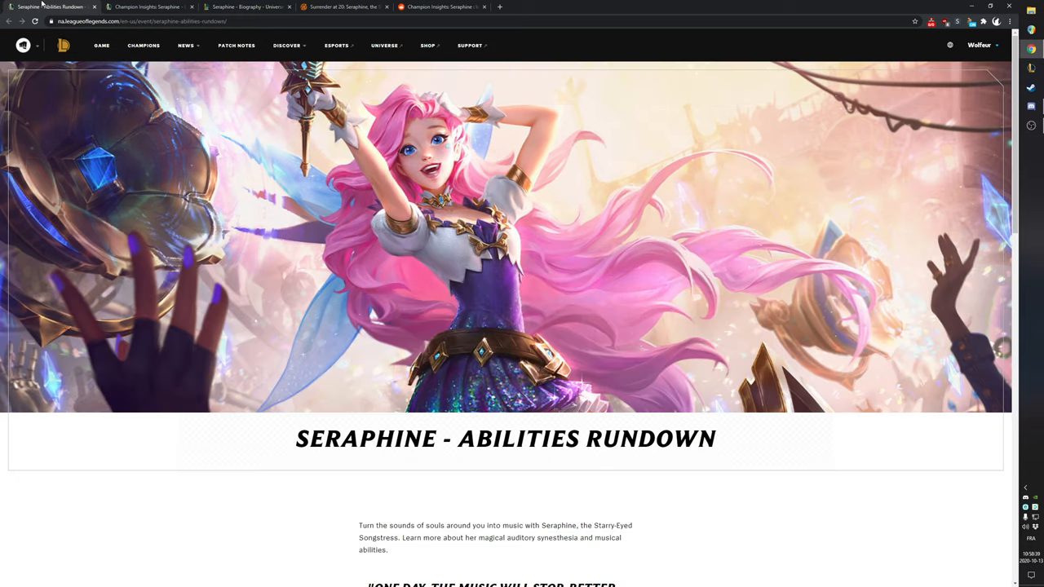
pyautogui.scroll(-3)
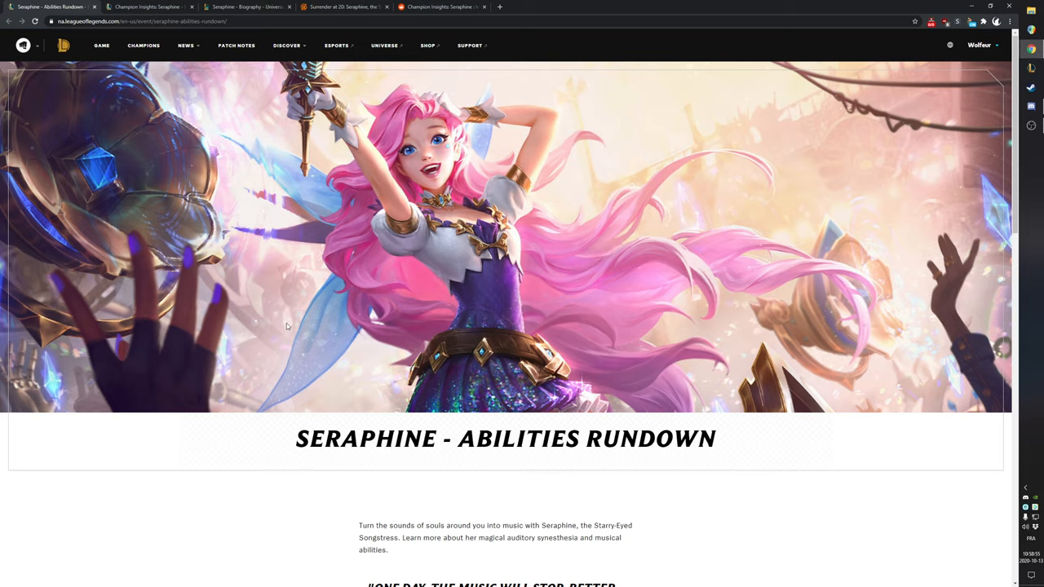
pyautogui.scroll(-3)
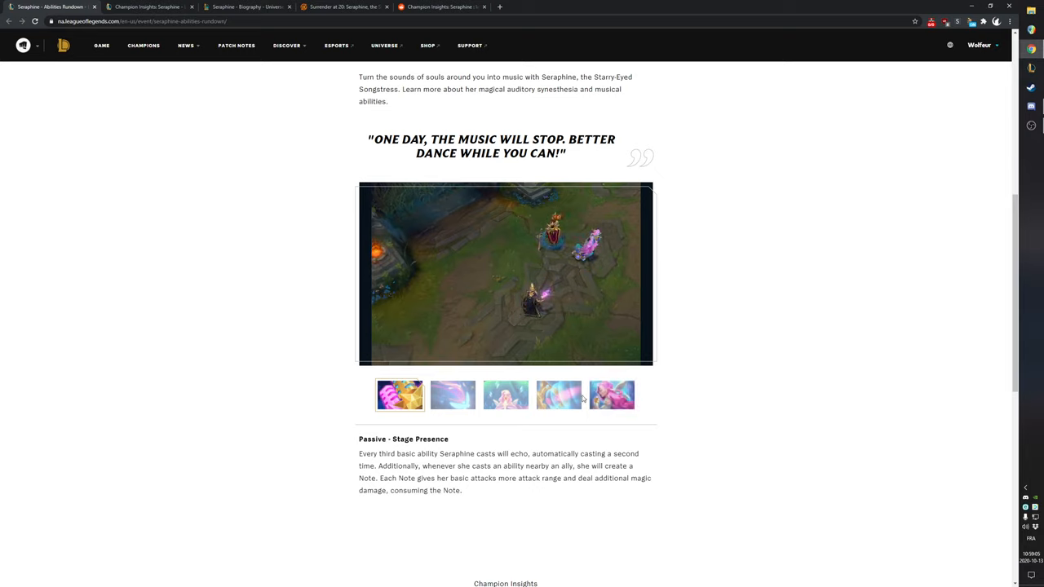
# Step: Play the E - Beat Drop, R - Encore, then Q - High Note ability clips
pyautogui.click(557, 395)
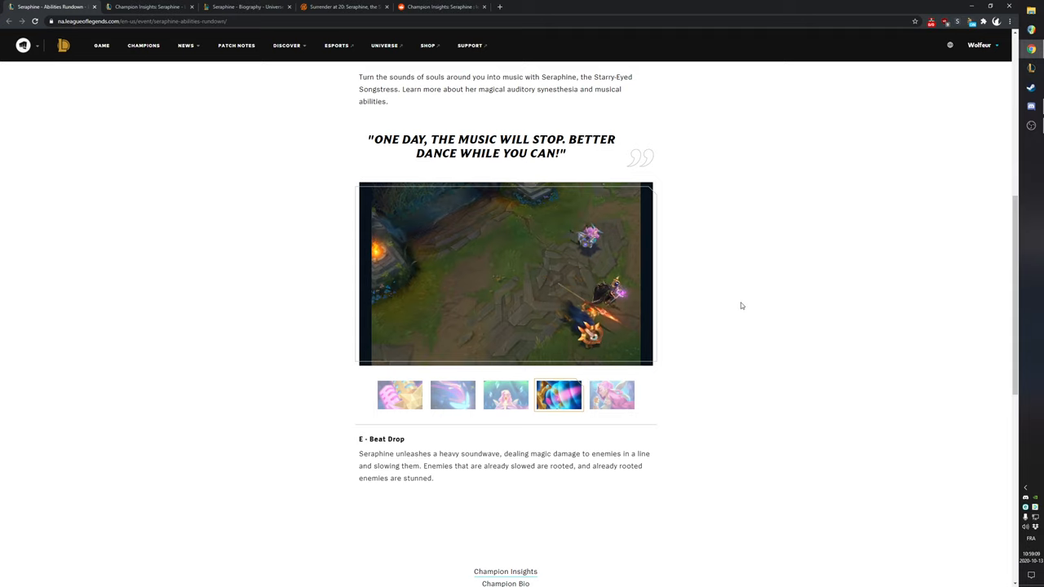
pyautogui.click(611, 395)
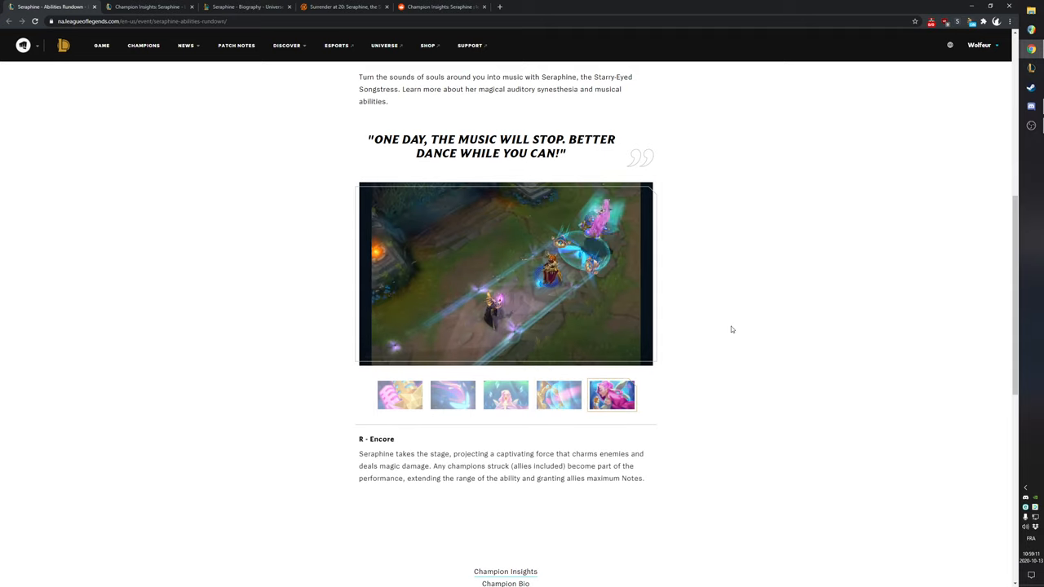
pyautogui.click(452, 395)
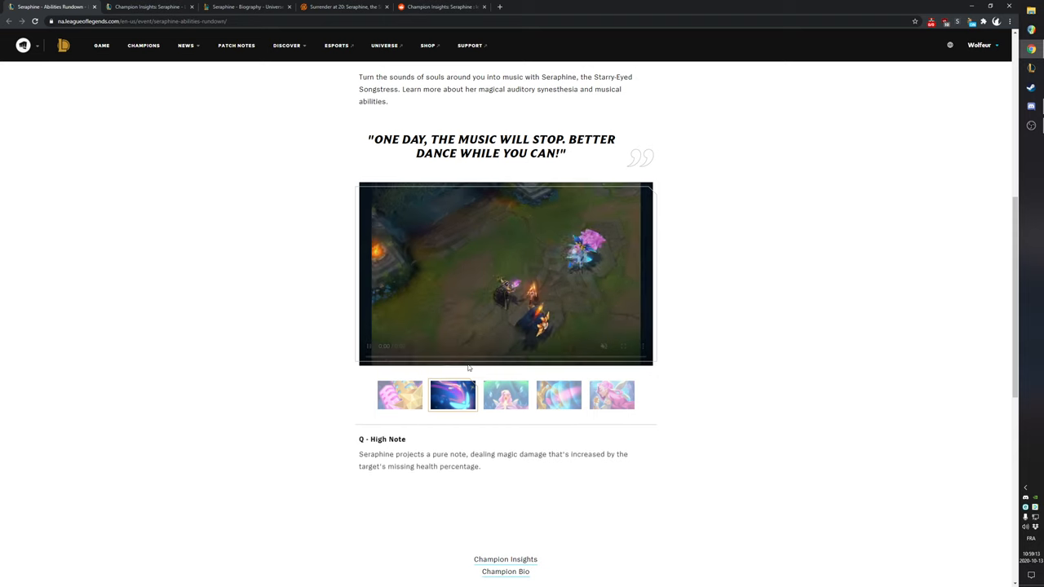
pyautogui.moveTo(377, 439); pyautogui.dragTo(494, 453)
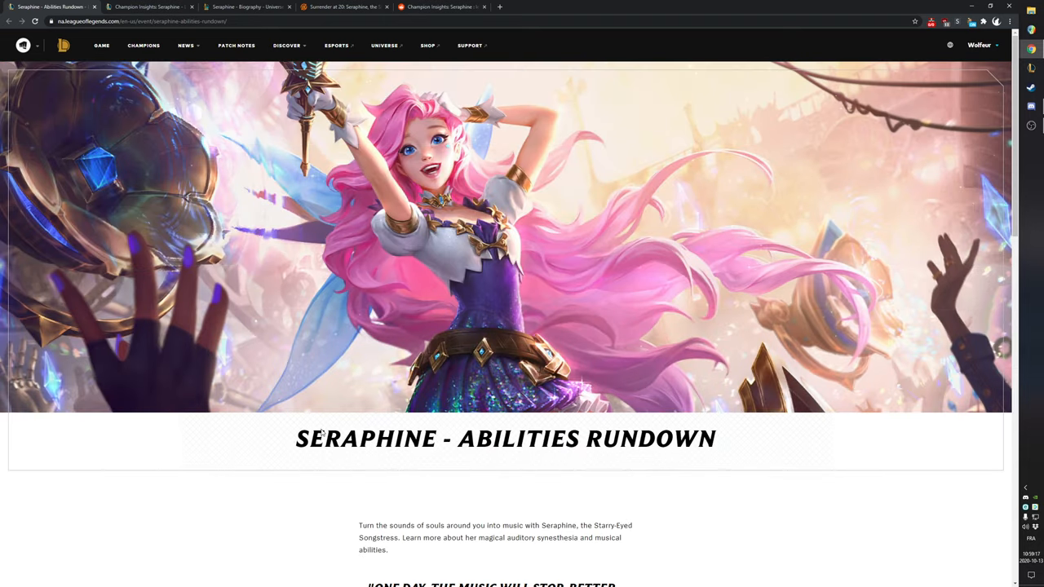
pyautogui.scroll(-3)
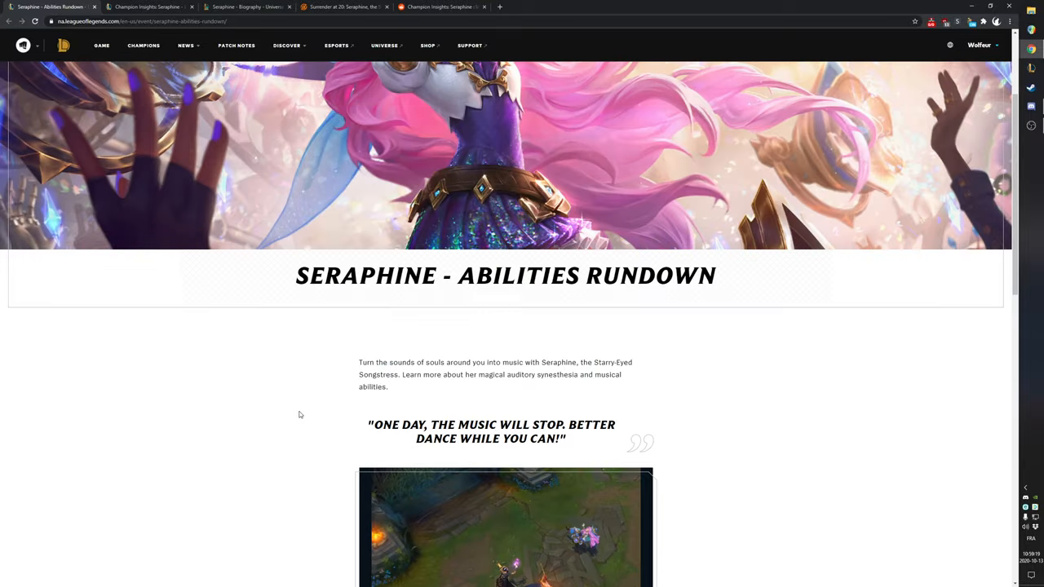
pyautogui.scroll(-3)
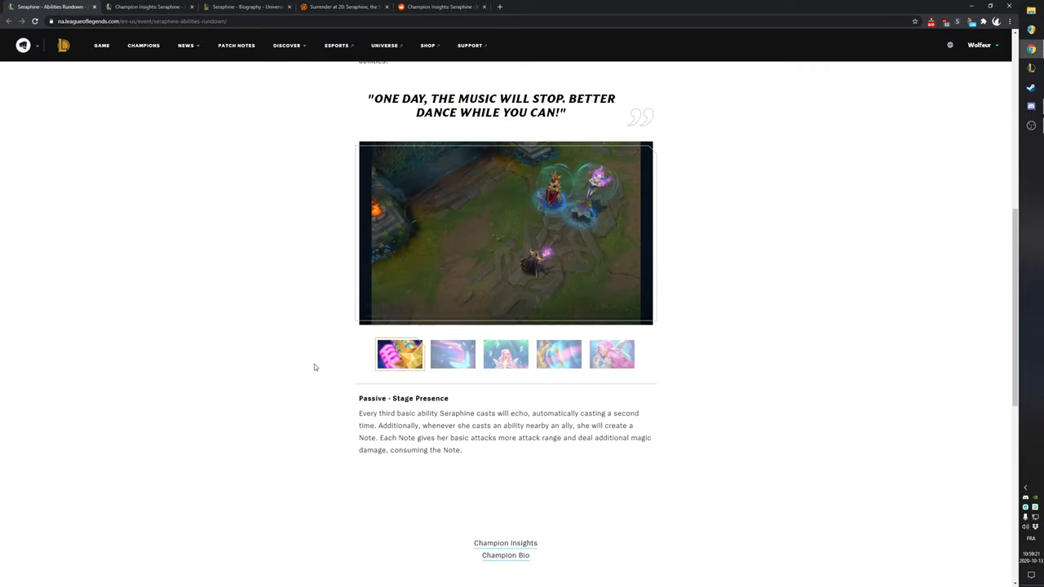
pyautogui.scroll(-3)
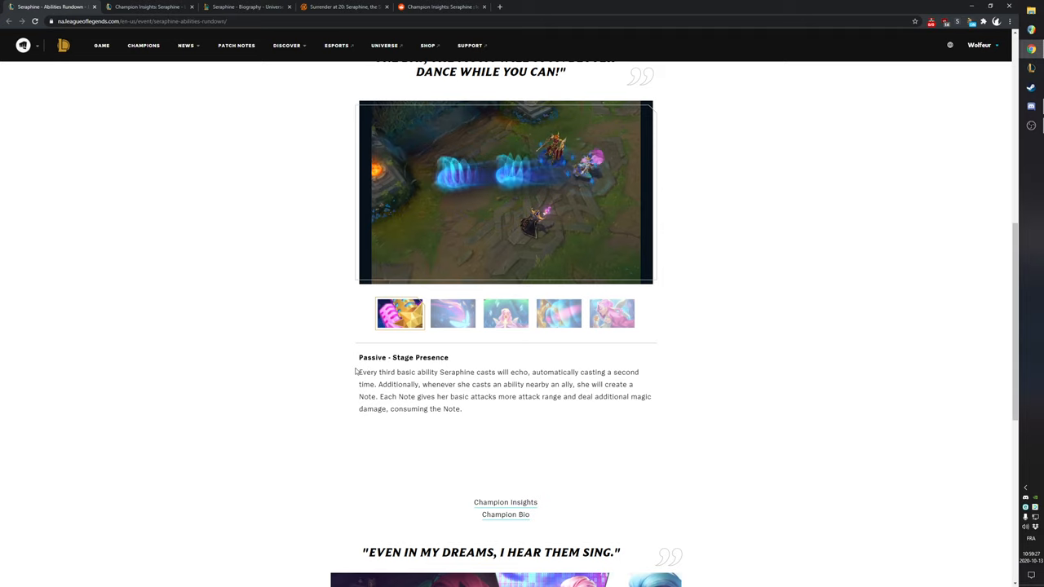
pyautogui.moveTo(359, 372); pyautogui.dragTo(528, 372)
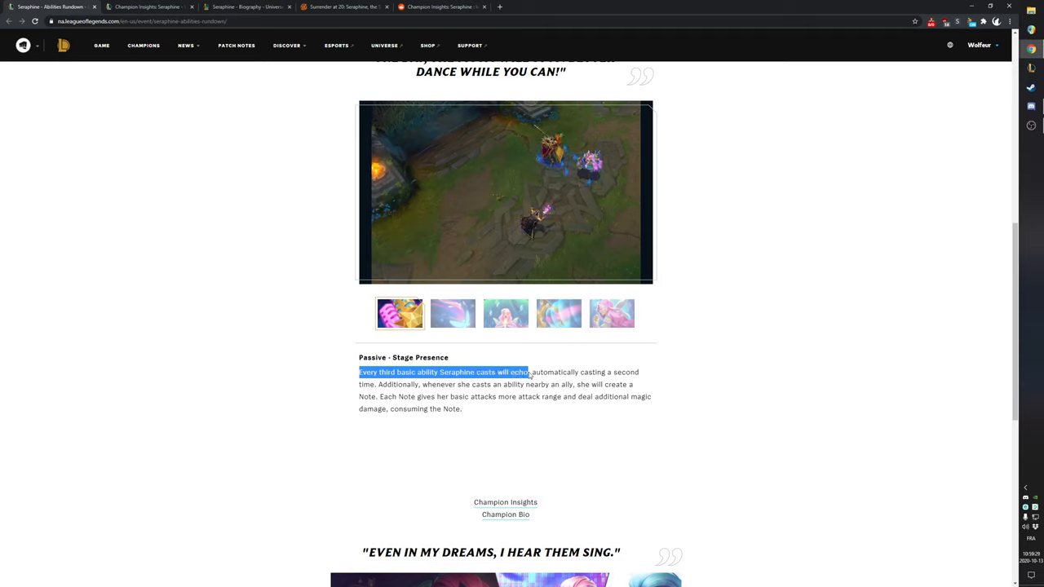
pyautogui.moveTo(673, 373)
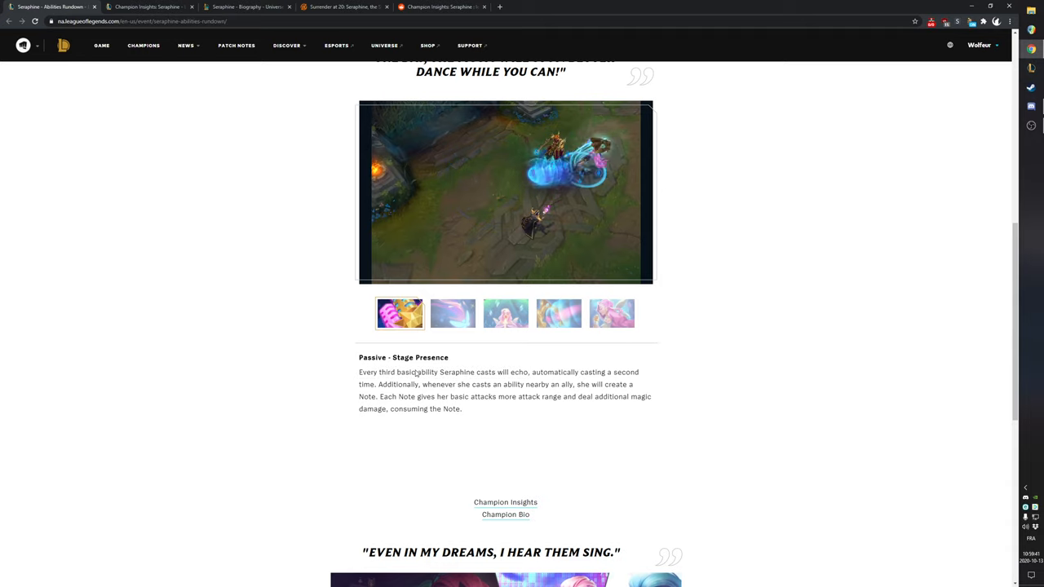
pyautogui.moveTo(701, 347)
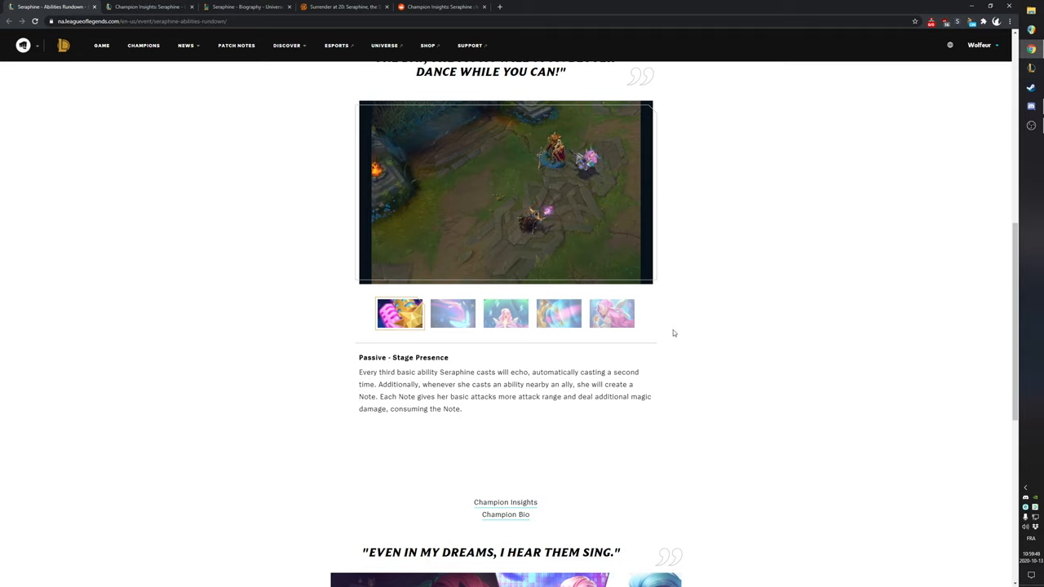
pyautogui.moveTo(670, 317)
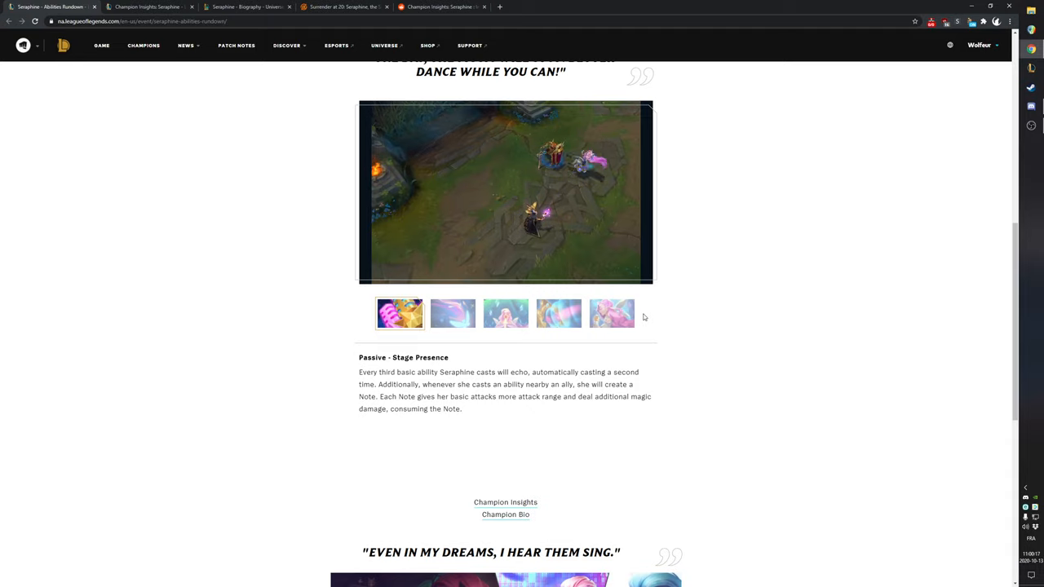
# Step: Show the Q - High Note clip, then browse and highlight its description text
pyautogui.click(452, 313)
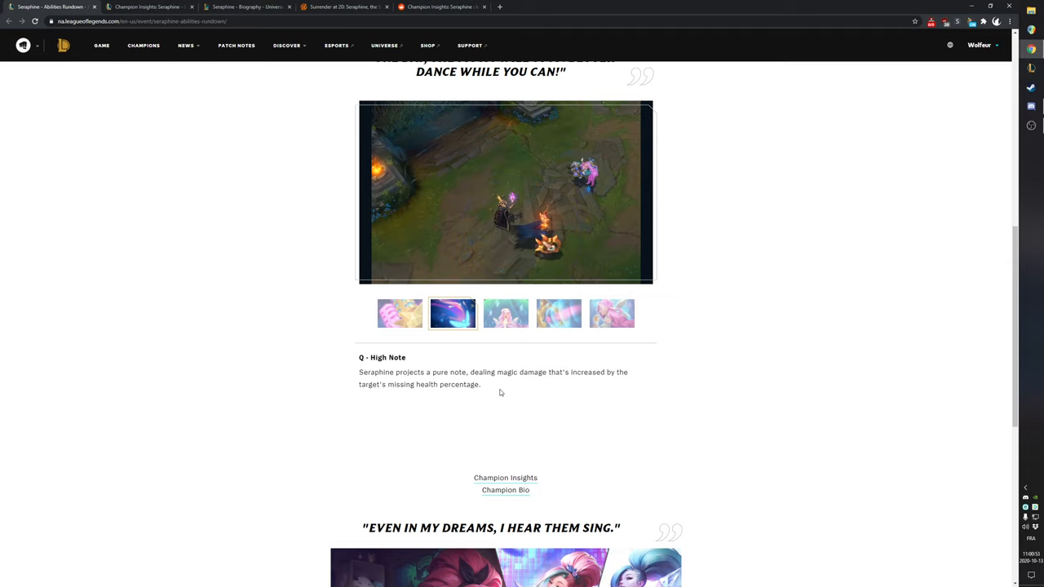
pyautogui.moveTo(501, 395)
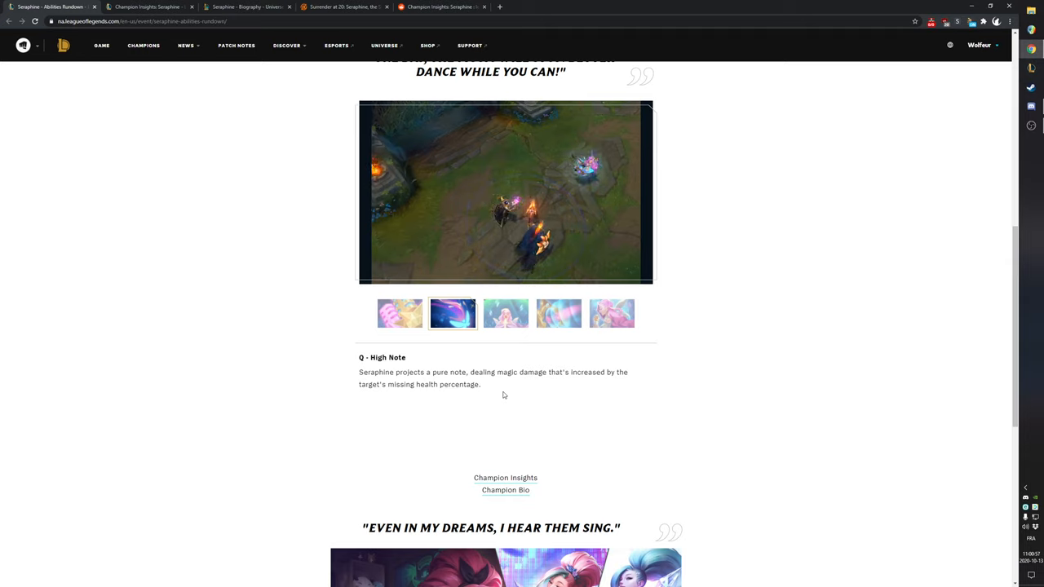
pyautogui.moveTo(359, 354); pyautogui.dragTo(481, 384)
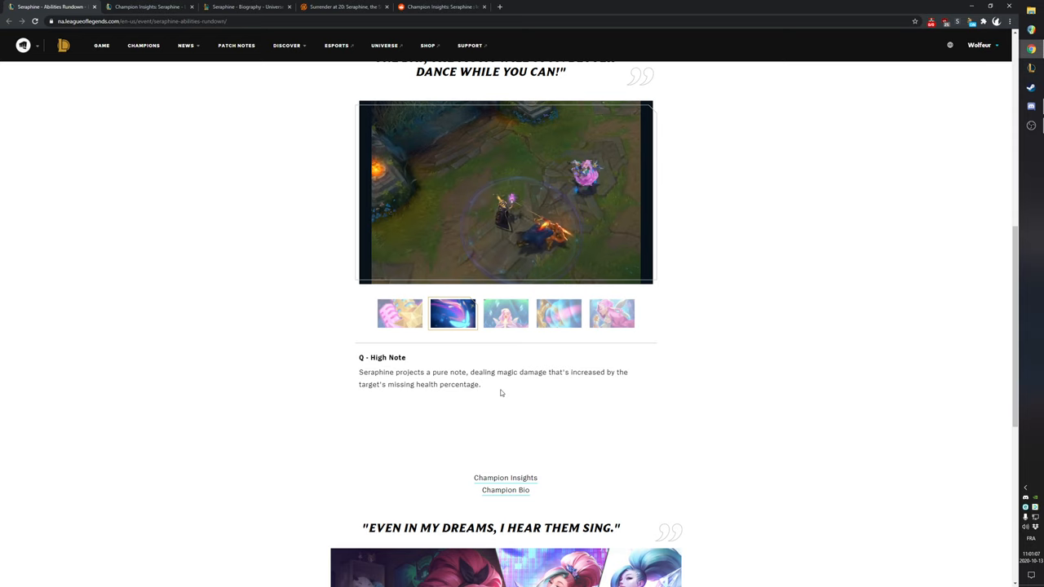
pyautogui.scroll(3)
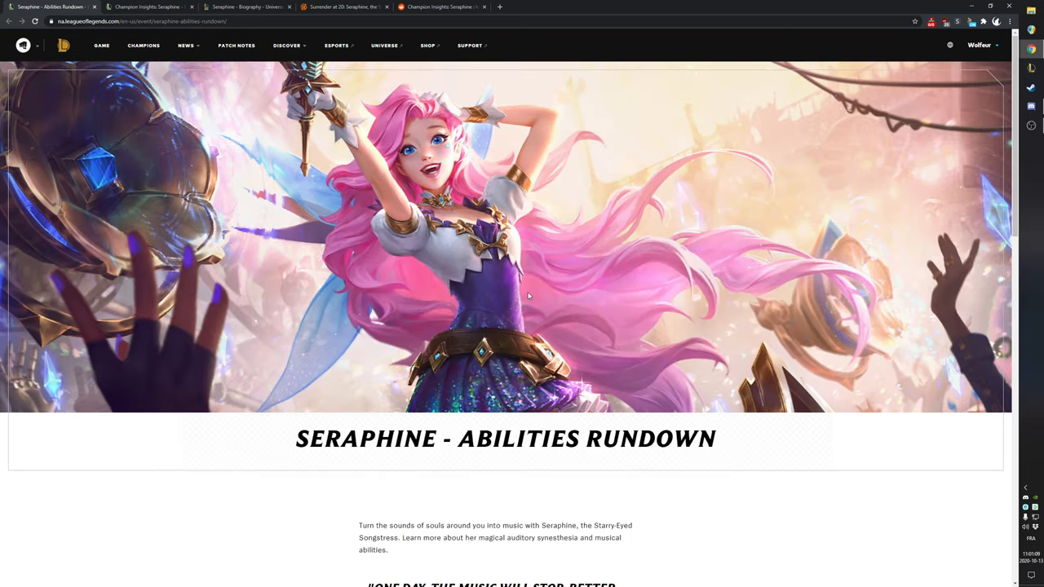
pyautogui.moveTo(628, 312)
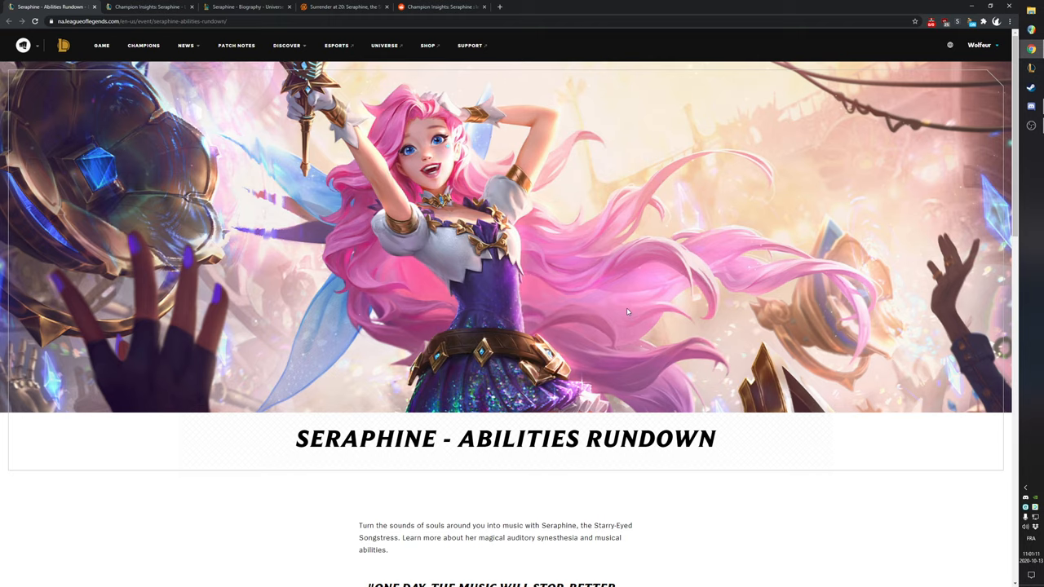
pyautogui.scroll(-3)
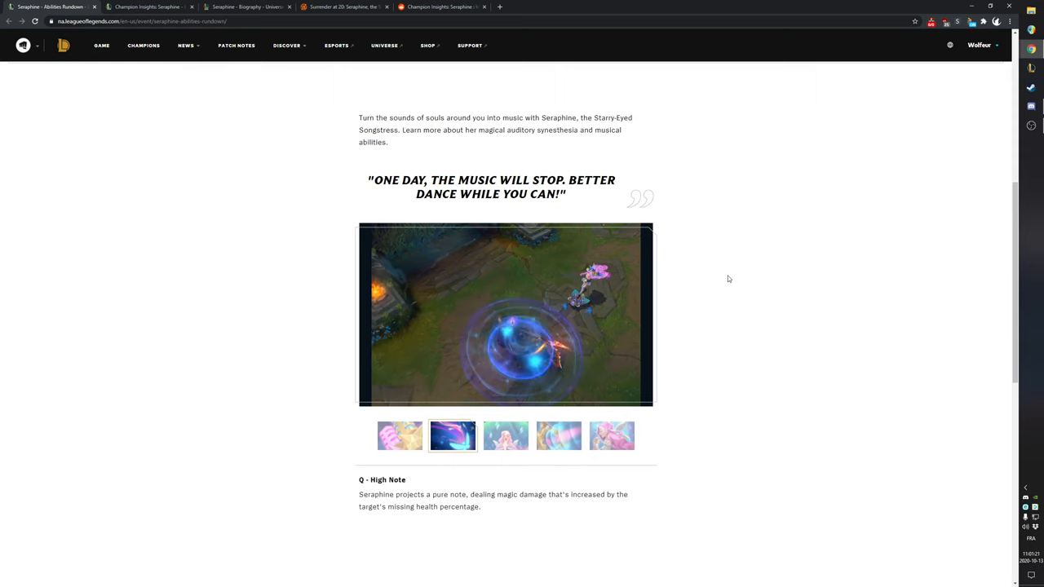
pyautogui.scroll(-3)
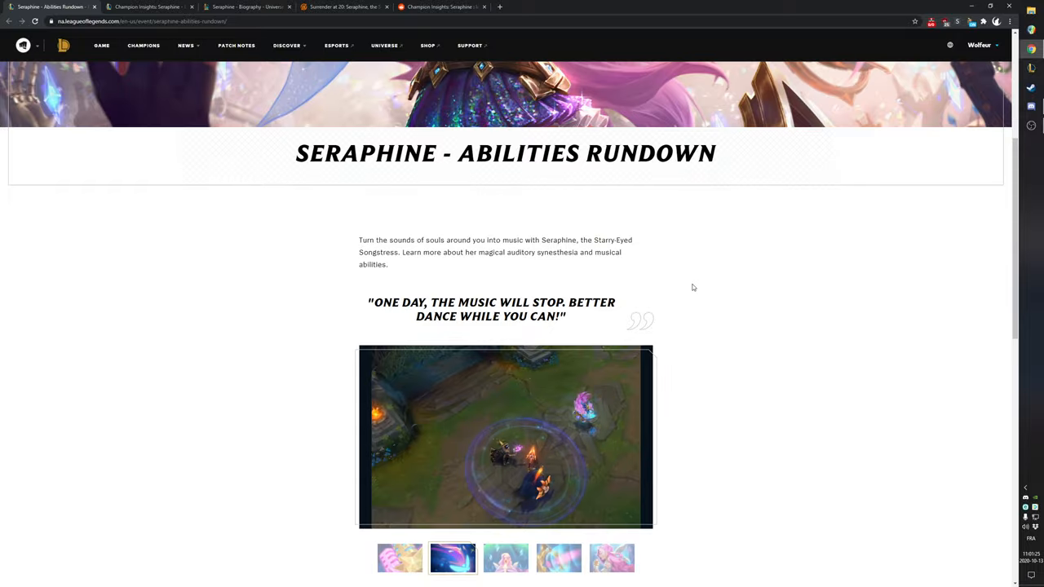
pyautogui.scroll(-3)
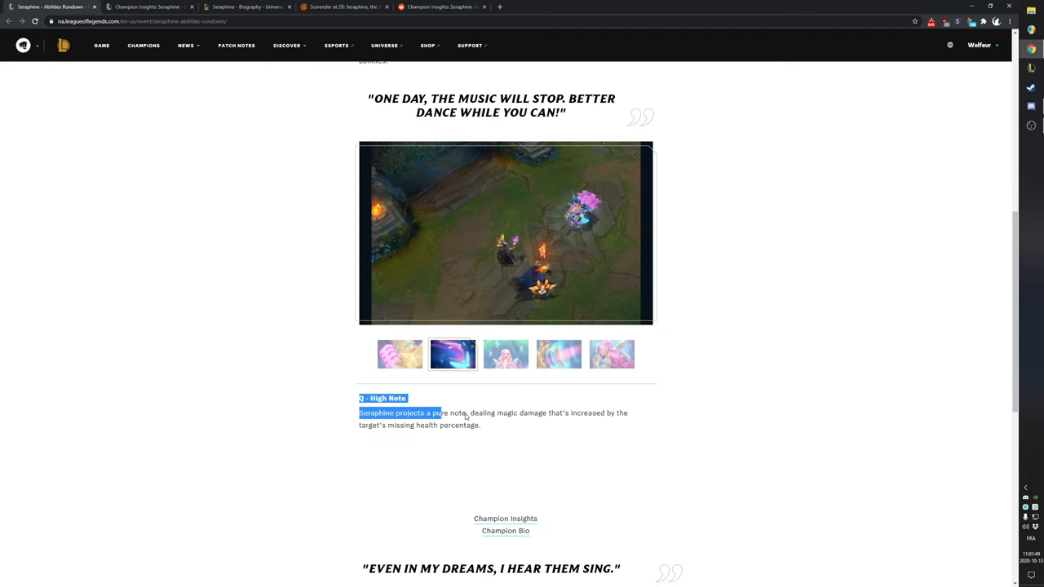
pyautogui.scroll(3)
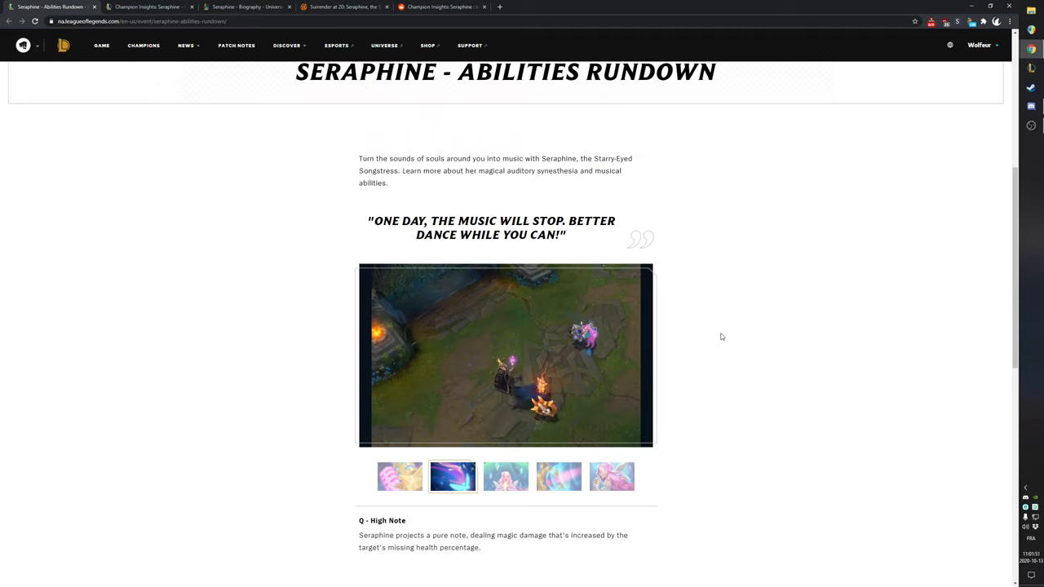
pyautogui.scroll(-3)
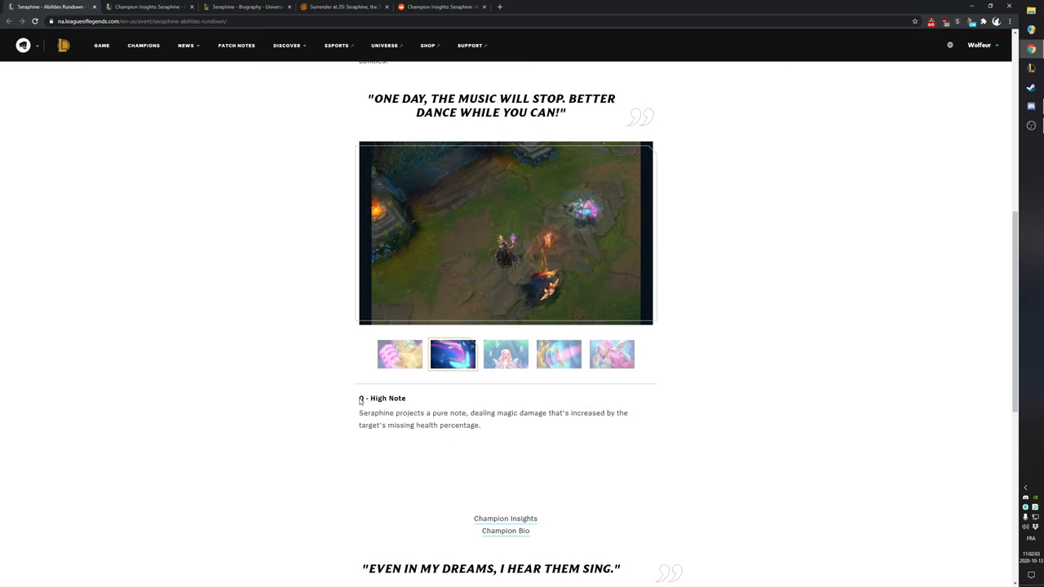
pyautogui.moveTo(358, 398); pyautogui.dragTo(481, 425)
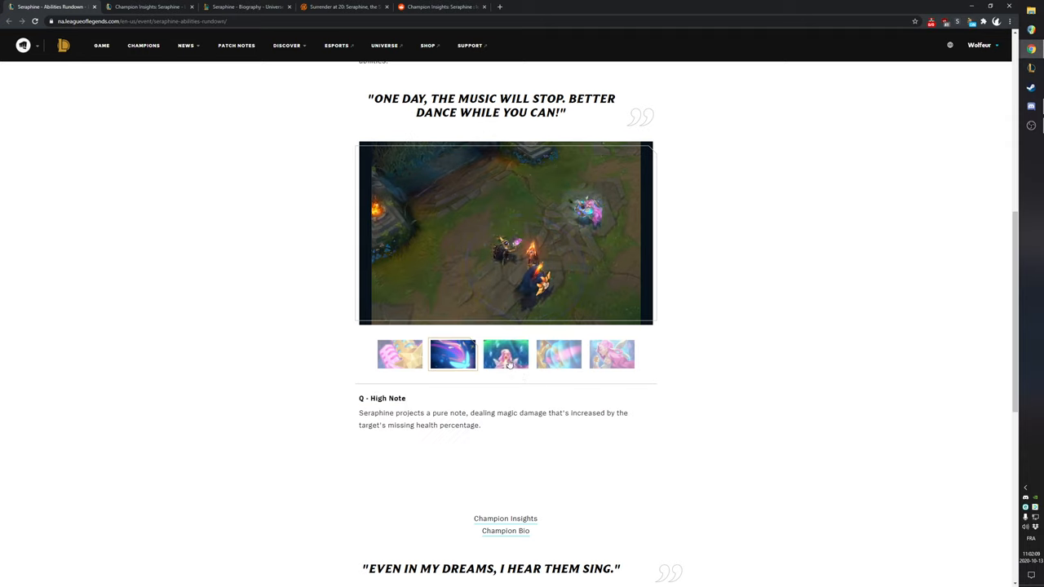
# Step: View the W - Surround Sound and passive clips, then switch to E - Beat Drop
pyautogui.click(505, 354)
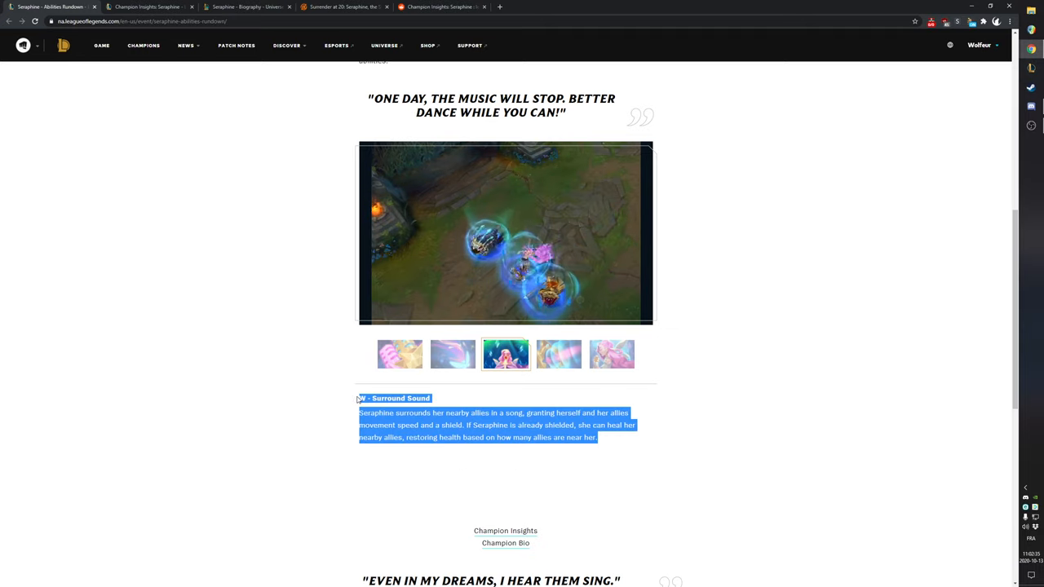
pyautogui.click(399, 354)
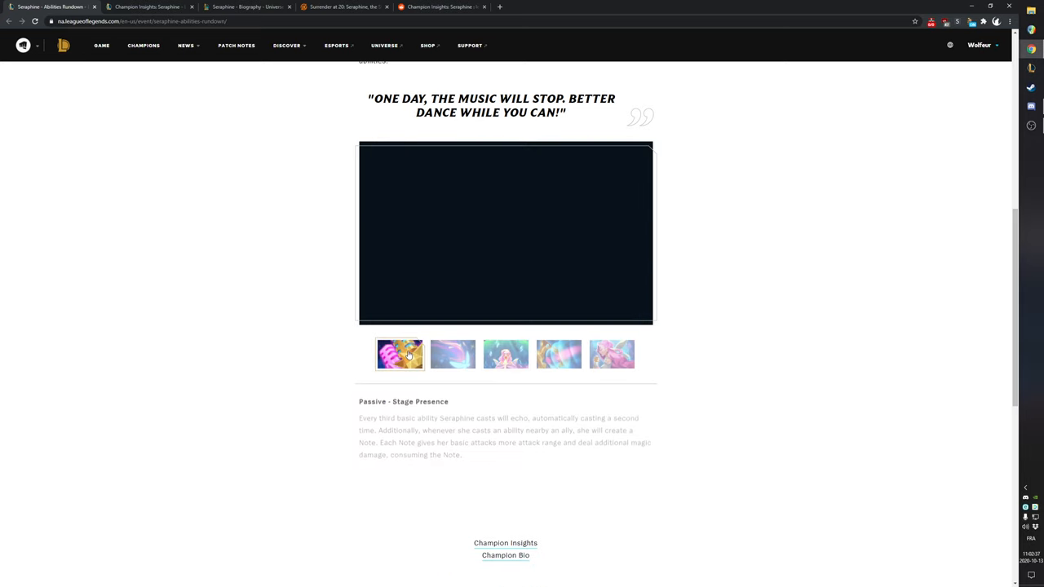
pyautogui.click(506, 353)
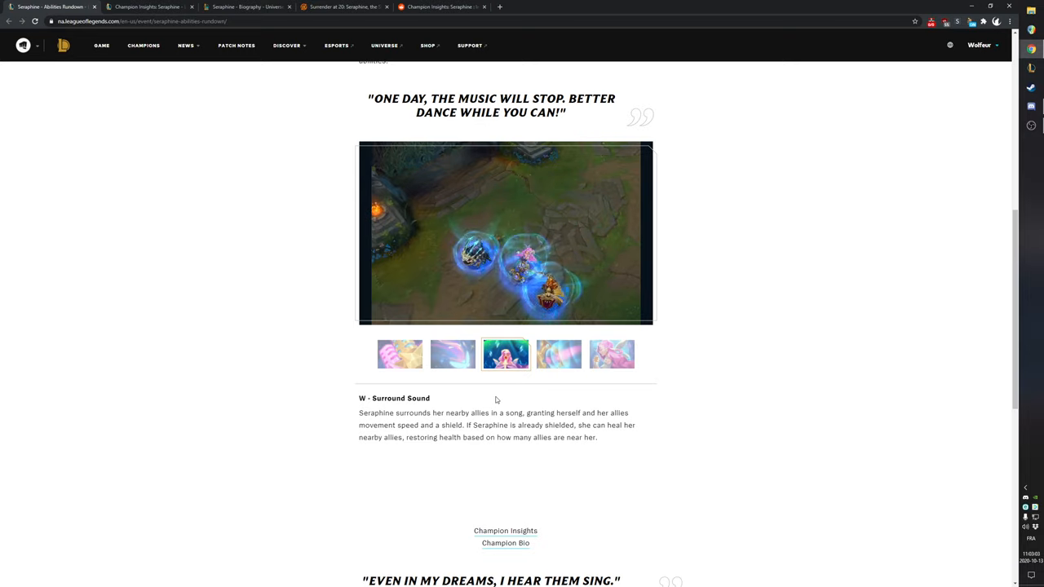
pyautogui.moveTo(359, 398); pyautogui.dragTo(571, 428)
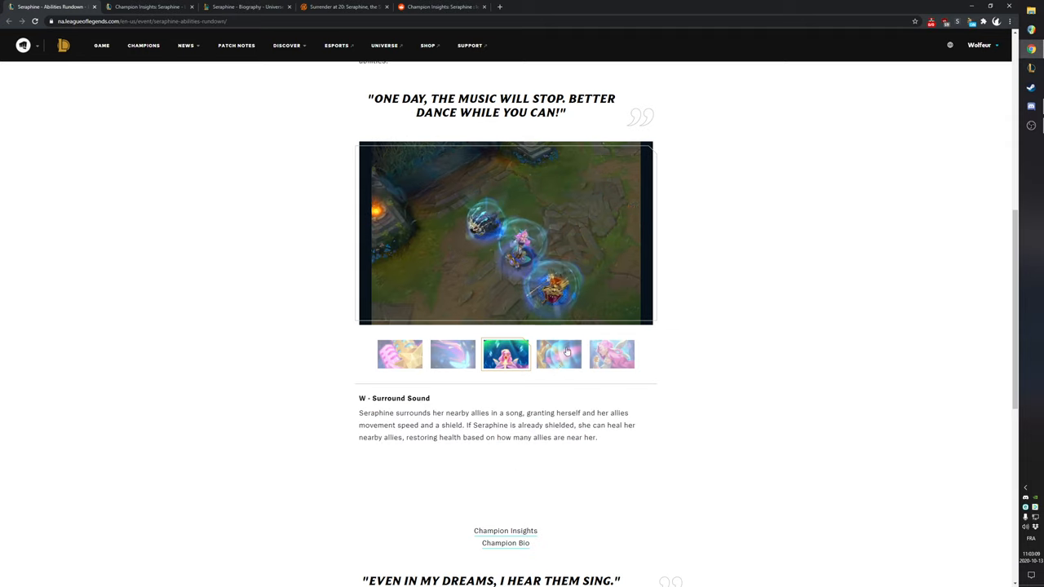
pyautogui.click(558, 353)
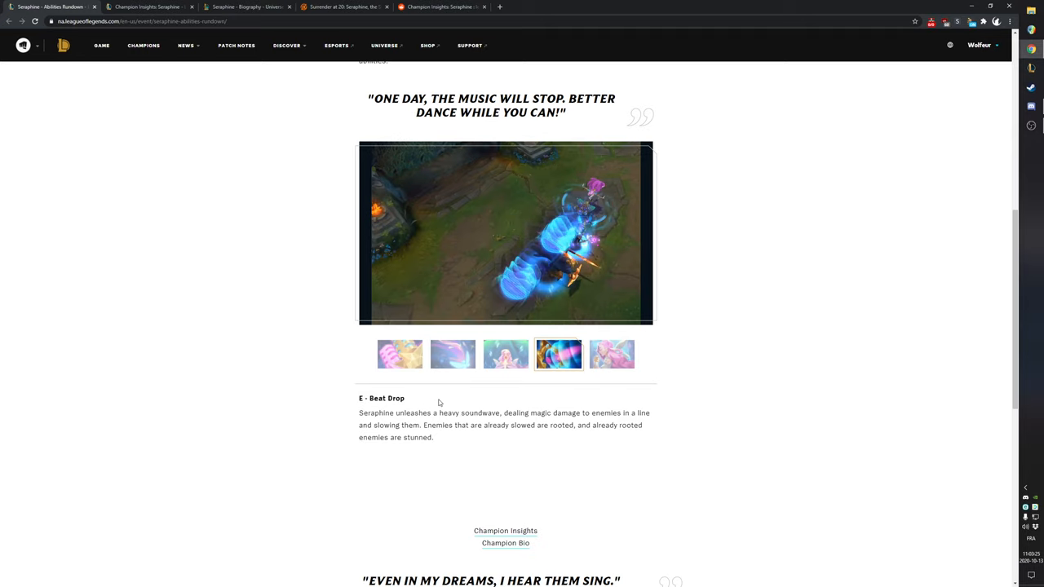
# Step: Select within the E - Beat Drop description, then show the R - Encore ultimate clip
pyautogui.click(506, 233)
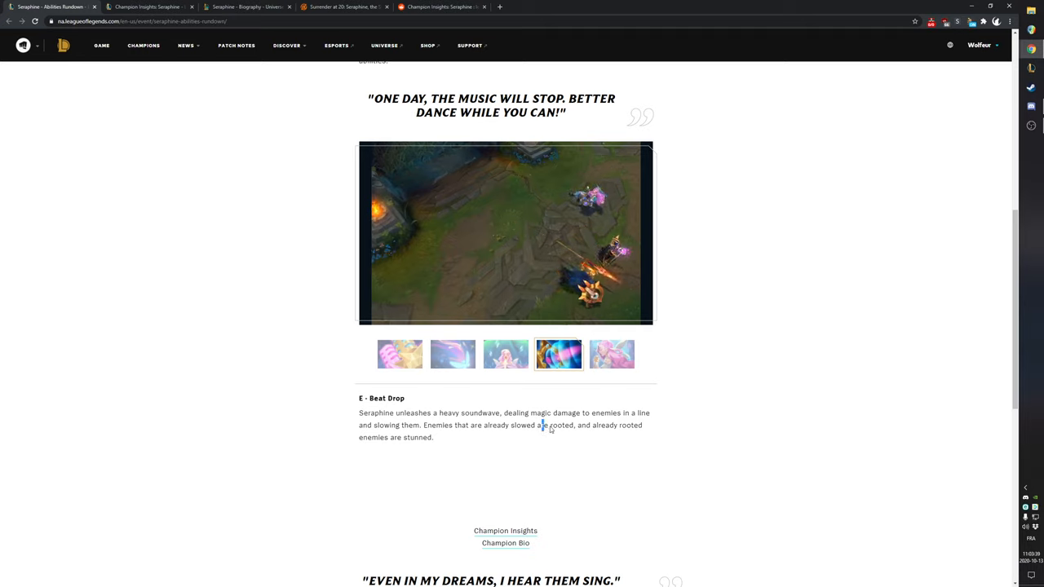
pyautogui.doubleClick(417, 437)
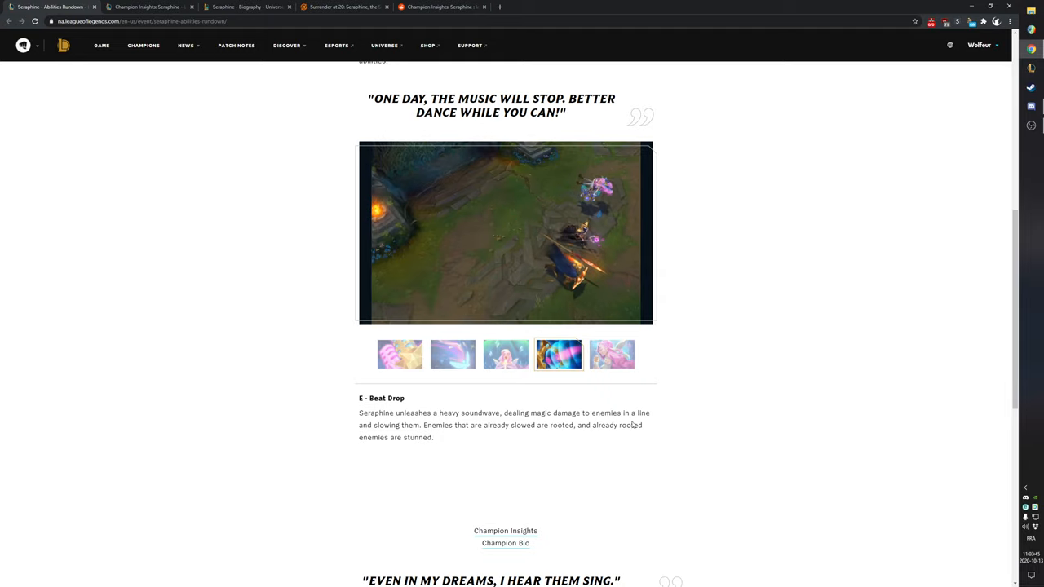
pyautogui.click(611, 354)
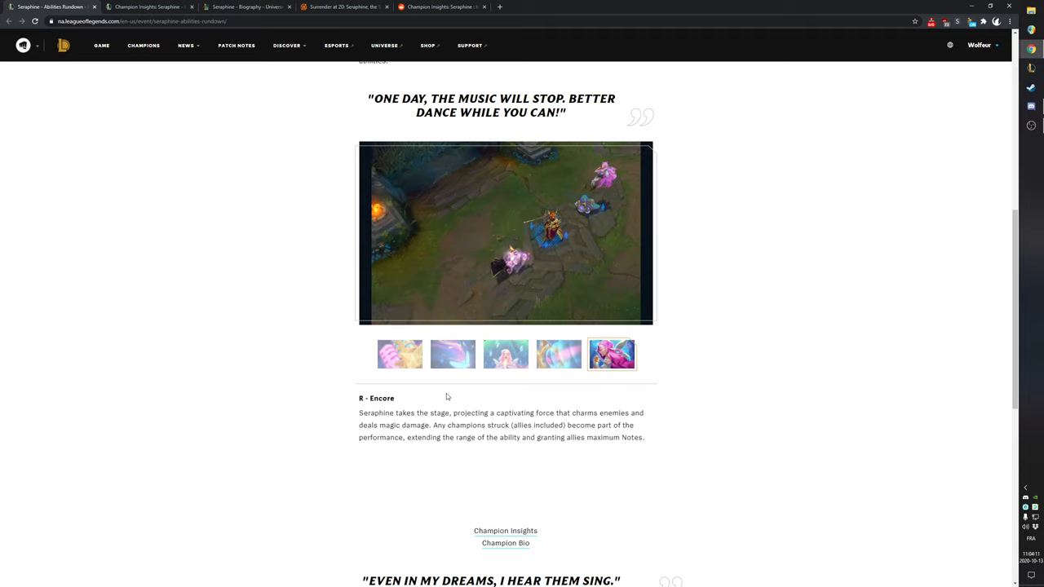
pyautogui.click(505, 233)
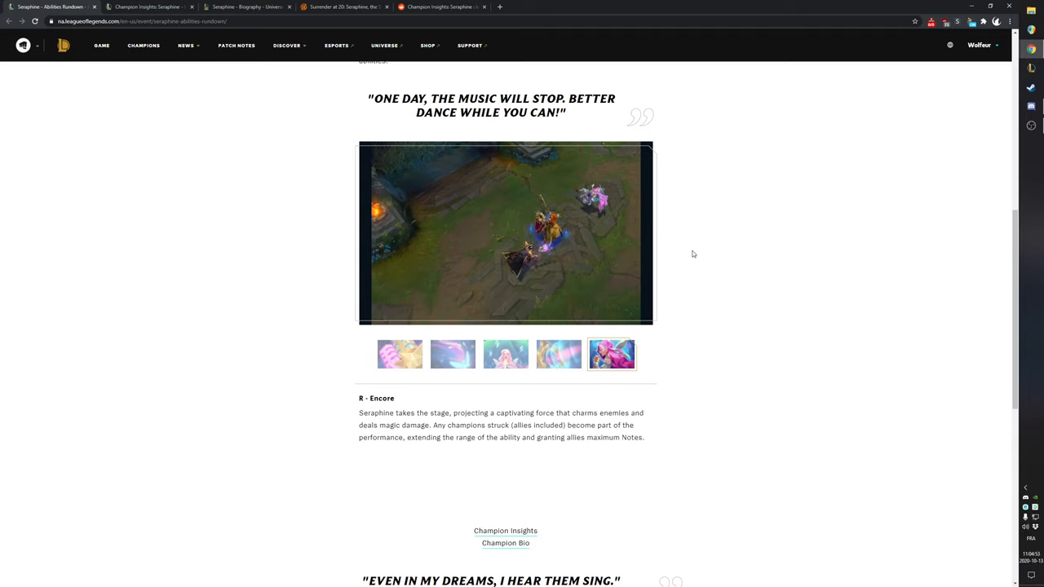
pyautogui.click(400, 354)
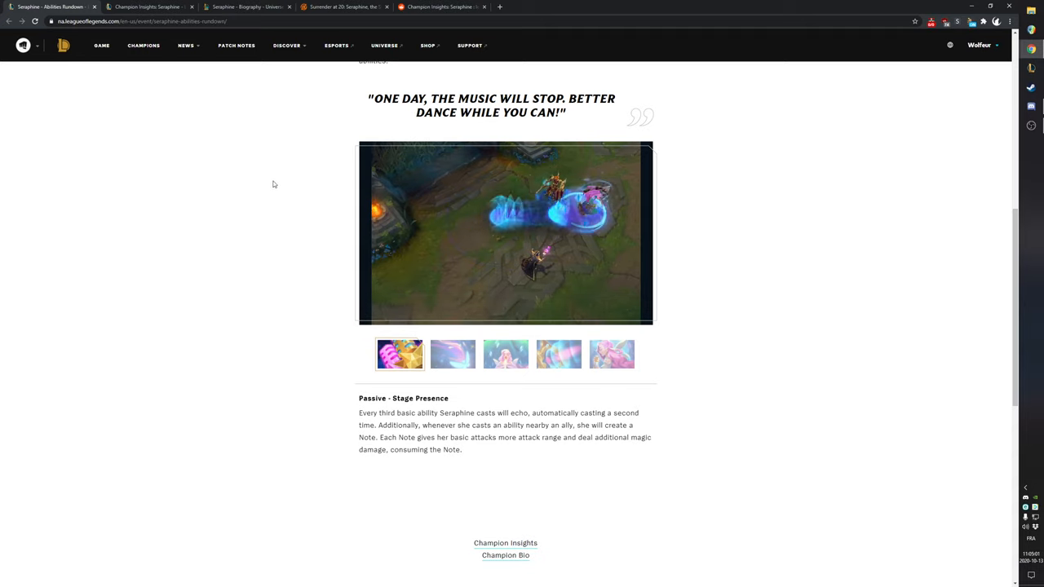
# Step: Play the Passive - Stage Presence video beneath the quote
pyautogui.click(506, 233)
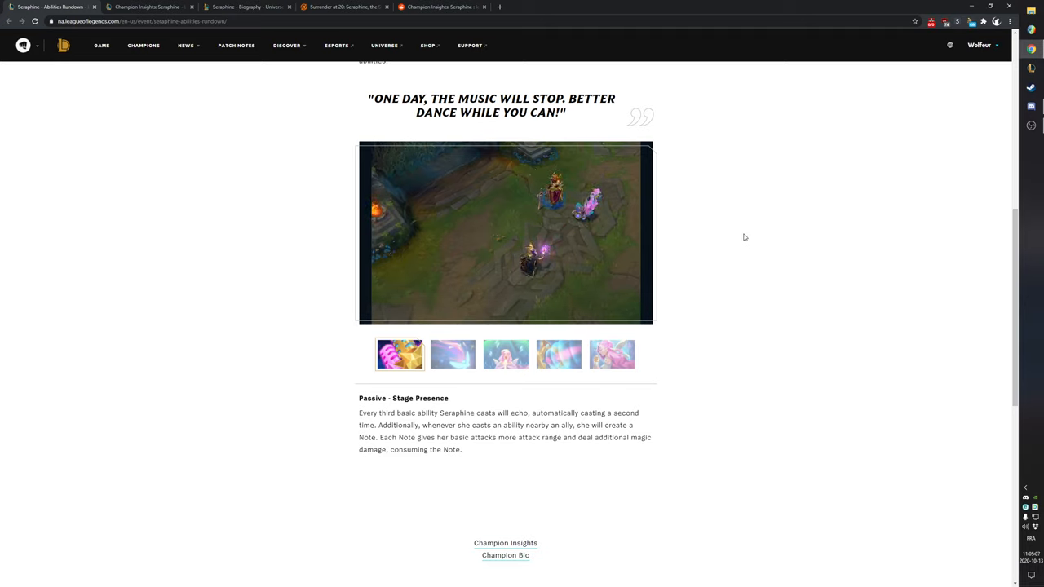
pyautogui.moveTo(693, 239)
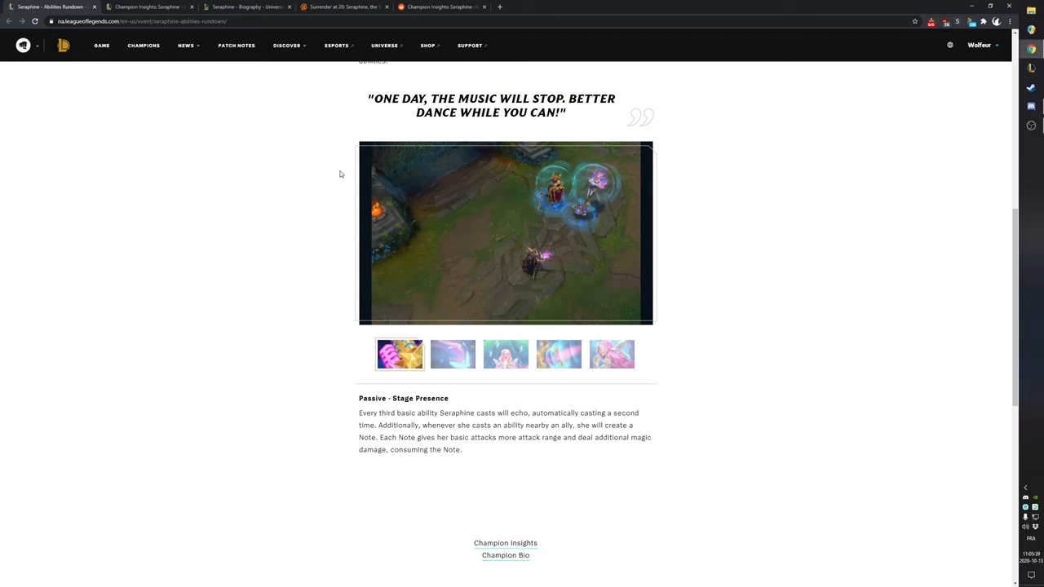
pyautogui.click(506, 232)
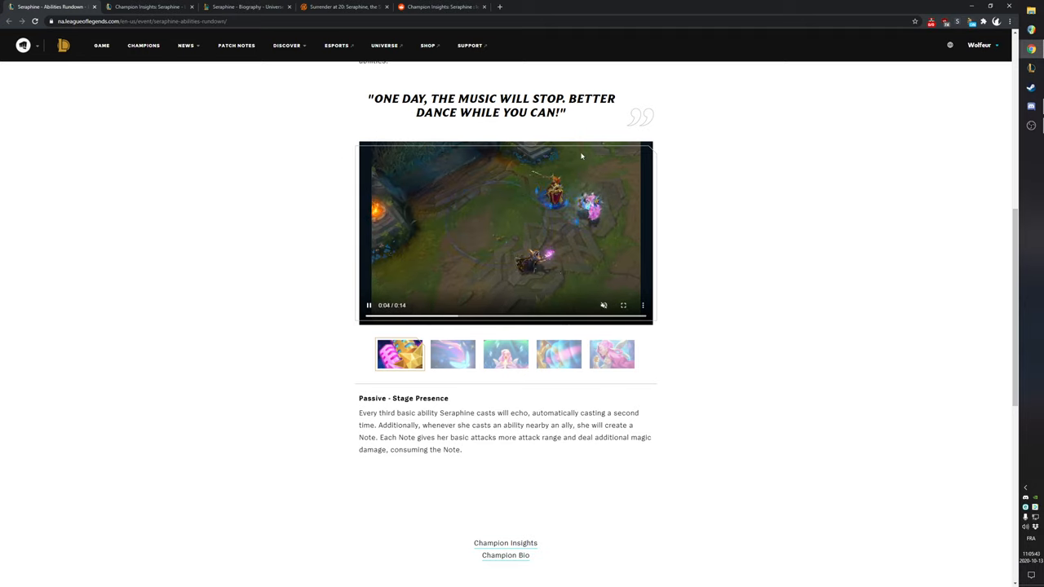
pyautogui.moveTo(707, 168)
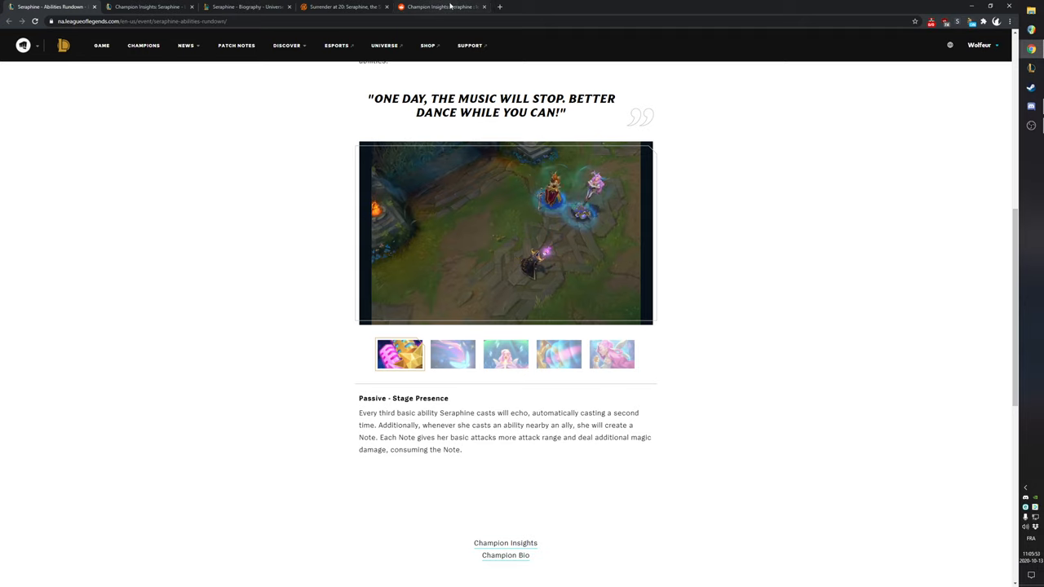
# Step: In the Reddit thread, highlight the reply advising to try her and saying she plays nothing like Sona
pyautogui.click(440, 6)
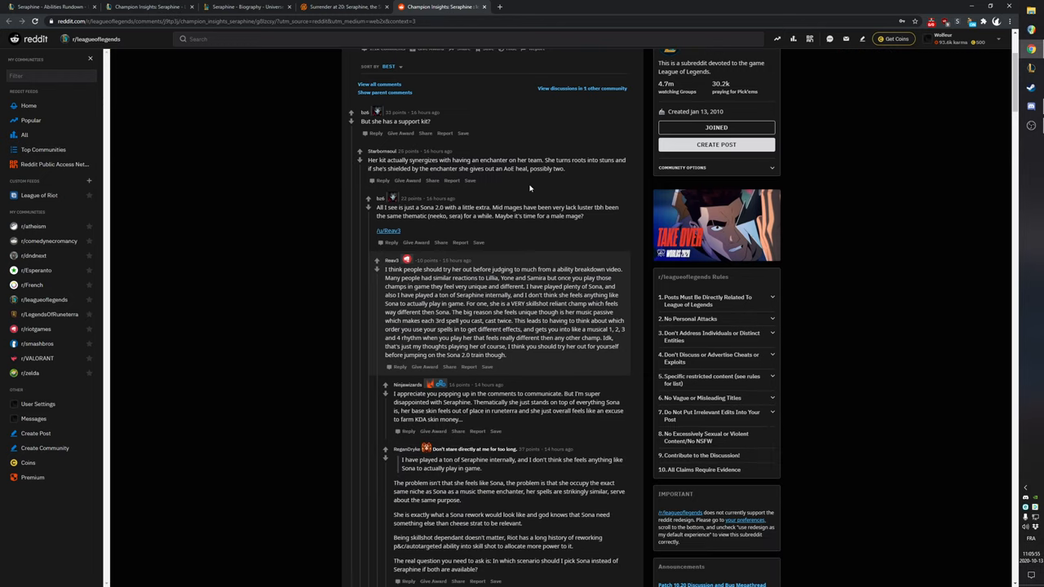
pyautogui.scroll(-3)
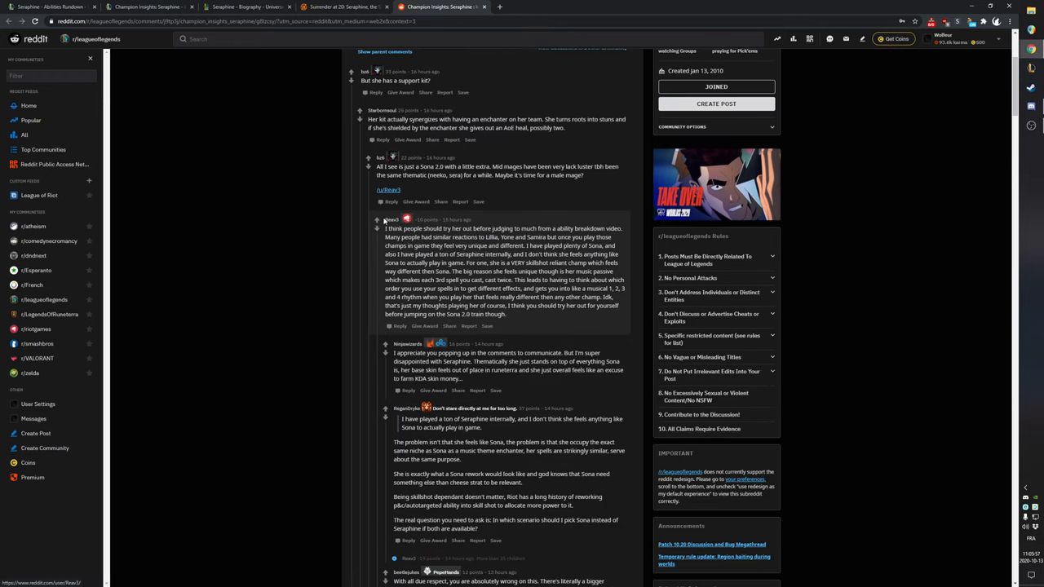
pyautogui.scroll(-3)
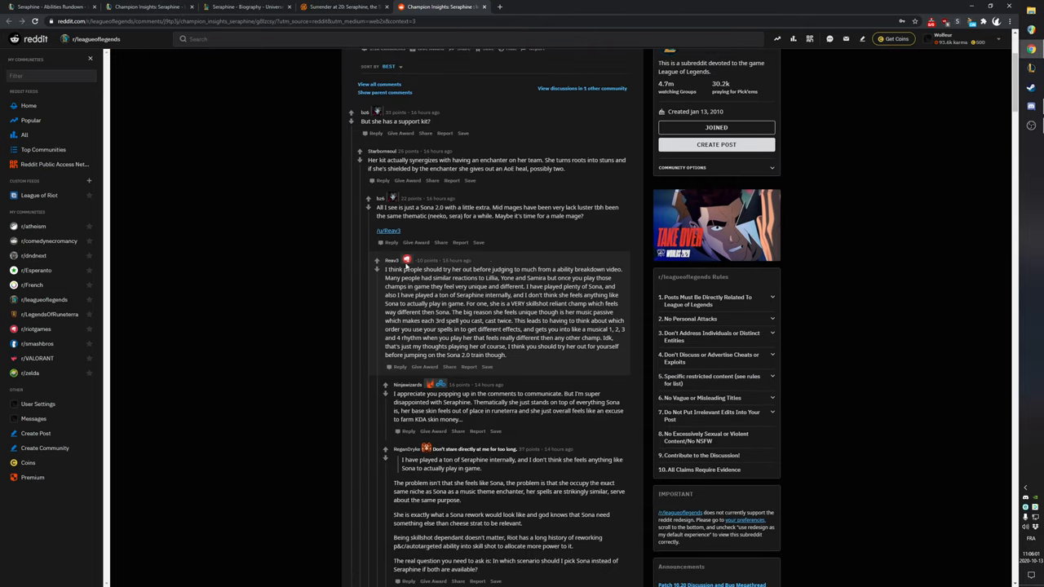
pyautogui.scroll(-3)
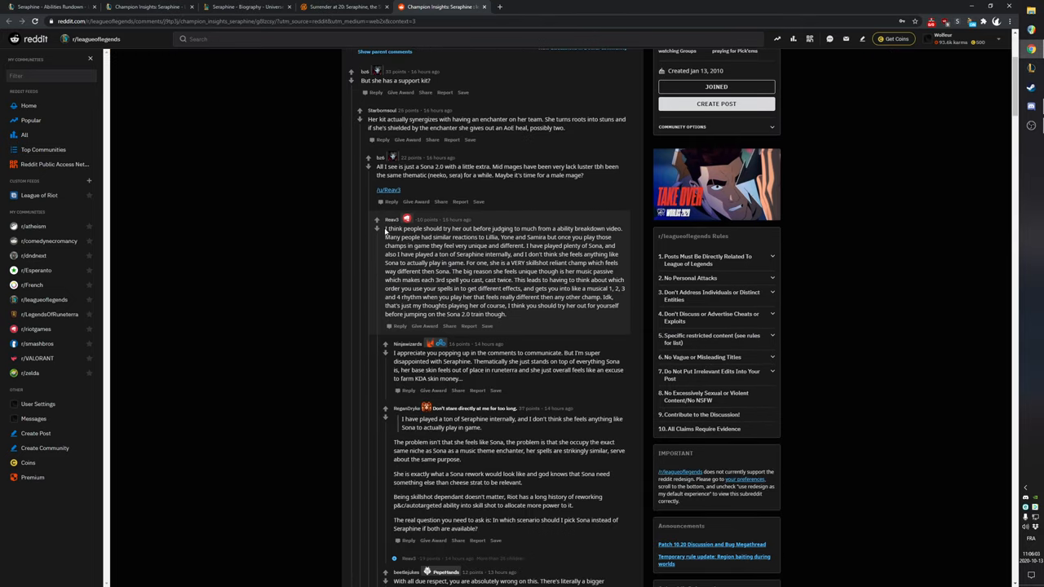
pyautogui.moveTo(387, 228); pyautogui.dragTo(487, 253)
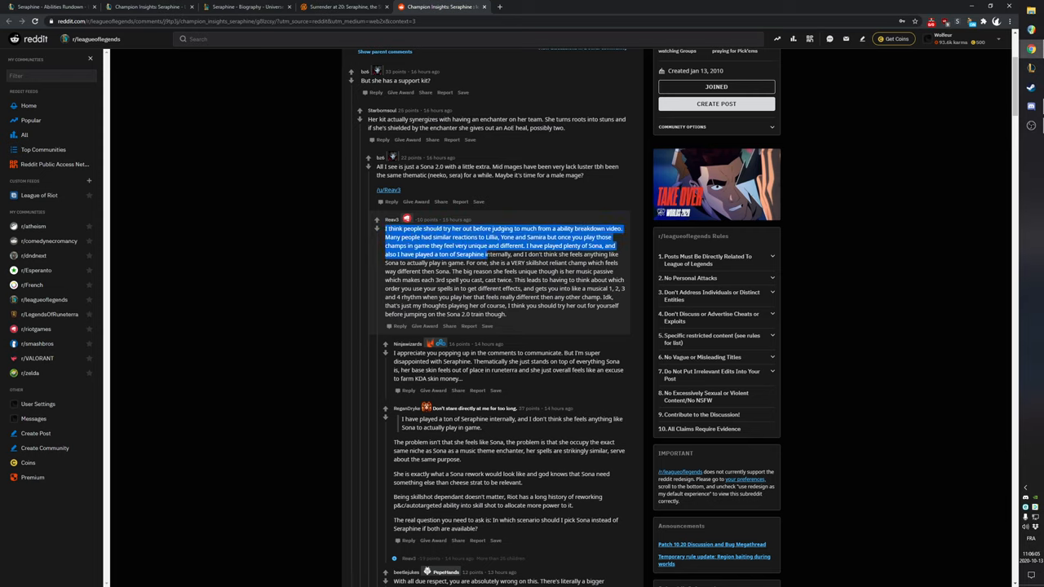
pyautogui.moveTo(487, 254); pyautogui.dragTo(538, 254)
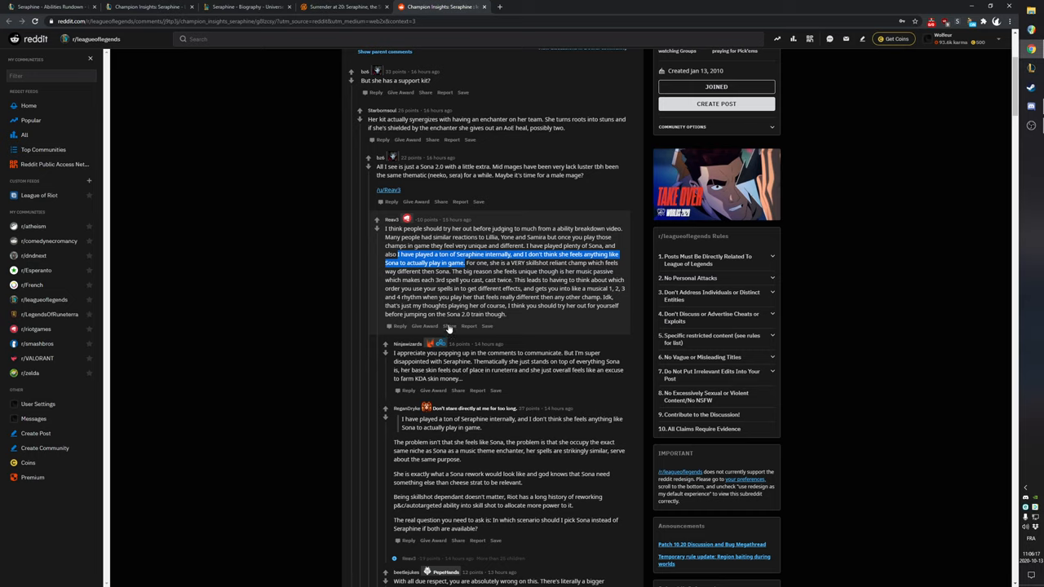
# Step: Scroll further through the Reddit replies, then return to Seraphine's biography tab
pyautogui.scroll(-3)
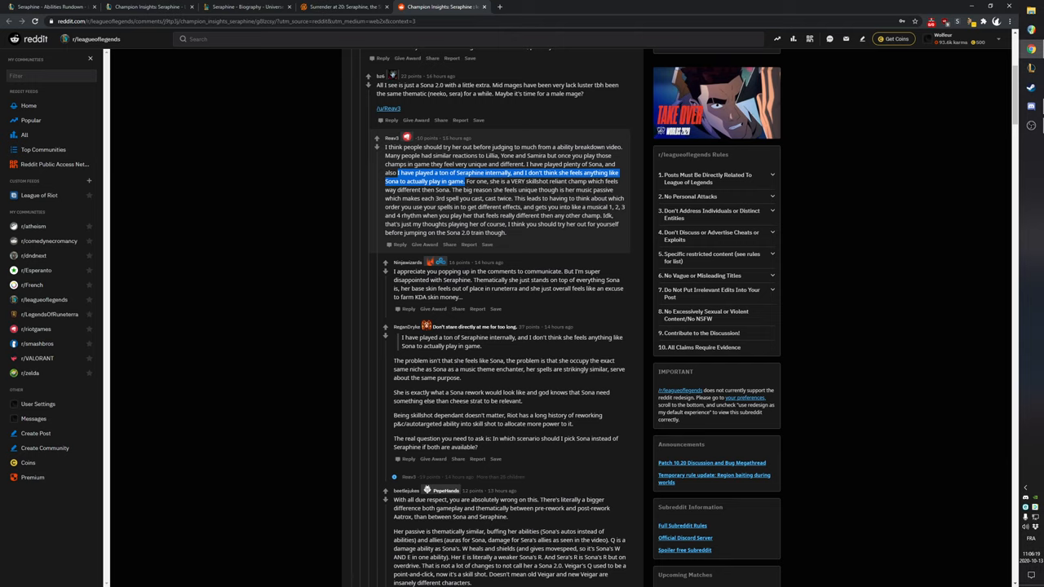
pyautogui.scroll(-3)
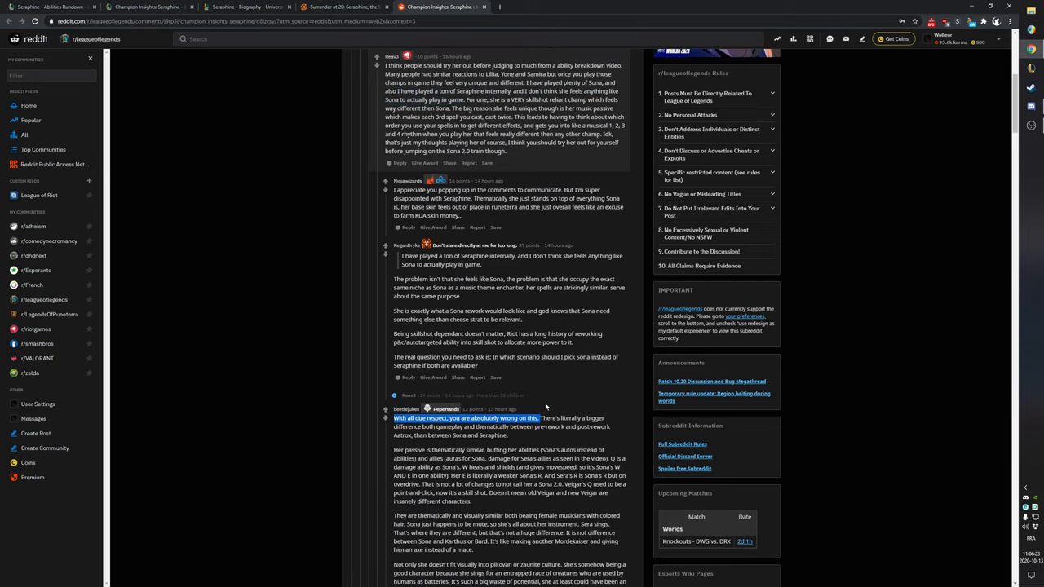
pyautogui.scroll(-3)
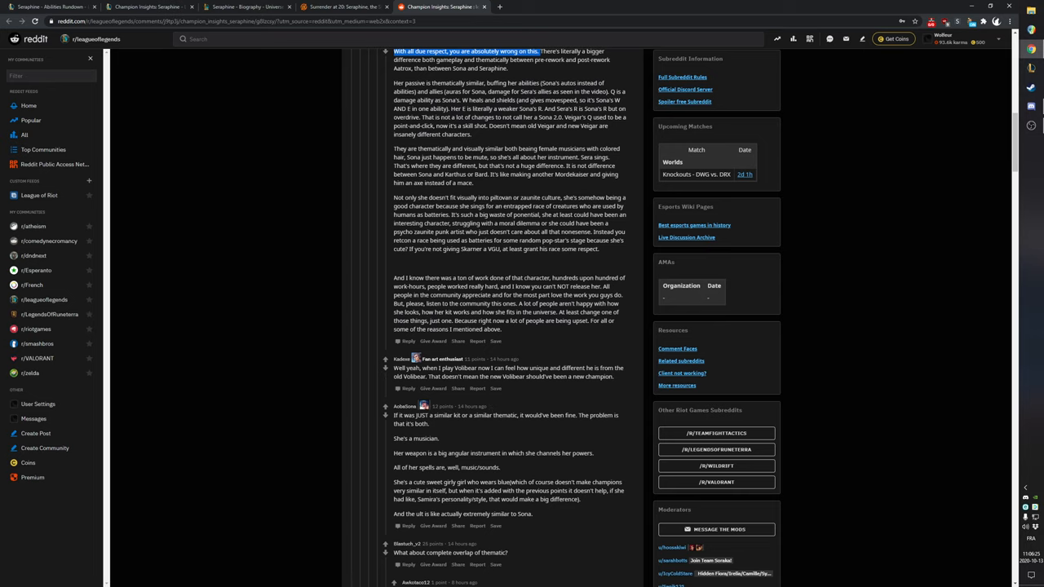
pyautogui.scroll(-3)
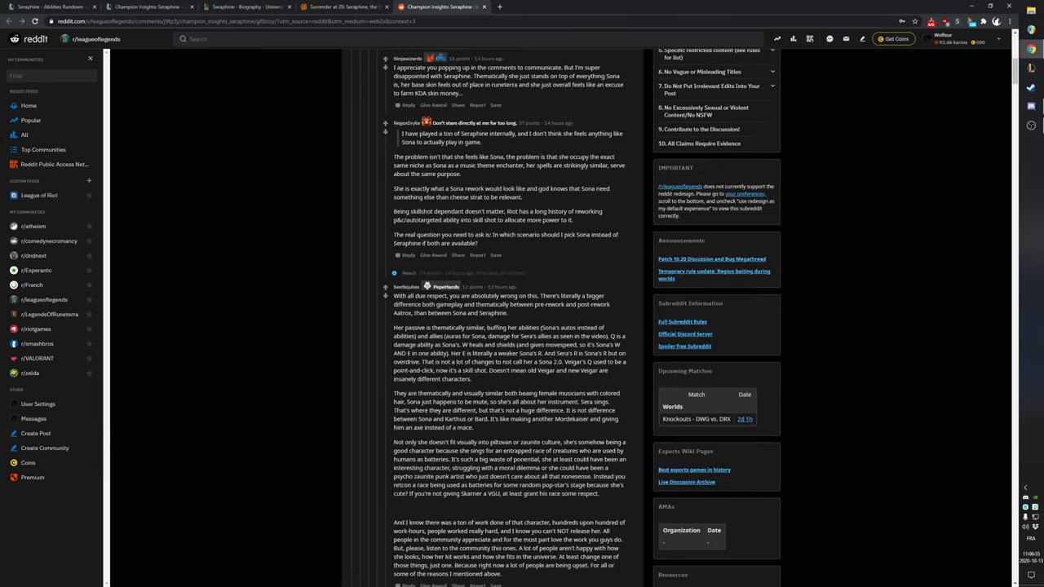
pyautogui.click(49, 6)
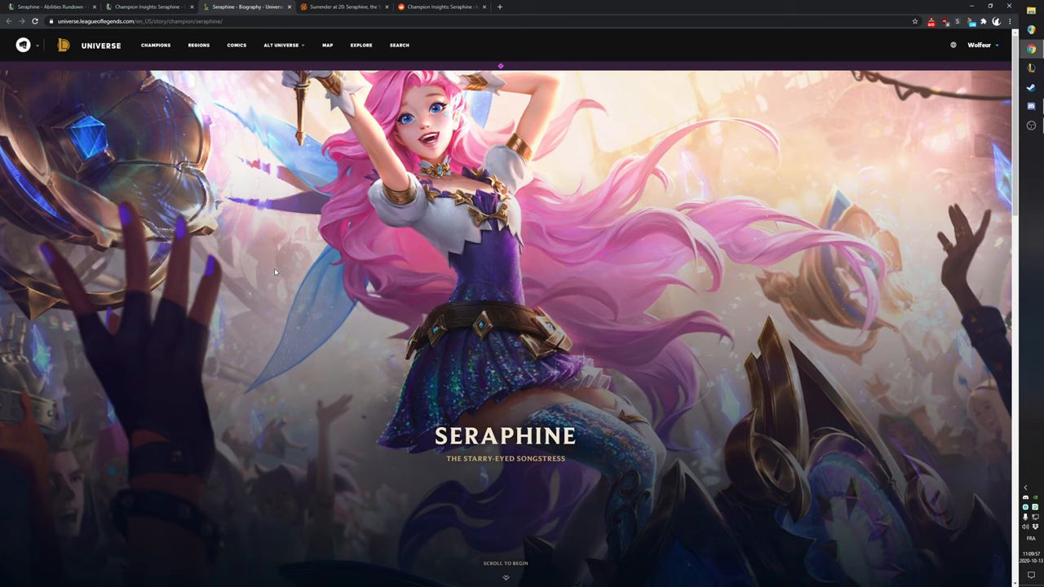
# Step: Scroll down slightly on Seraphine's biography page
pyautogui.scroll(-3)
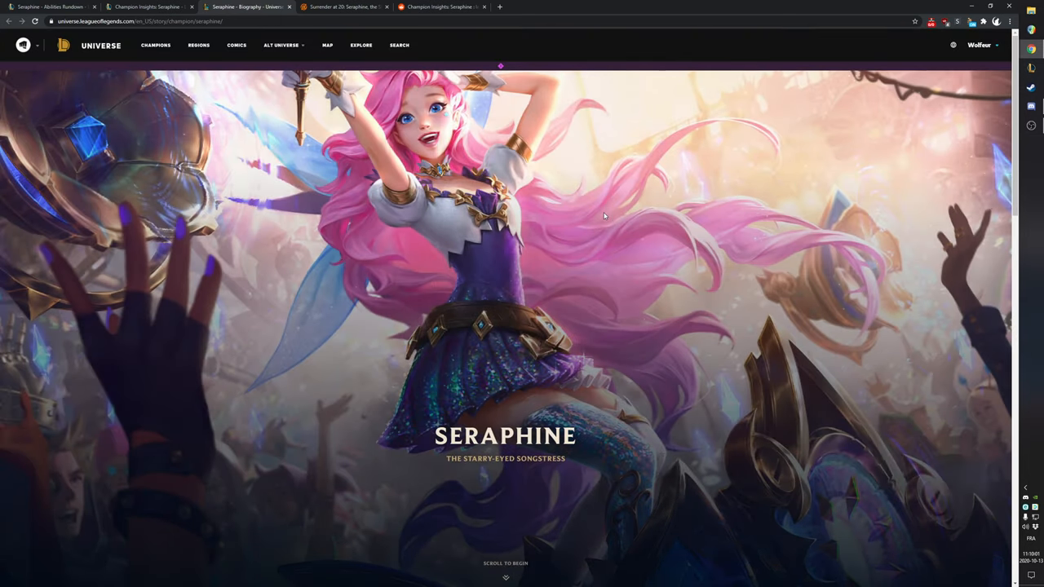
pyautogui.moveTo(606, 211)
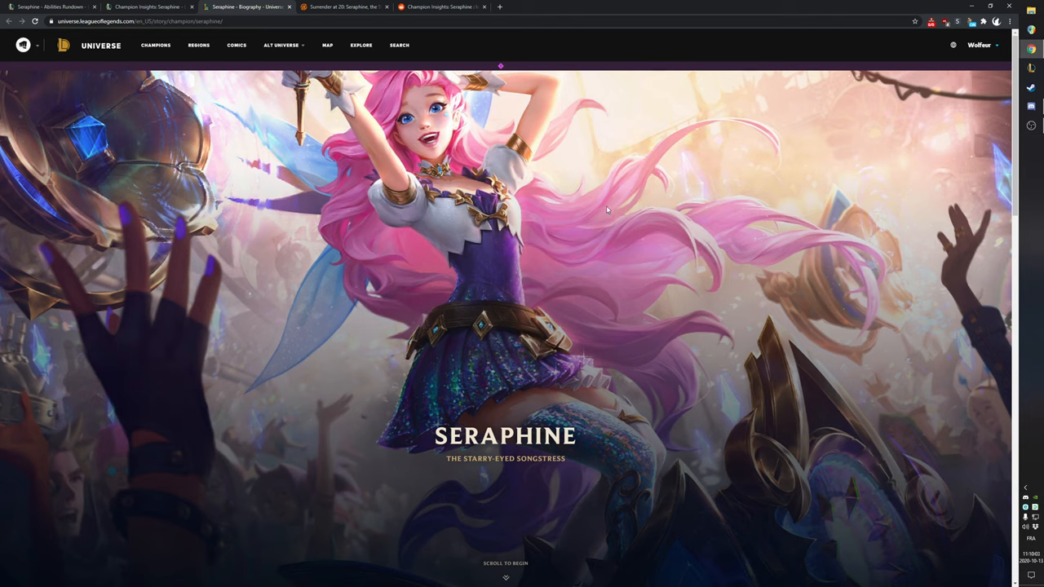
pyautogui.moveTo(639, 204)
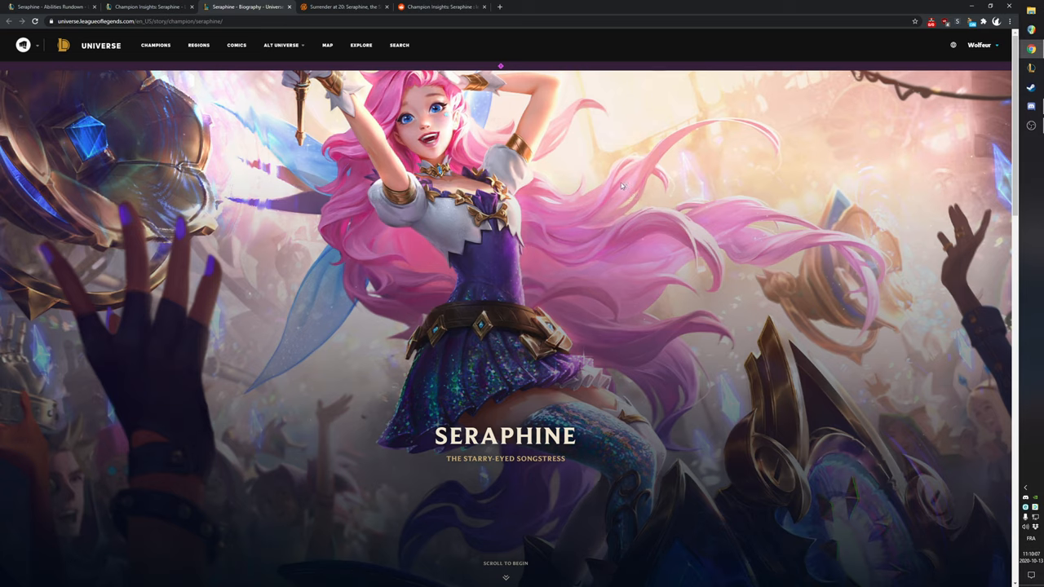
pyautogui.moveTo(632, 159)
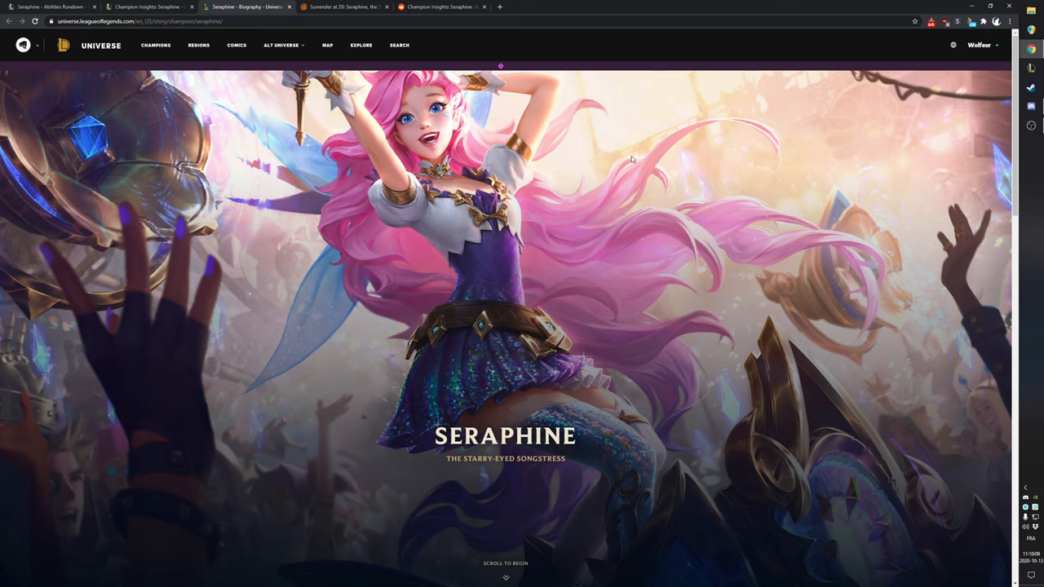
pyautogui.moveTo(786, 304)
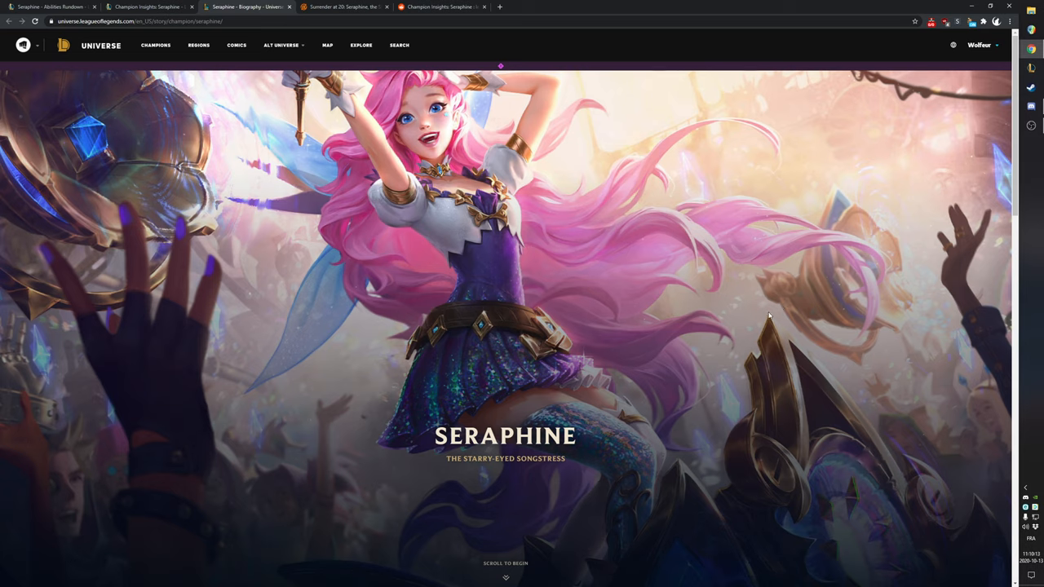
pyautogui.moveTo(782, 309)
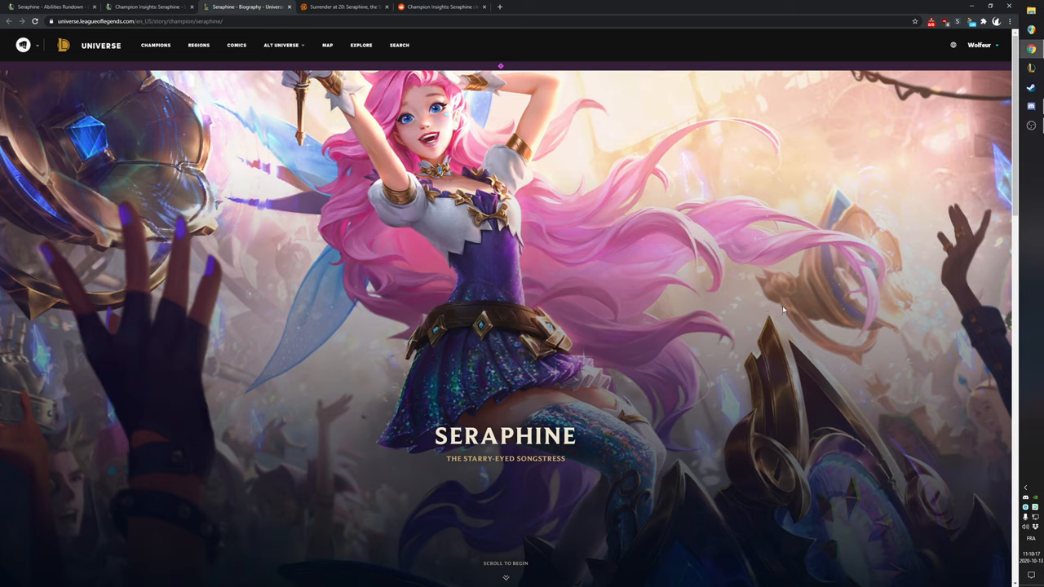
pyautogui.moveTo(667, 334)
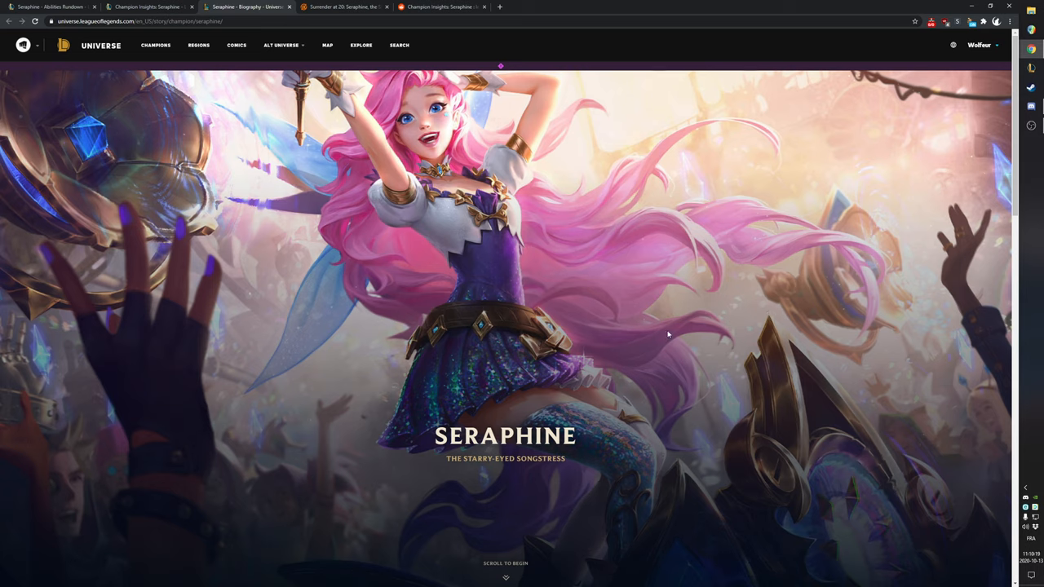
pyautogui.moveTo(577, 269)
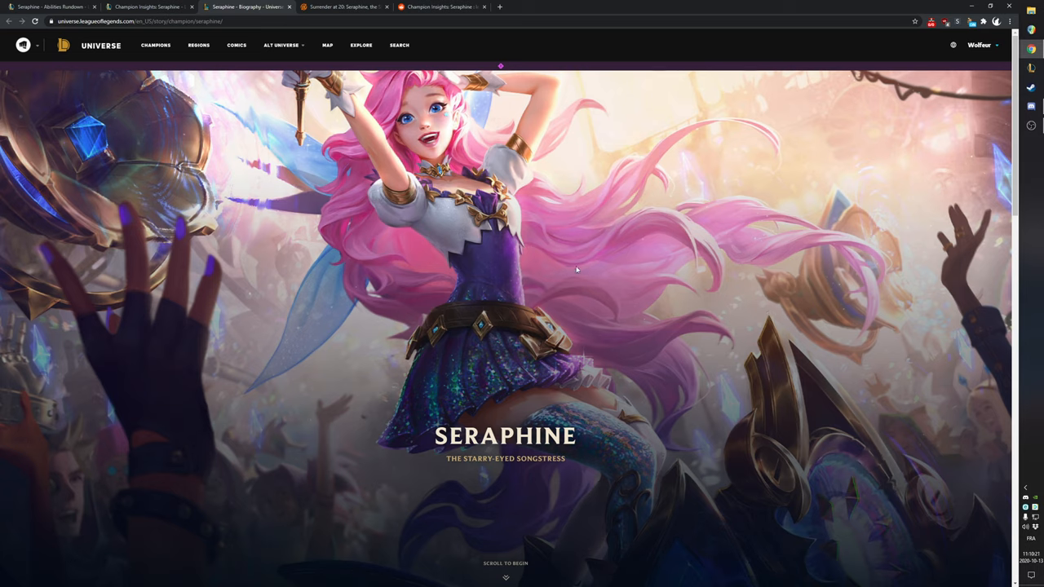
pyautogui.moveTo(726, 297)
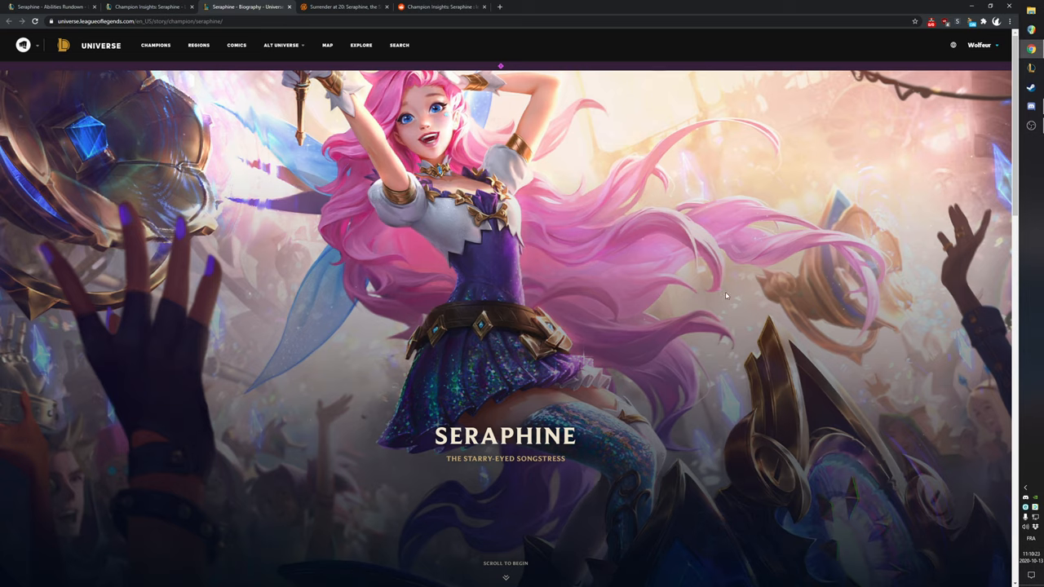
pyautogui.moveTo(729, 294)
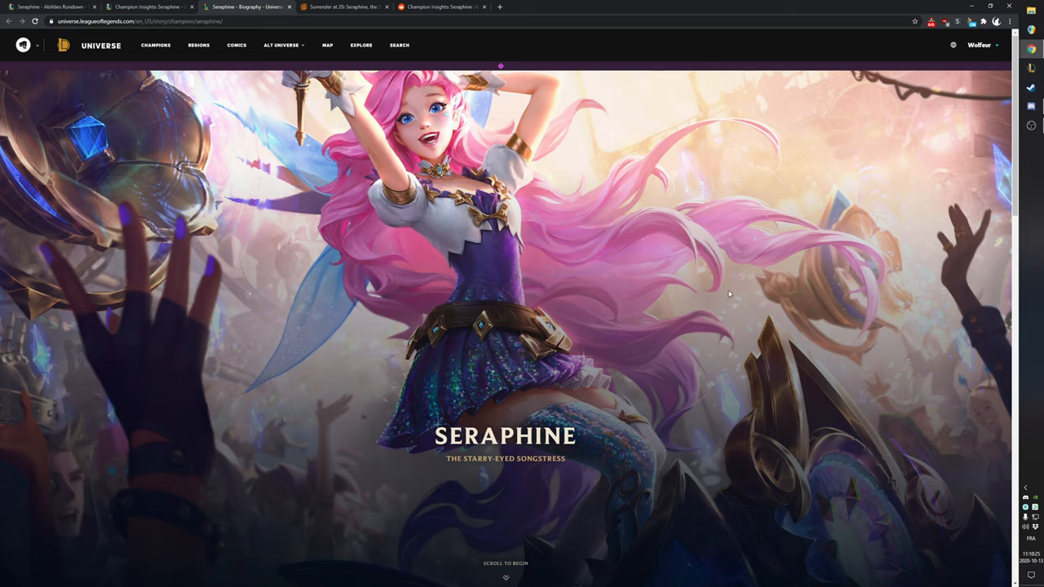
pyautogui.moveTo(419, 145)
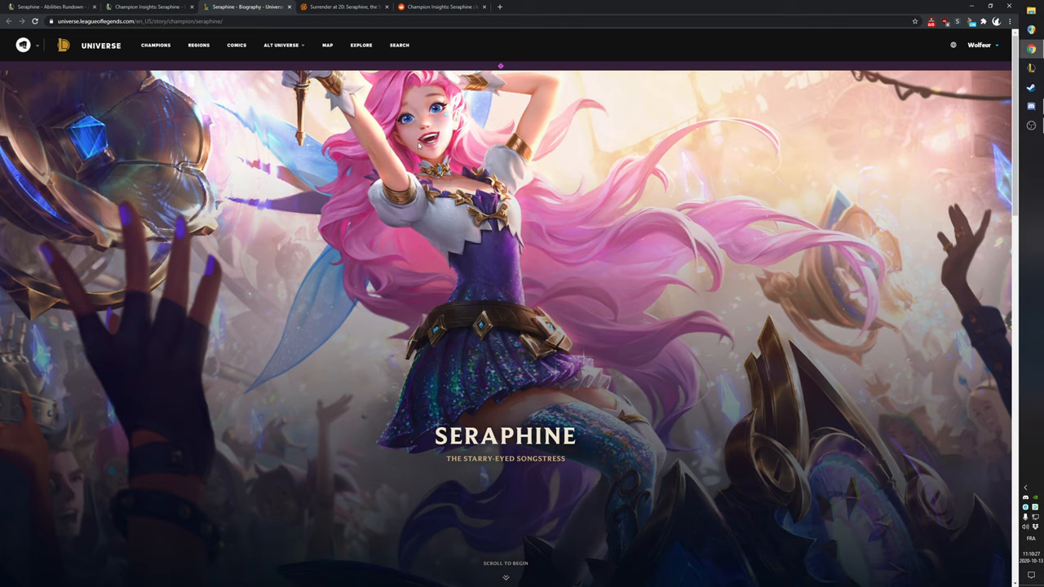
pyautogui.moveTo(465, 131)
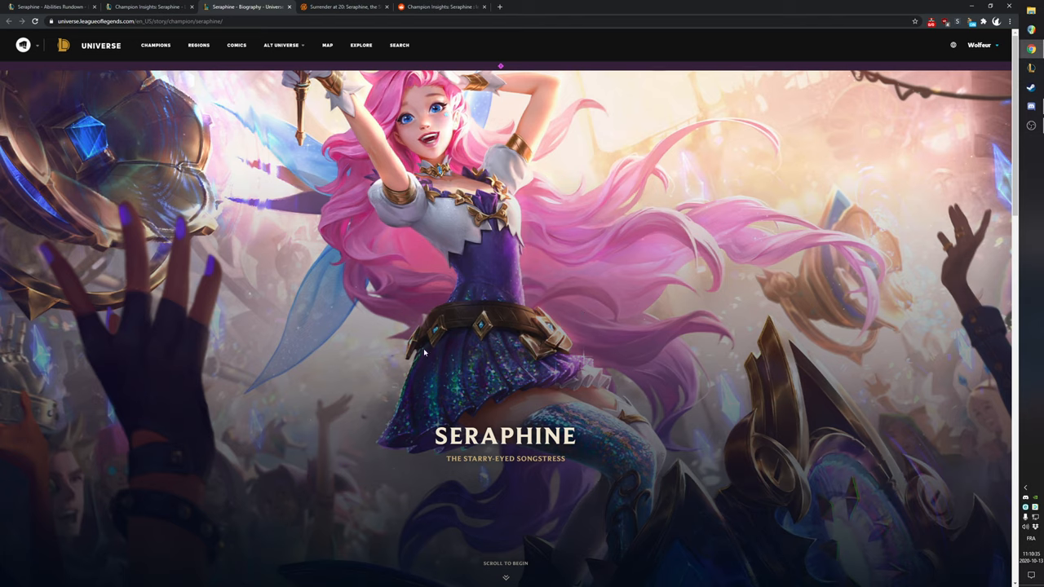
pyautogui.moveTo(447, 398)
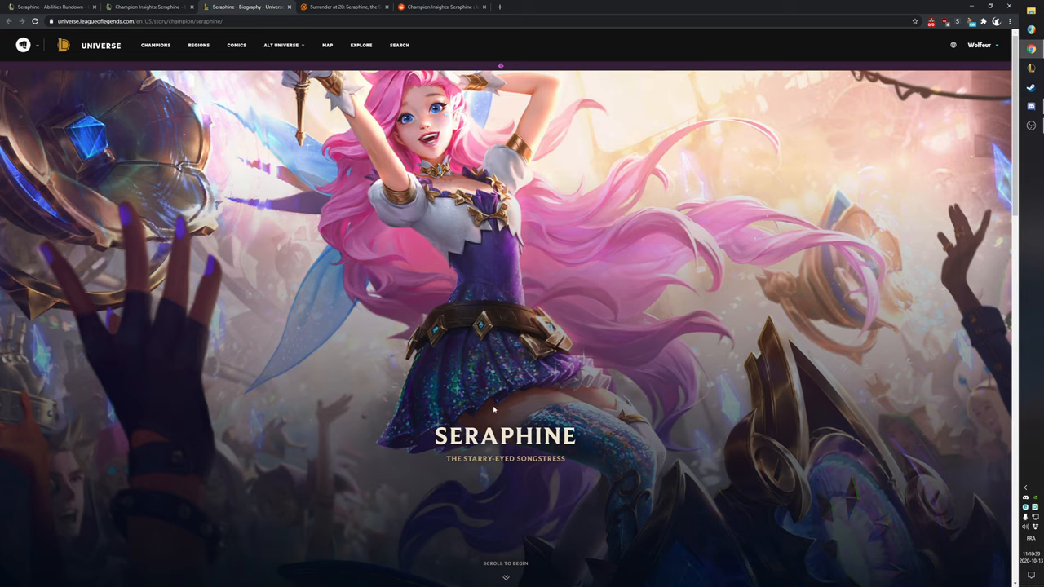
pyautogui.moveTo(776, 537)
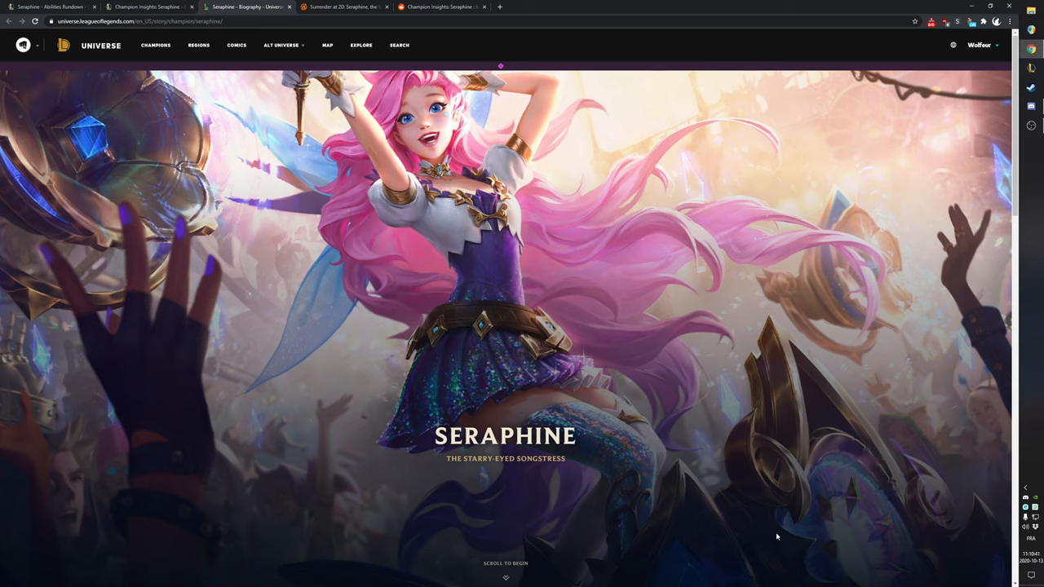
pyautogui.moveTo(832, 395)
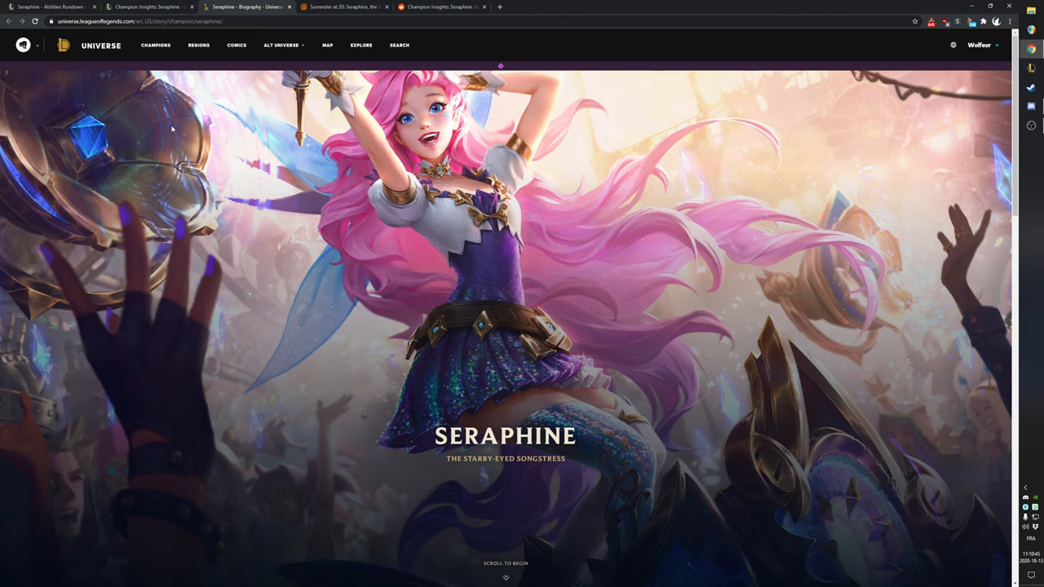
pyautogui.moveTo(137, 251)
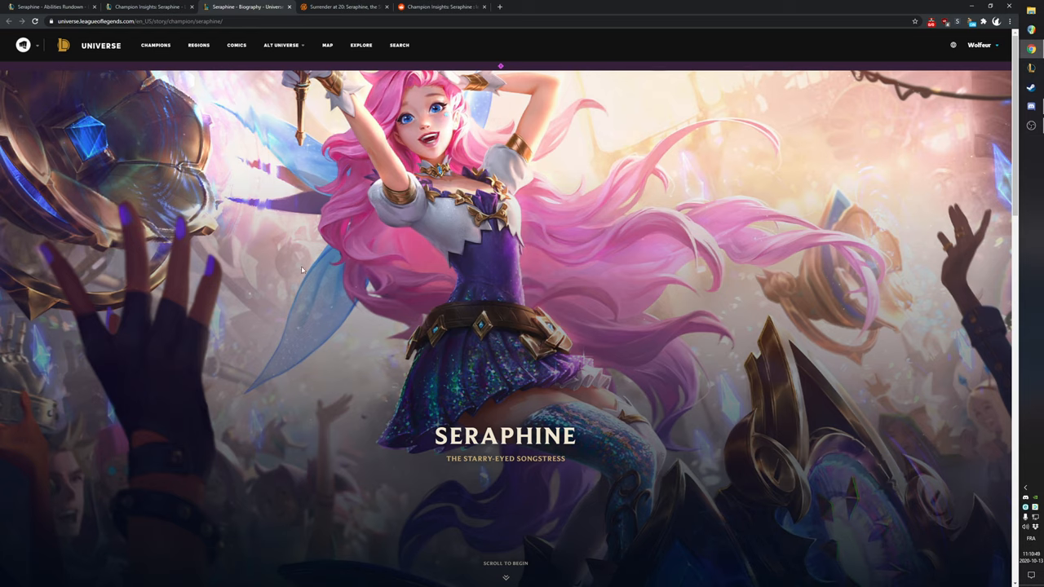
pyautogui.moveTo(309, 269)
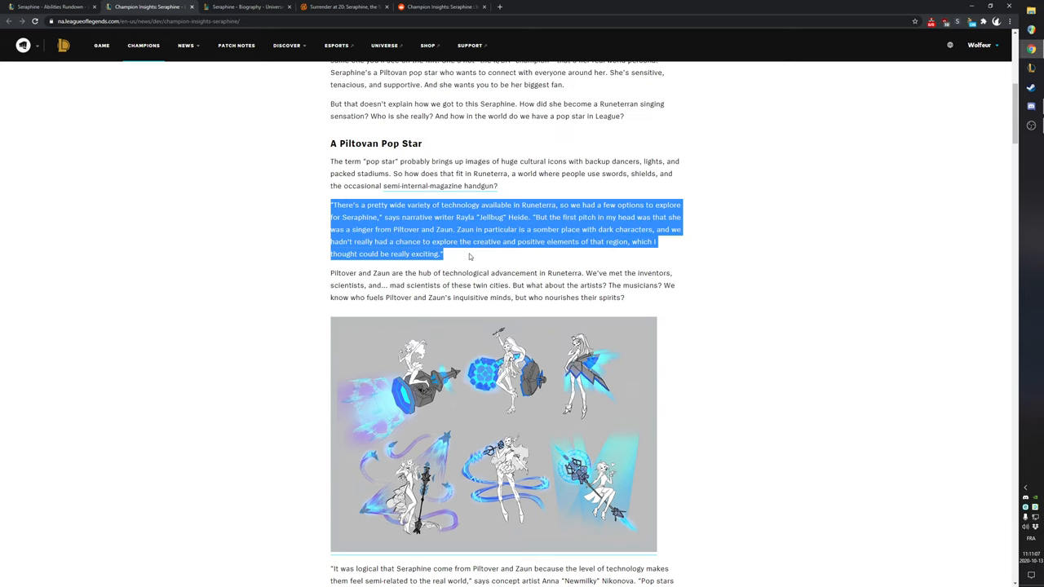
# Step: Clear the old highlight, mark the Champion Insights artists and musicians passage, then return to the biography
pyautogui.click(469, 256)
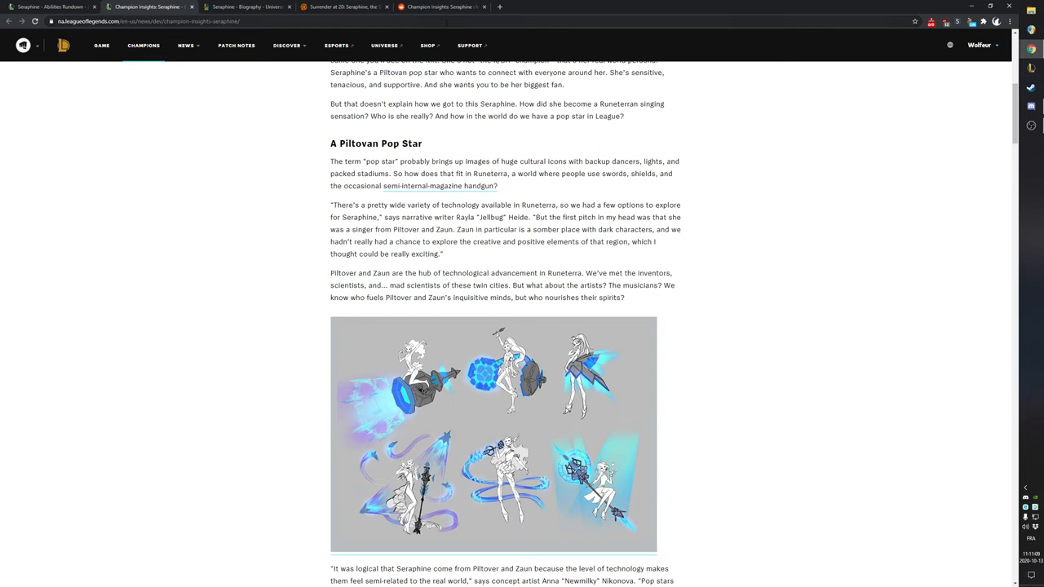
pyautogui.click(244, 7)
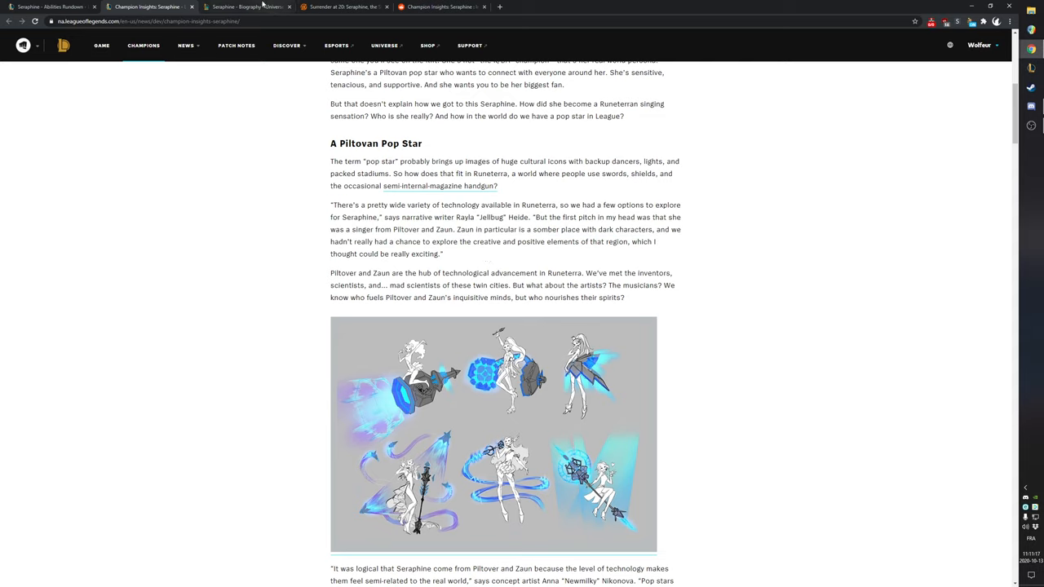
pyautogui.click(244, 7)
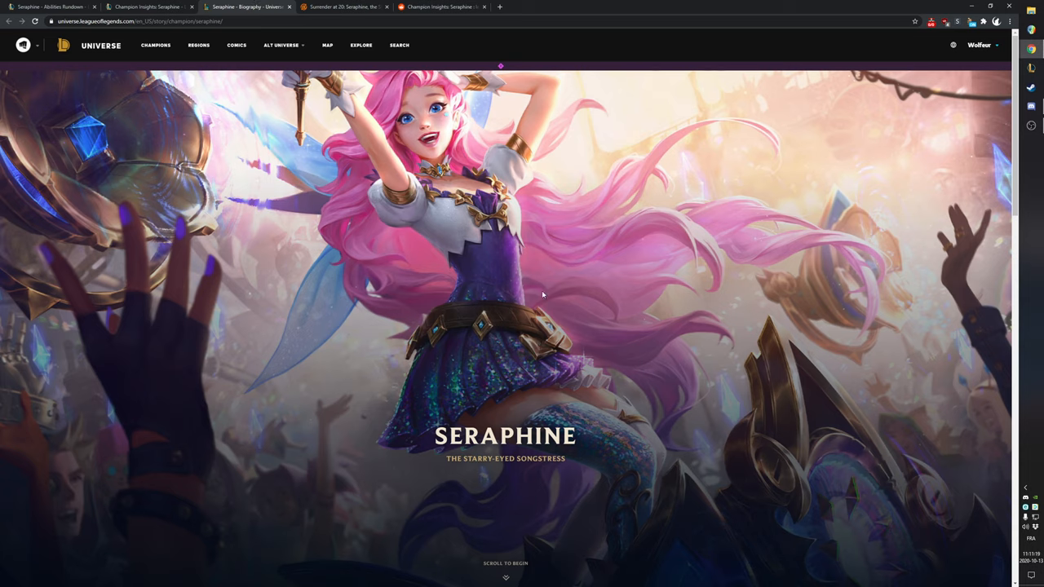
pyautogui.click(147, 6)
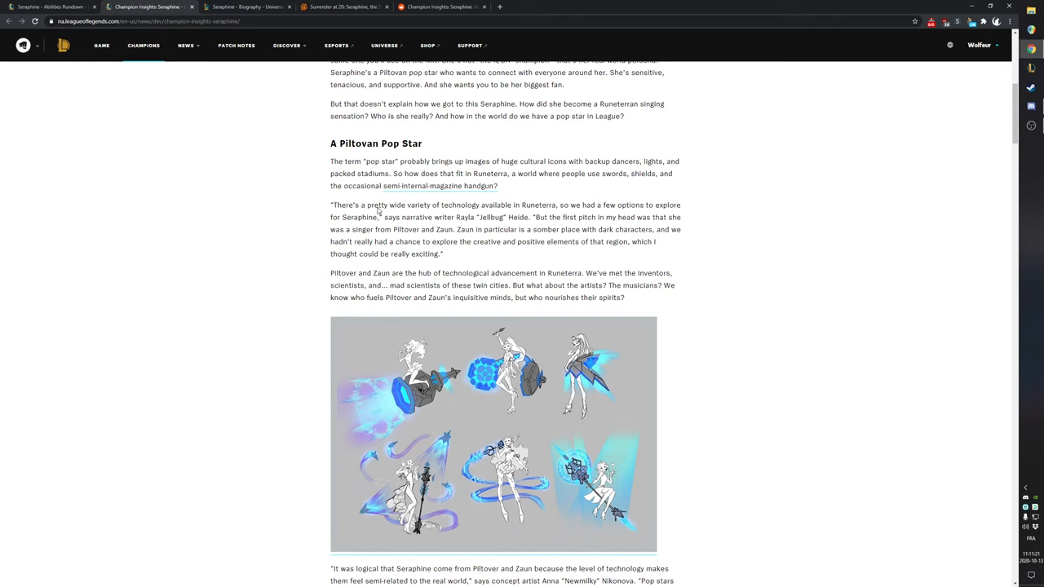
pyautogui.moveTo(520, 283)
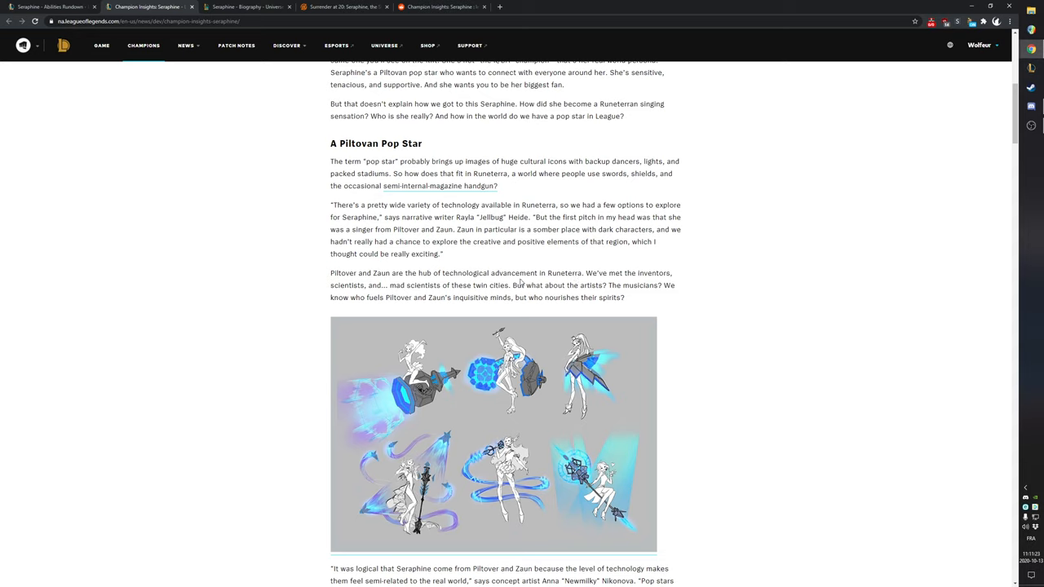
pyautogui.moveTo(511, 285); pyautogui.dragTo(675, 284)
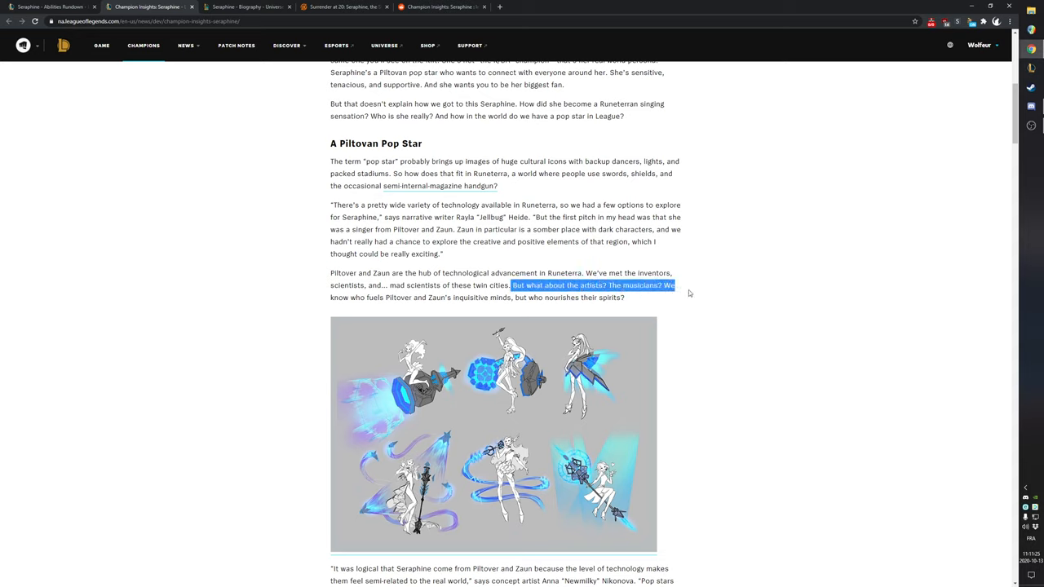
pyautogui.moveTo(690, 293); pyautogui.dragTo(330, 274)
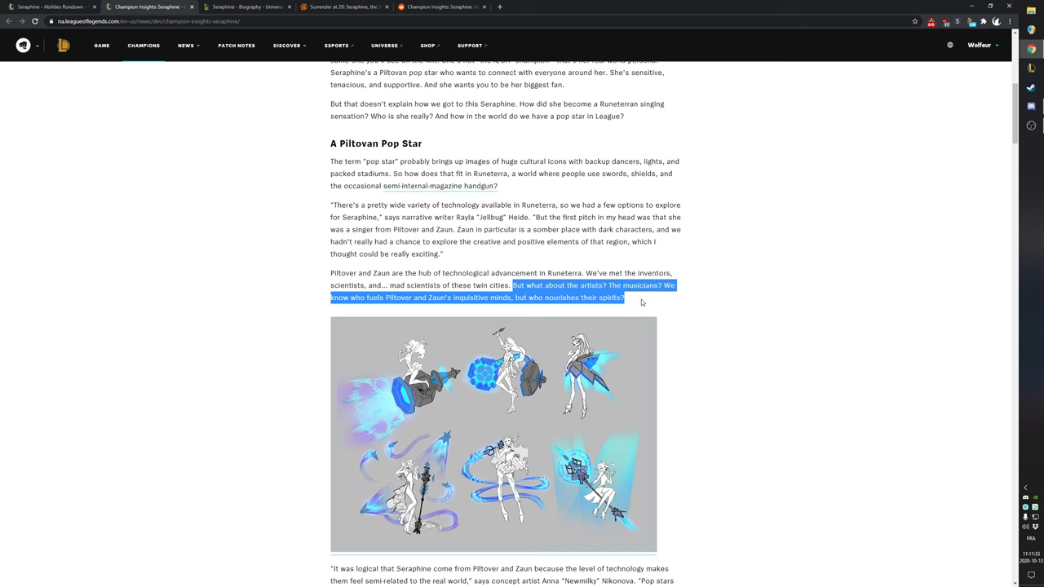
pyautogui.click(245, 7)
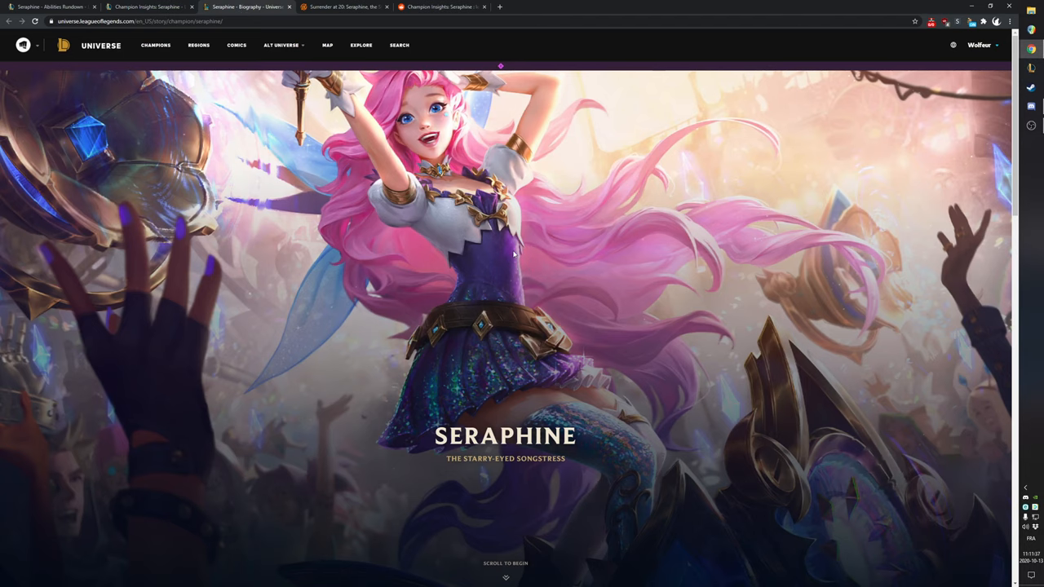
pyautogui.moveTo(645, 314)
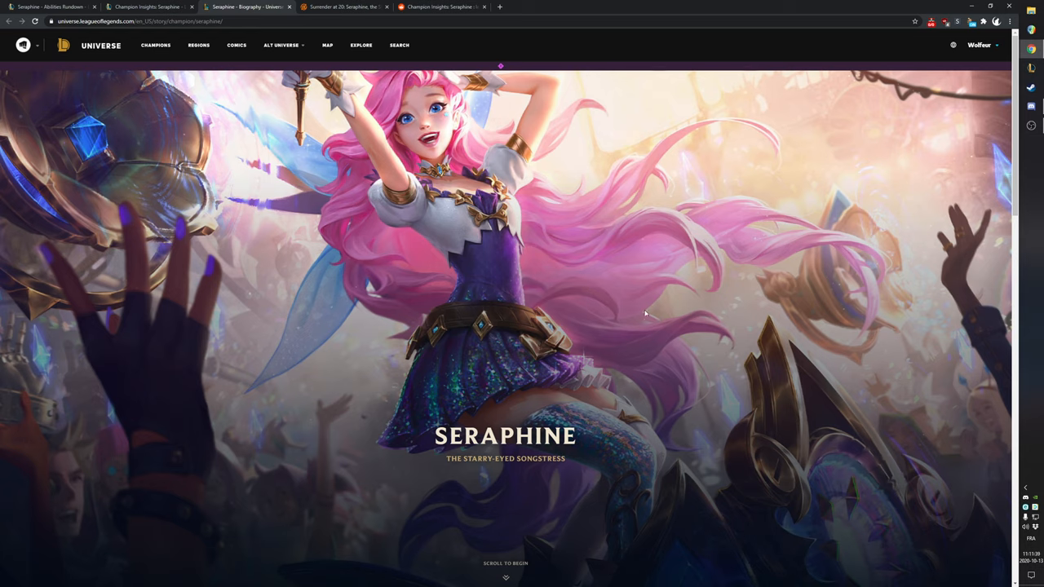
pyautogui.moveTo(625, 491)
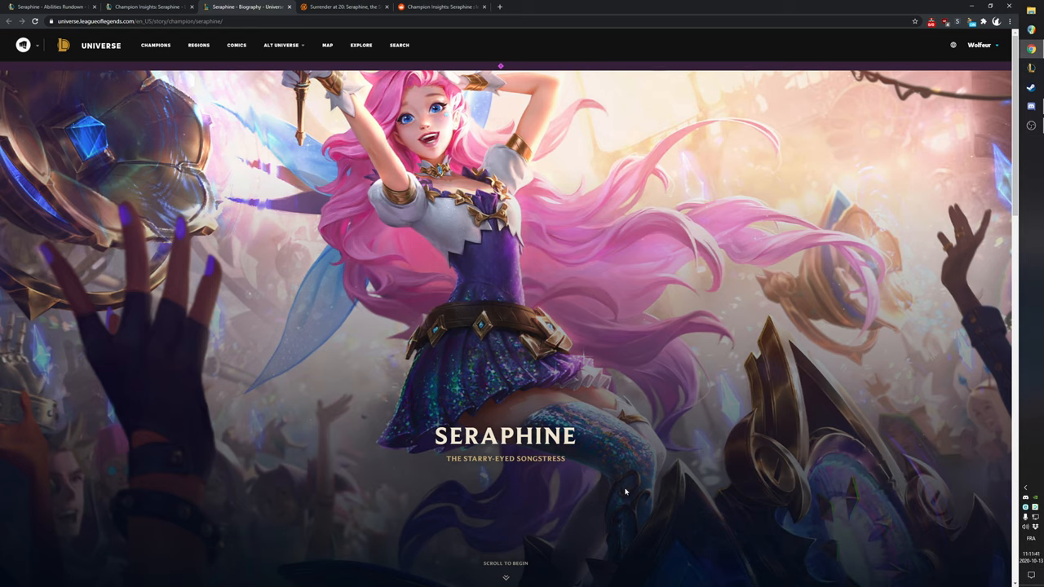
pyautogui.moveTo(377, 485)
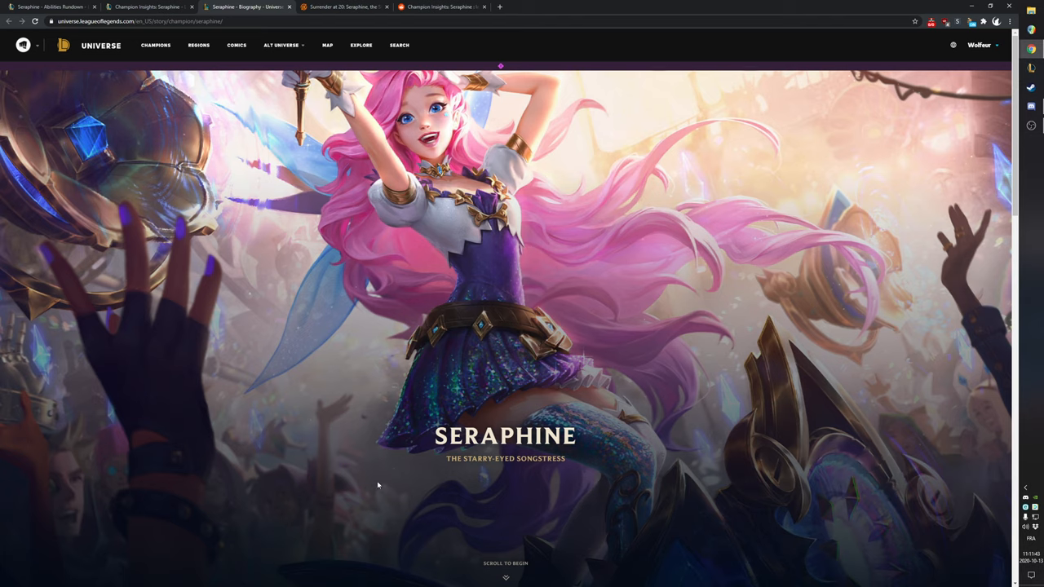
pyautogui.moveTo(502, 75)
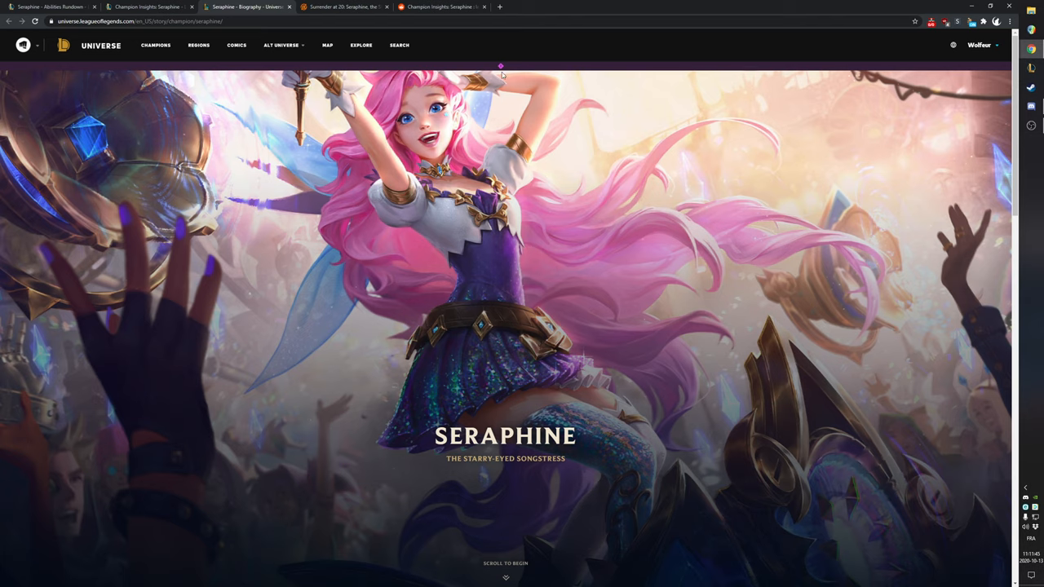
pyautogui.moveTo(587, 208)
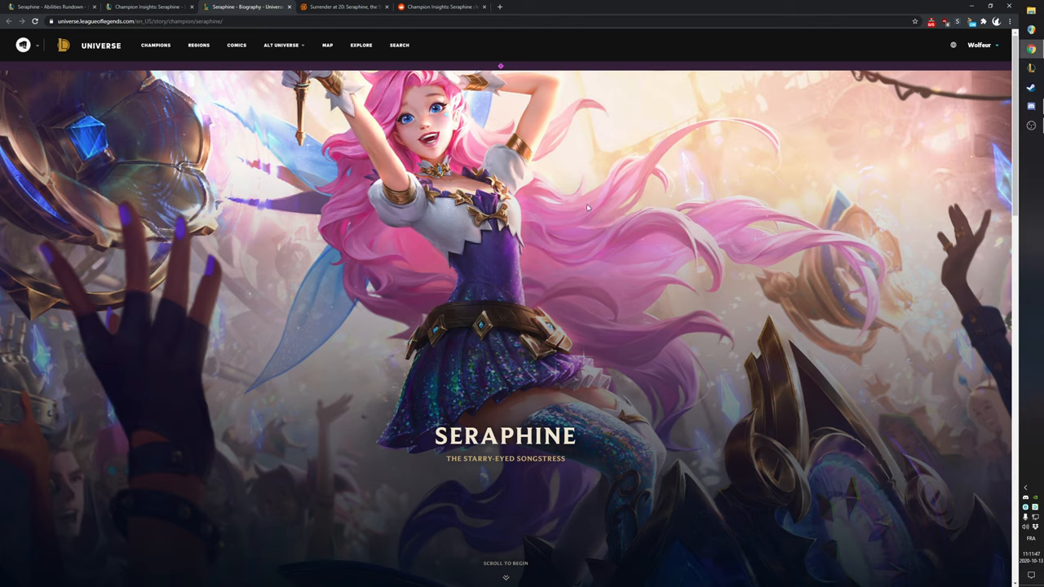
pyautogui.moveTo(593, 206)
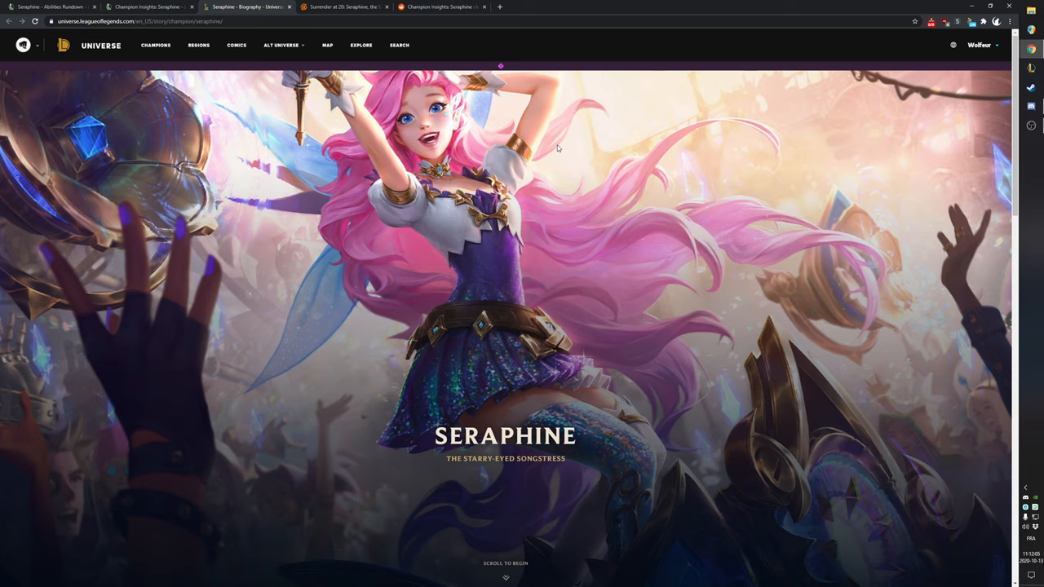
pyautogui.moveTo(547, 239)
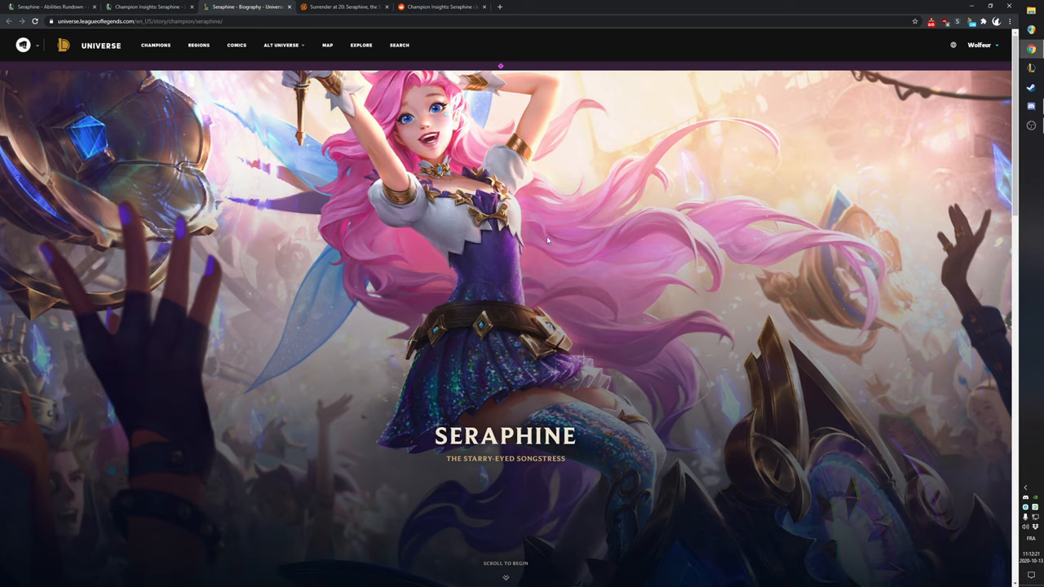
pyautogui.moveTo(728, 167)
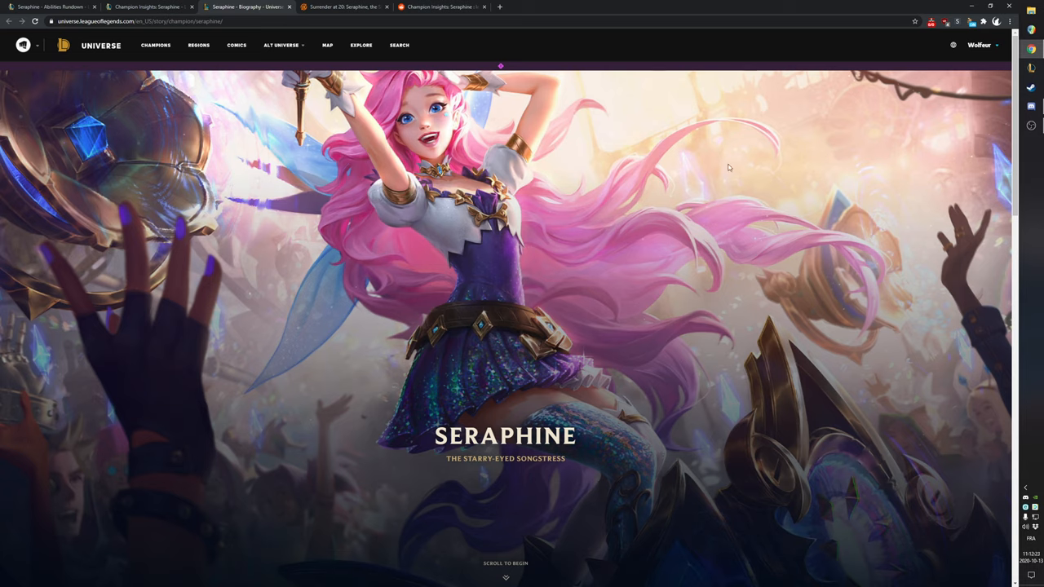
pyautogui.moveTo(649, 113)
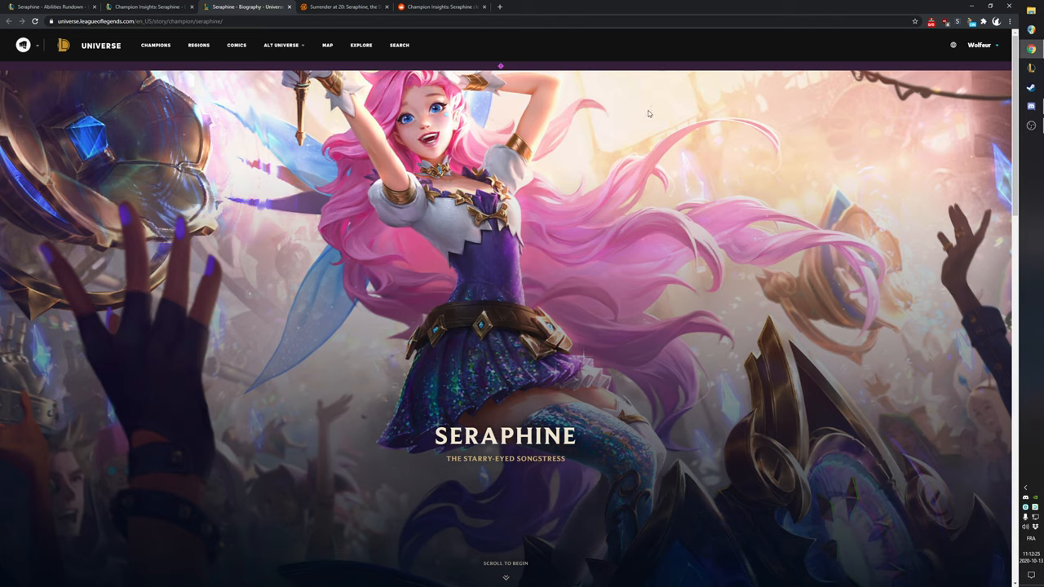
pyautogui.moveTo(659, 117)
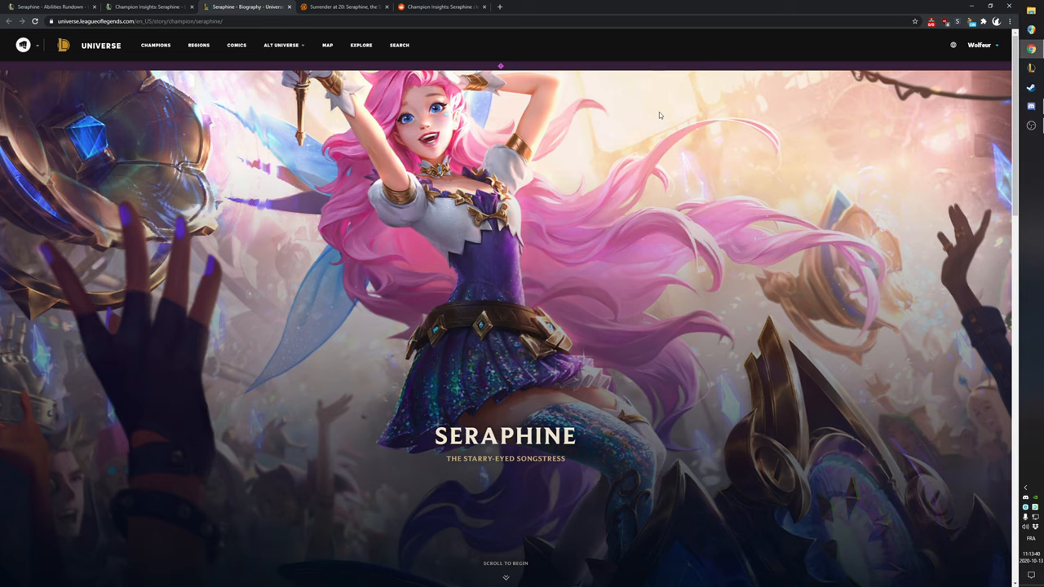
pyautogui.moveTo(593, 209)
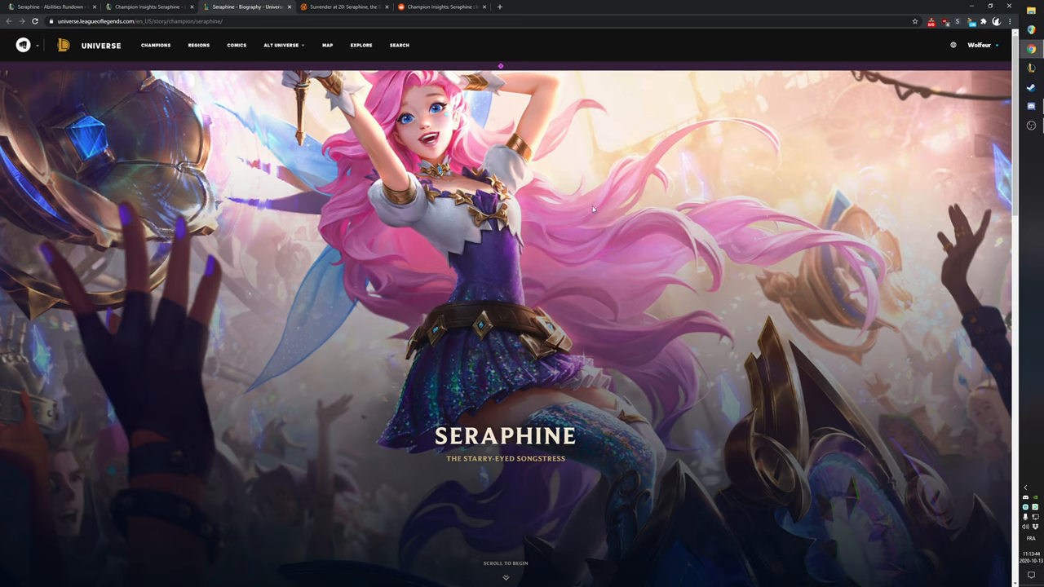
pyautogui.moveTo(594, 219)
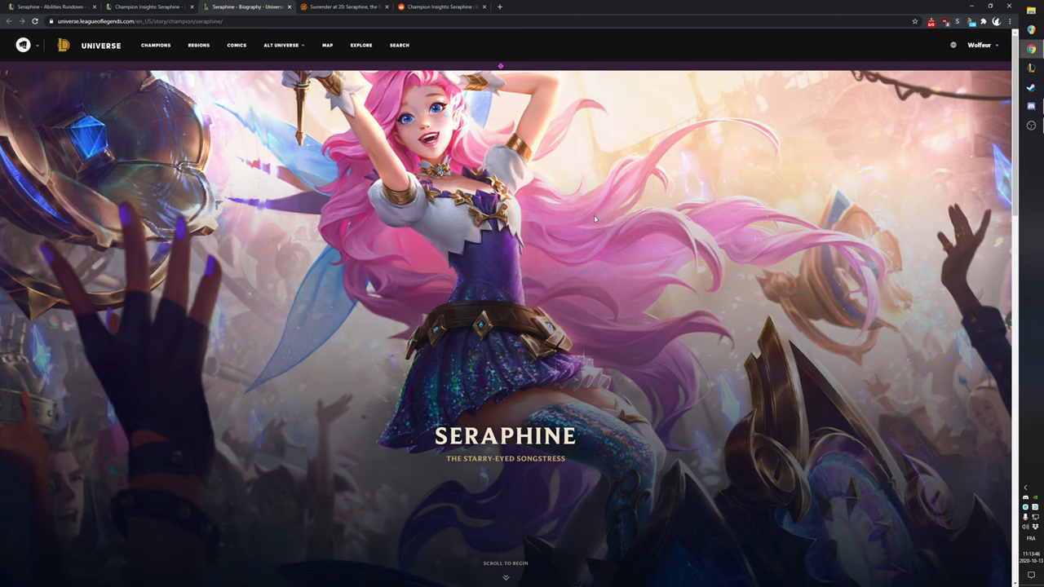
pyautogui.moveTo(650, 123)
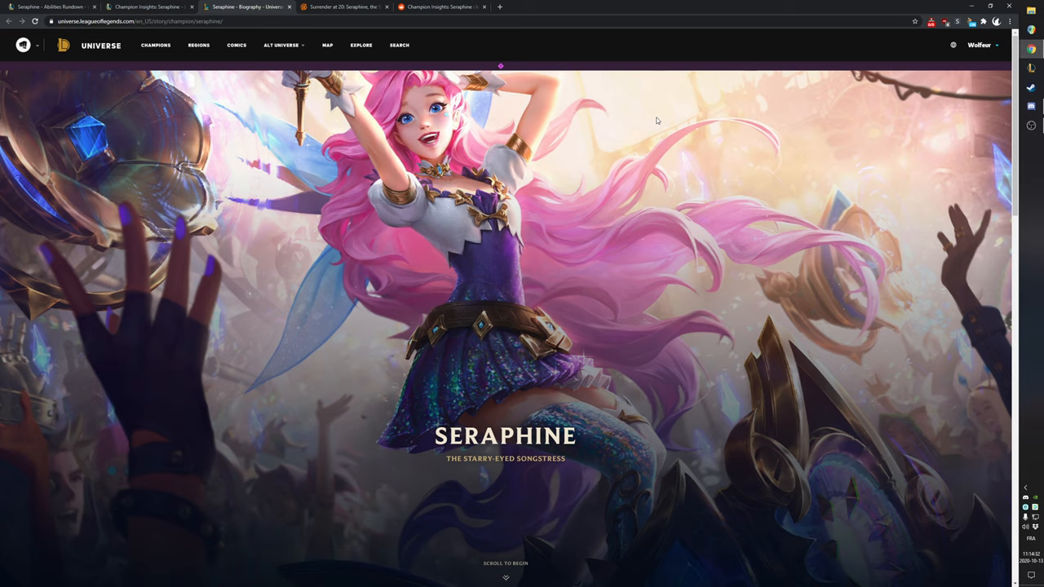
pyautogui.moveTo(647, 120)
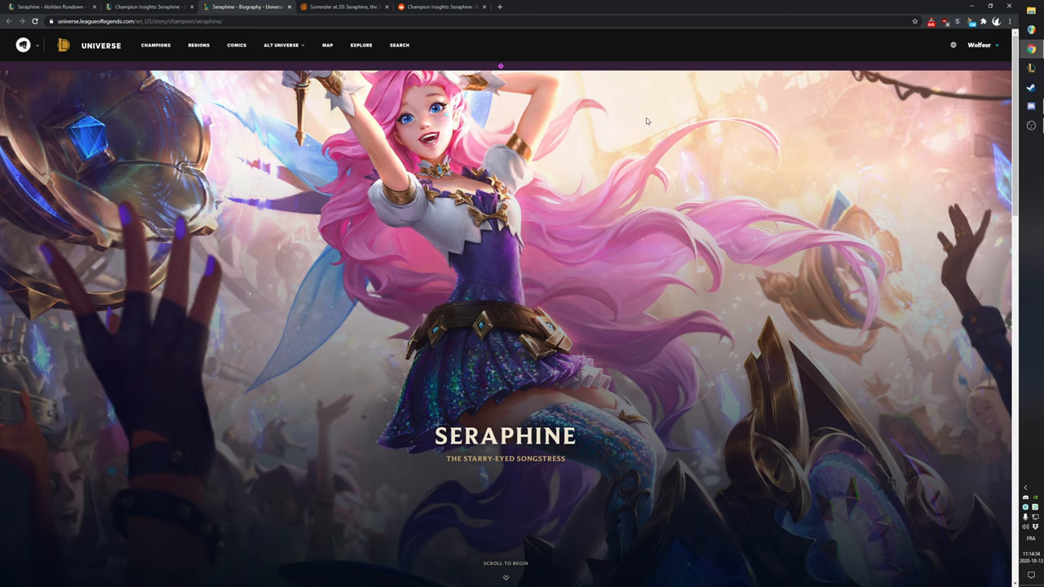
pyautogui.moveTo(631, 123)
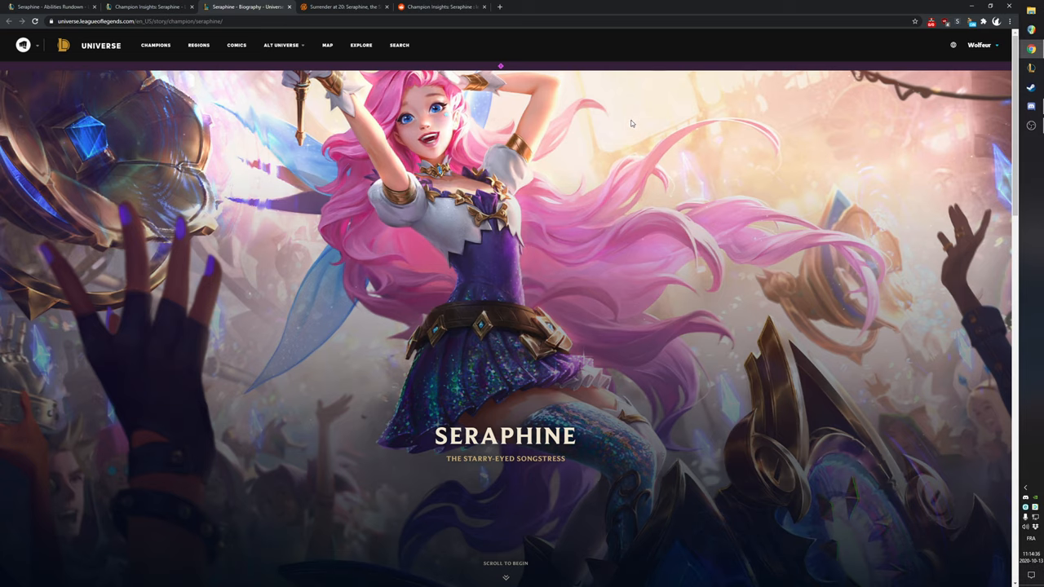
pyautogui.moveTo(639, 121)
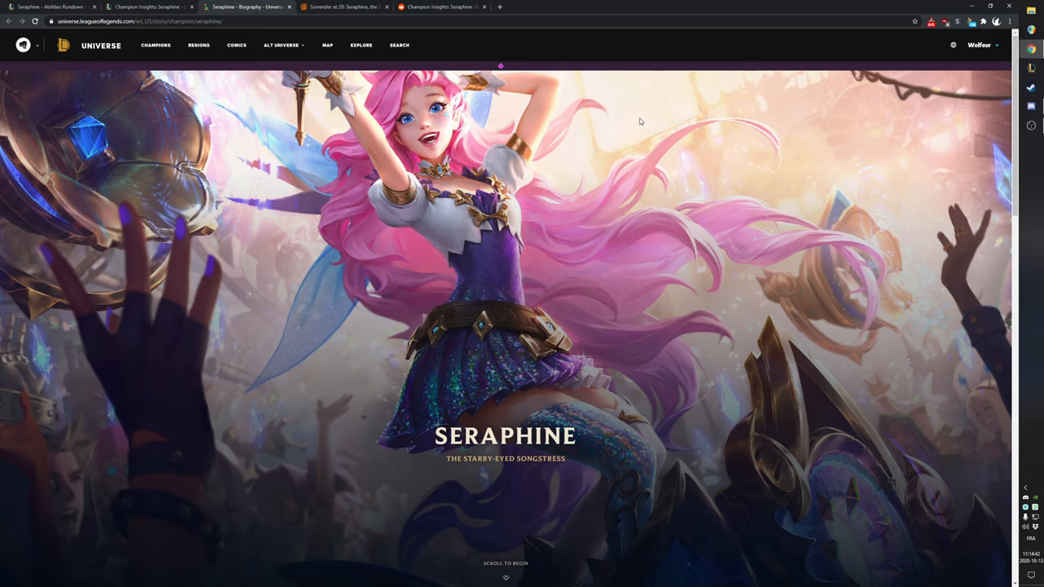
# Step: Scroll down and back up on Seraphine's biography page
pyautogui.scroll(-3)
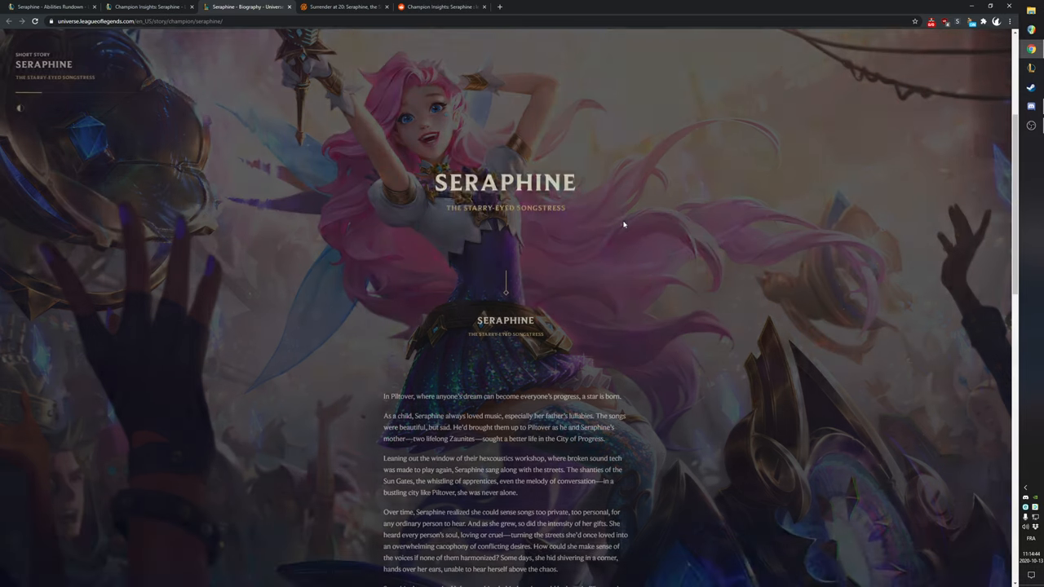
pyautogui.scroll(3)
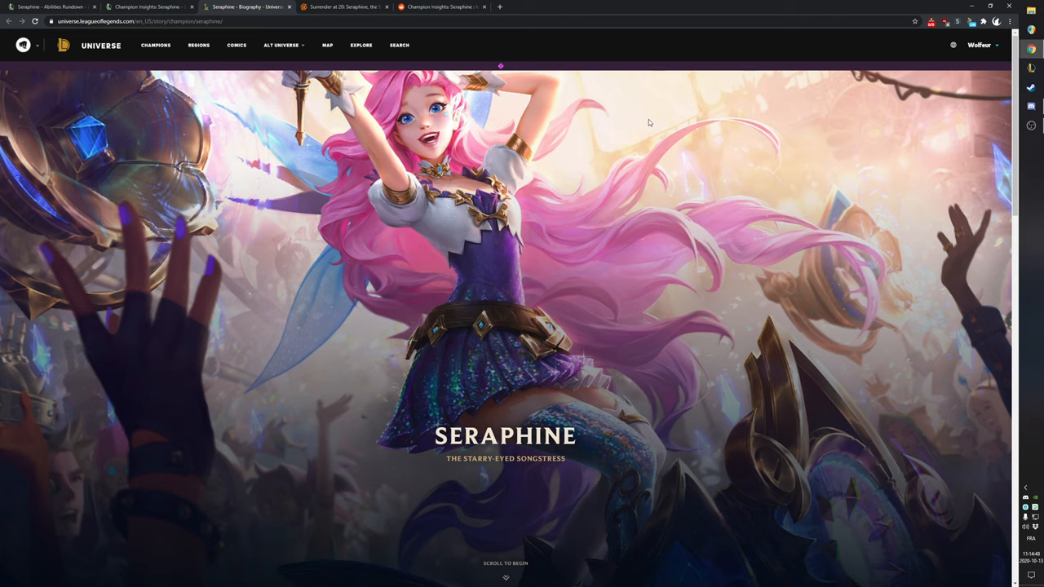
pyautogui.moveTo(652, 114)
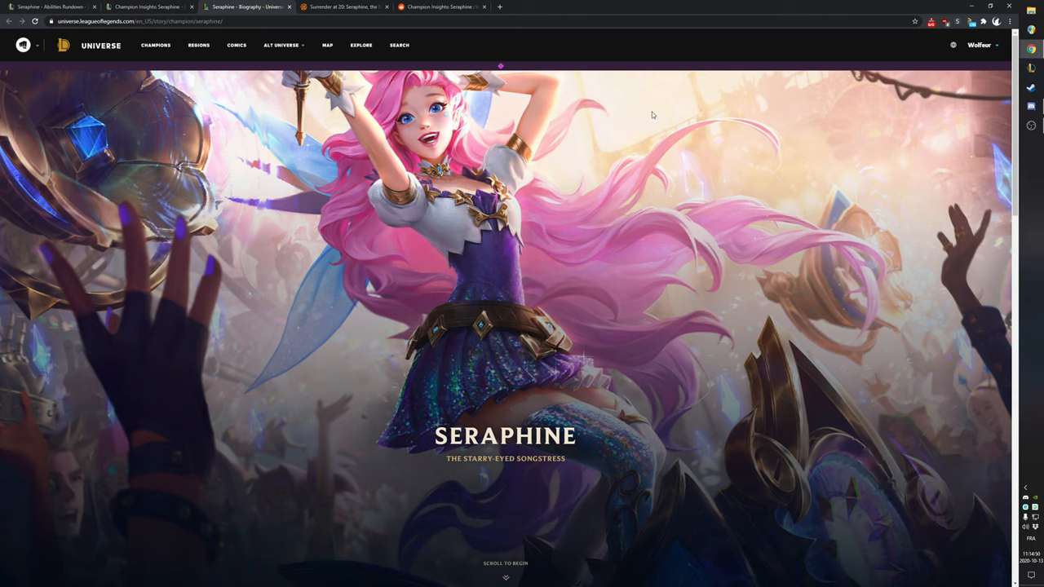
pyautogui.moveTo(629, 126)
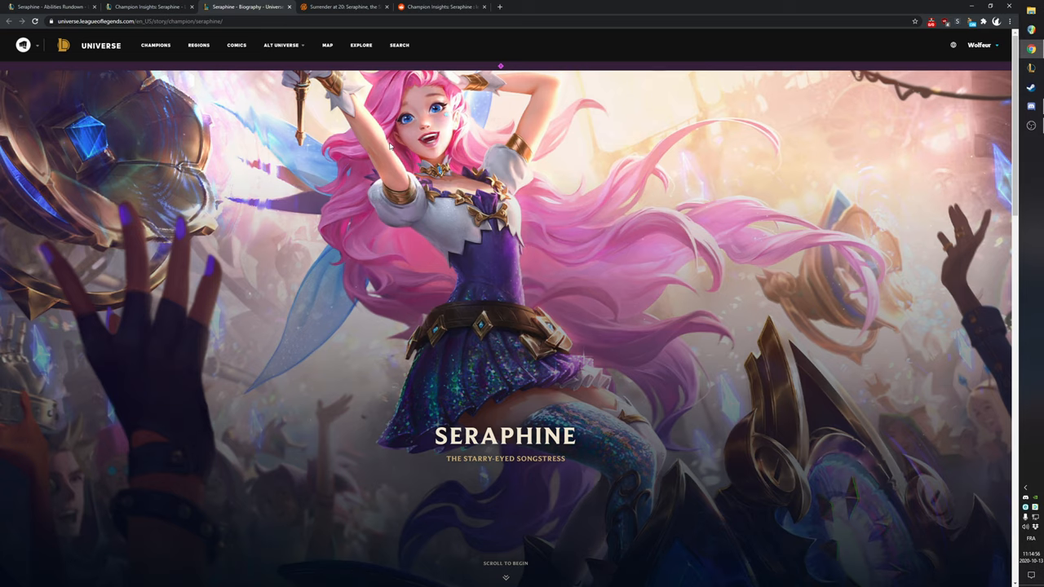
pyautogui.moveTo(631, 122)
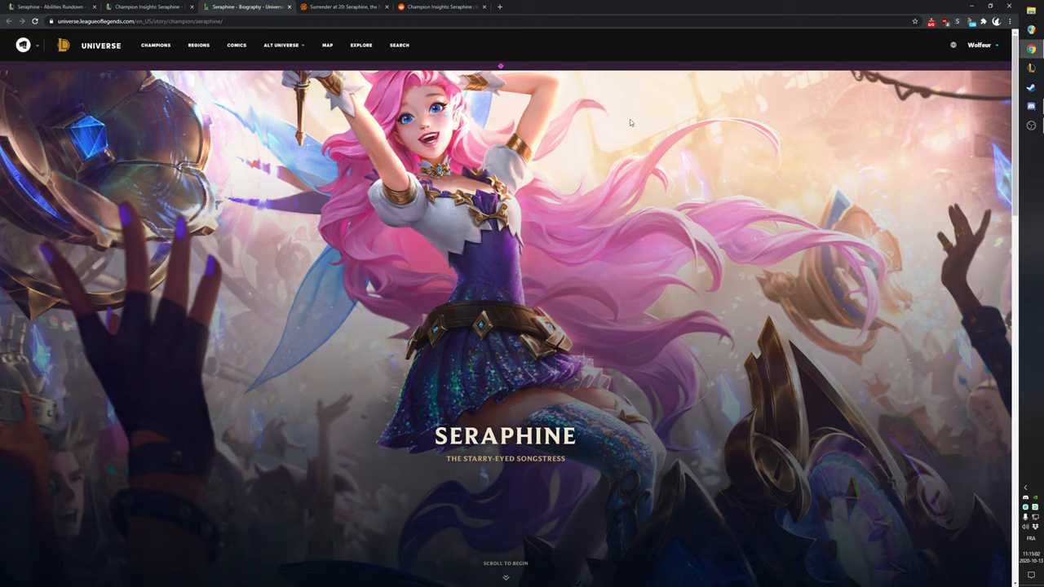
pyautogui.moveTo(635, 131)
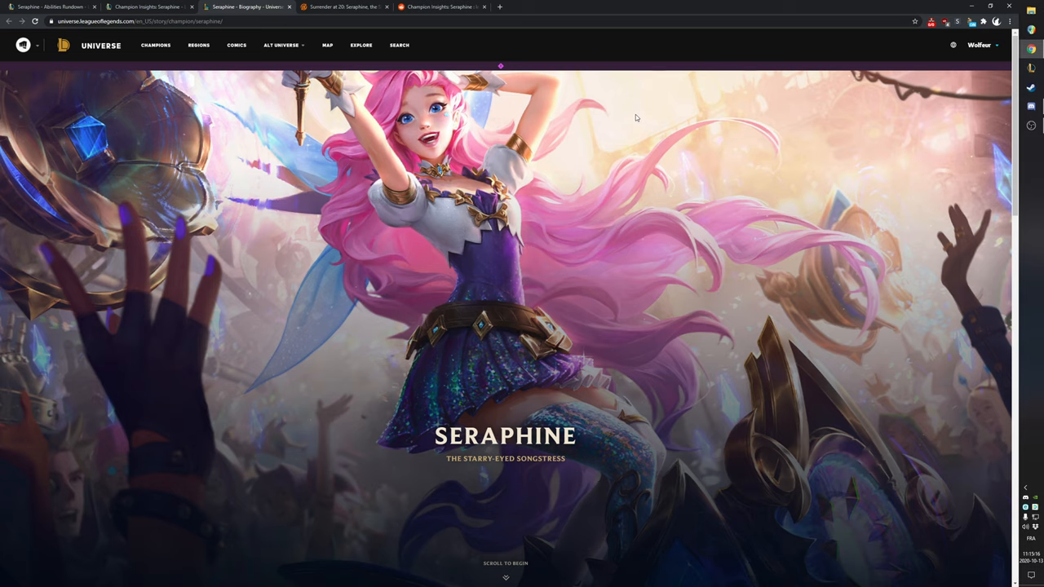
pyautogui.moveTo(638, 114)
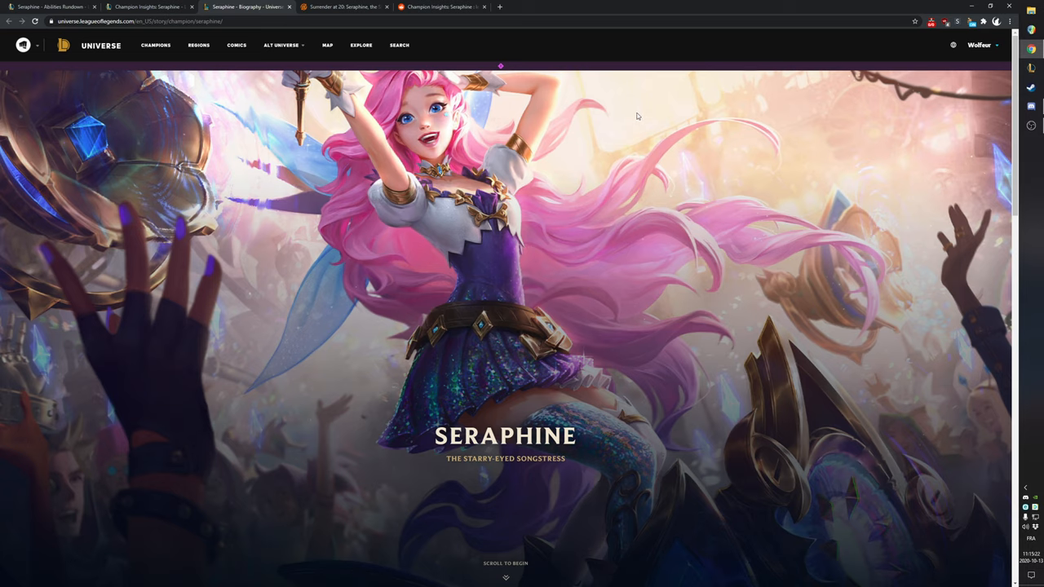
pyautogui.moveTo(626, 165)
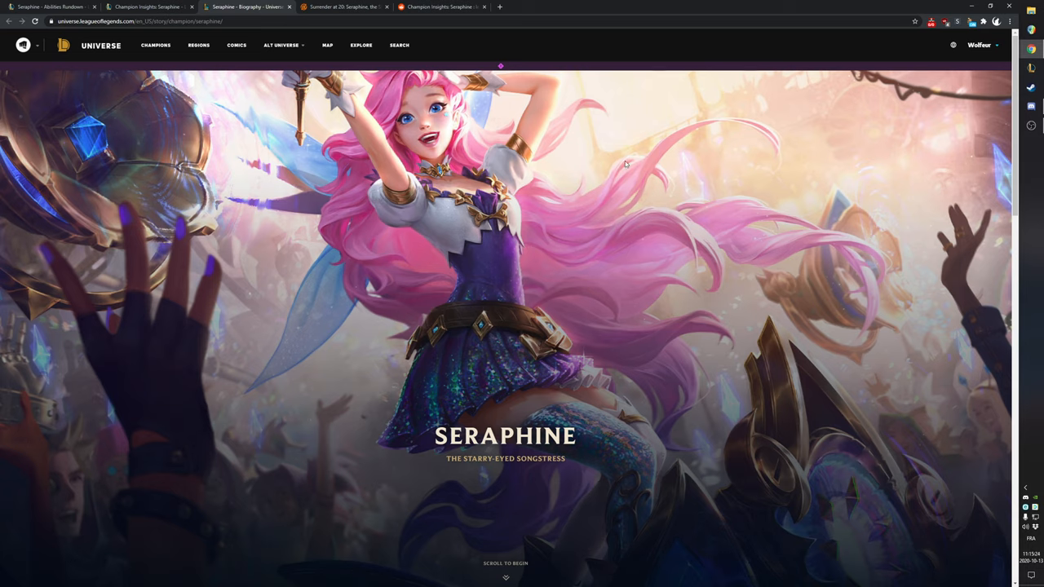
pyautogui.moveTo(634, 111)
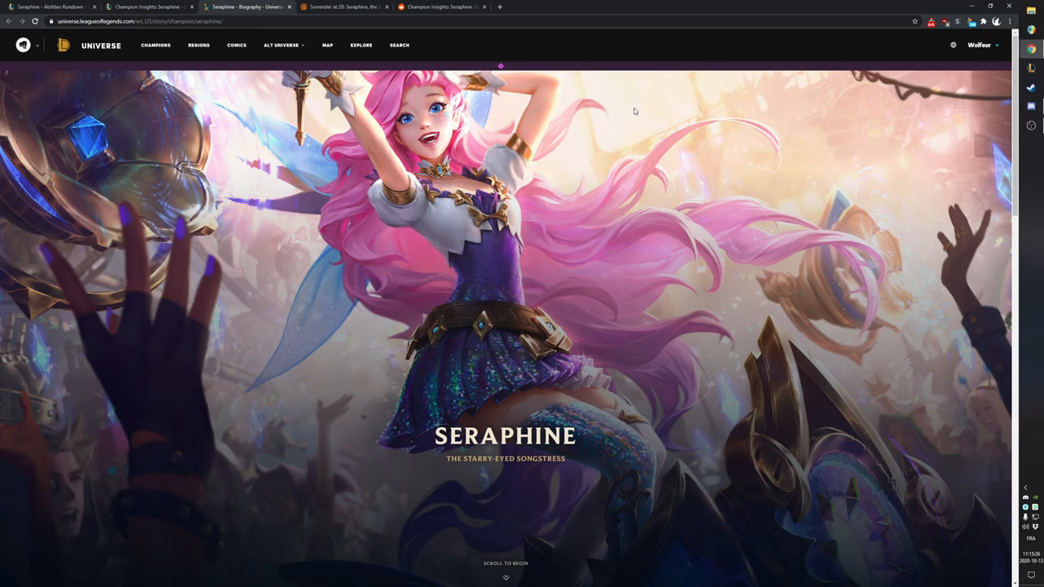
pyautogui.moveTo(635, 109)
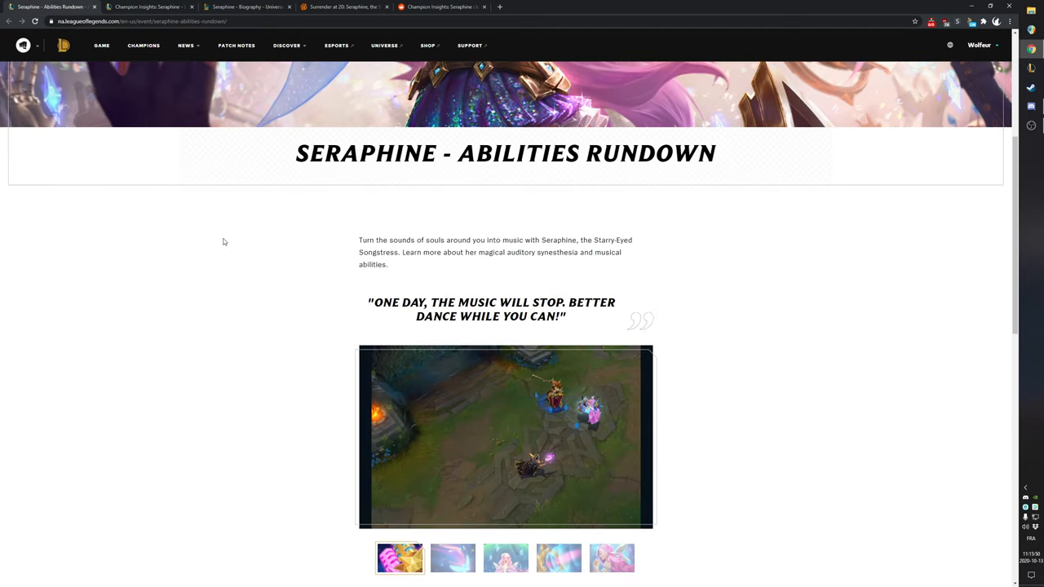
# Step: Scroll down to Seraphine's Passive - Stage Presence clip and watch it play
pyautogui.scroll(-3)
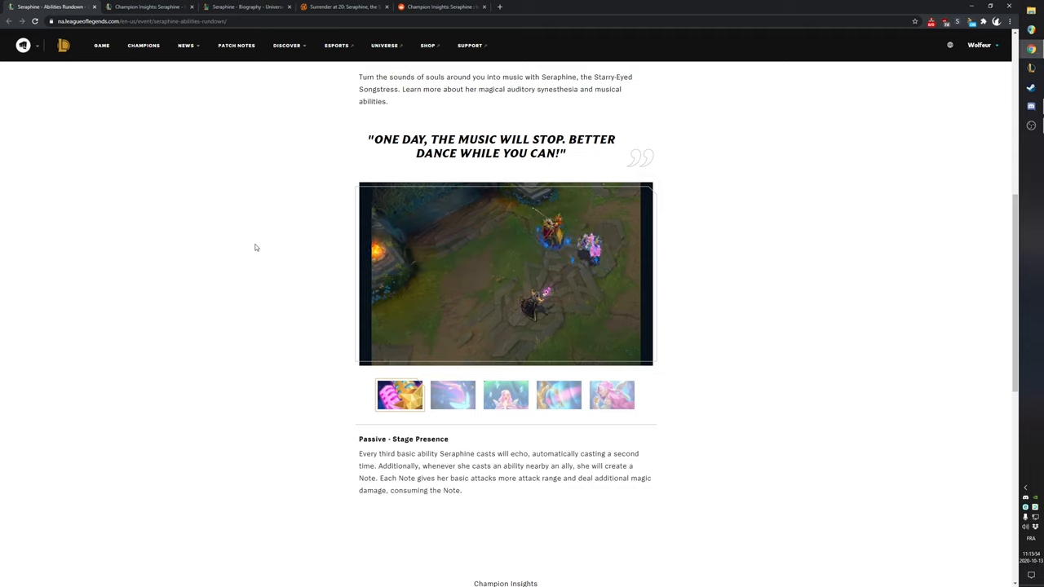
pyautogui.moveTo(697, 261)
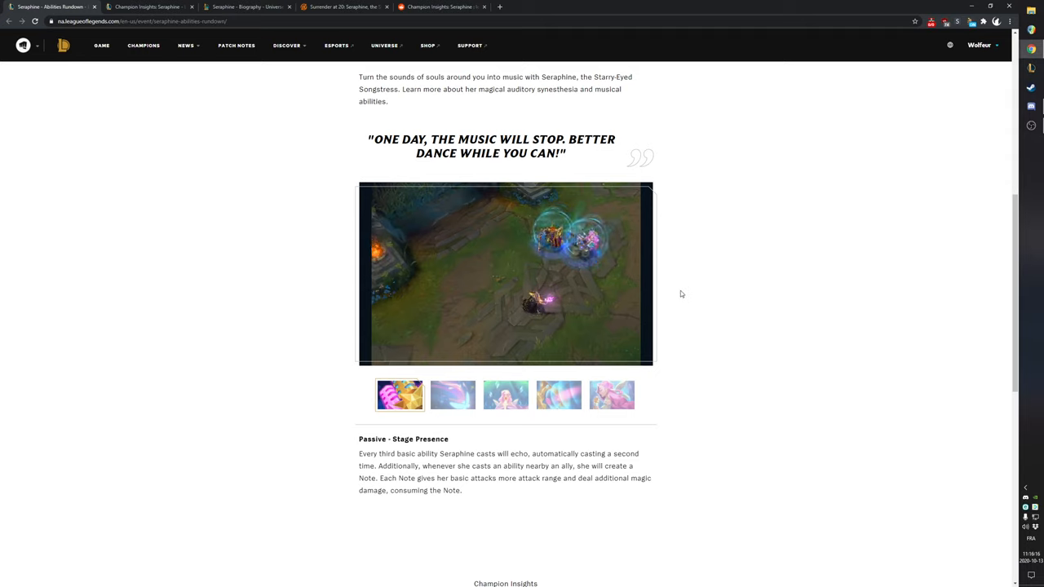
pyautogui.moveTo(678, 290)
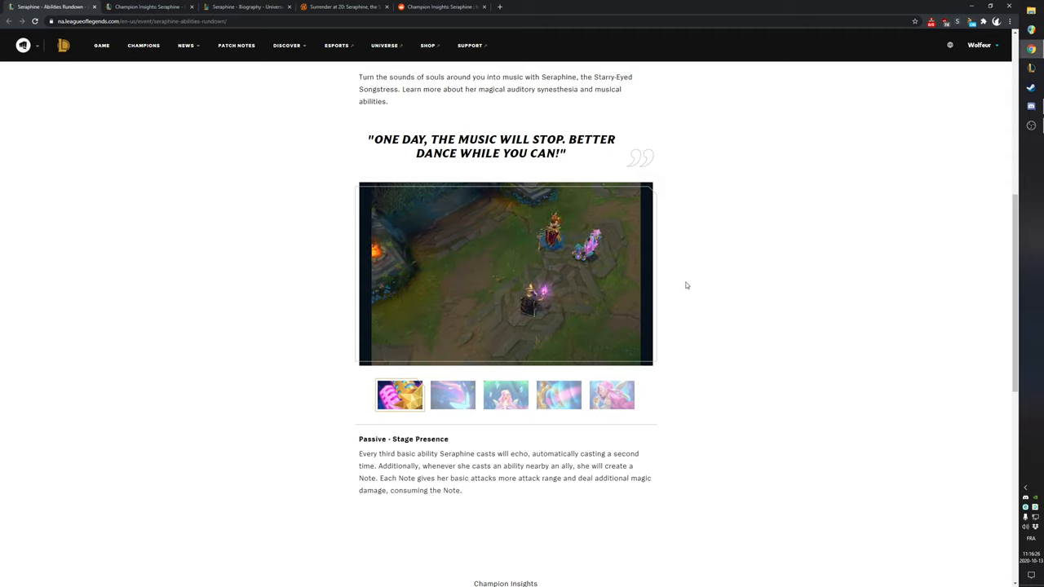
pyautogui.moveTo(692, 271)
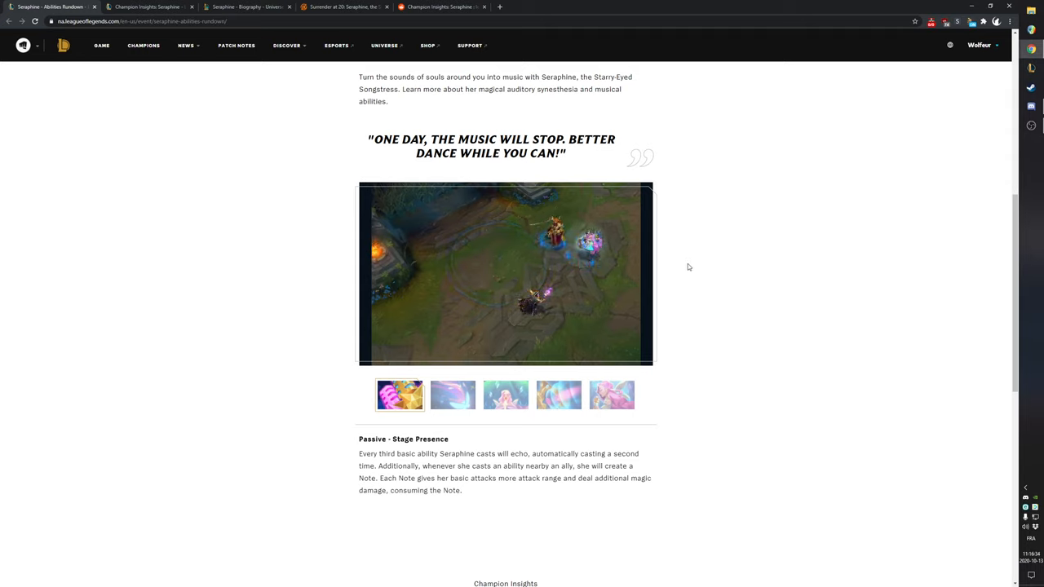
pyautogui.moveTo(697, 263)
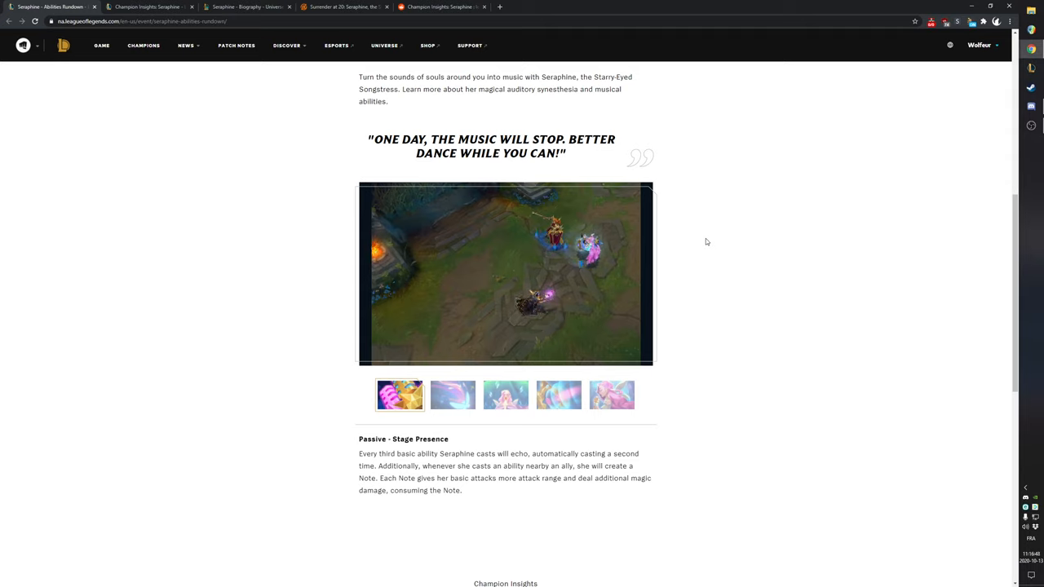
pyautogui.moveTo(698, 235)
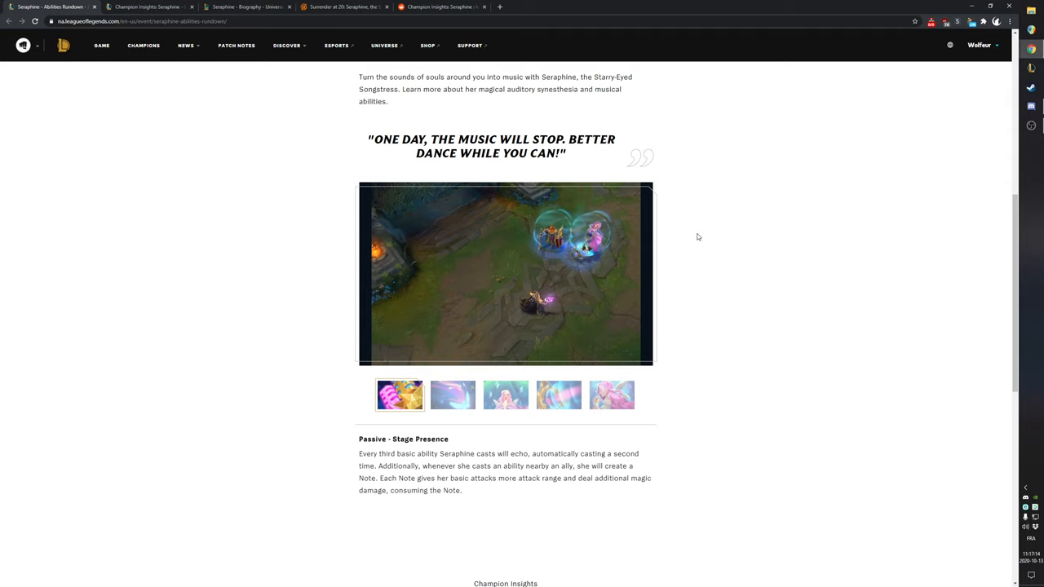
pyautogui.moveTo(703, 228)
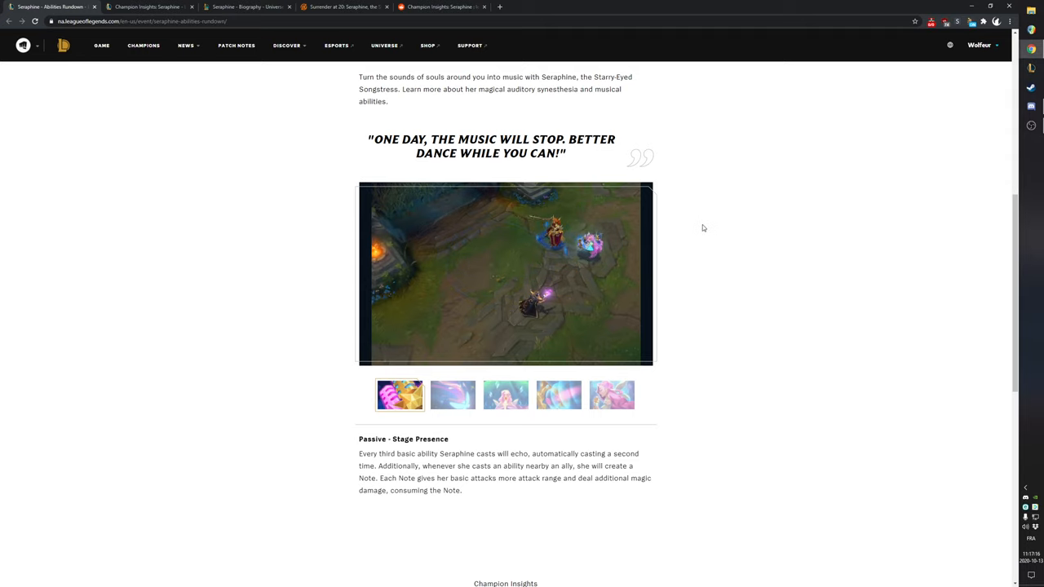
# Step: Scroll up to the Abilities Rundown banner showing Seraphine's splash art and title
pyautogui.scroll(3)
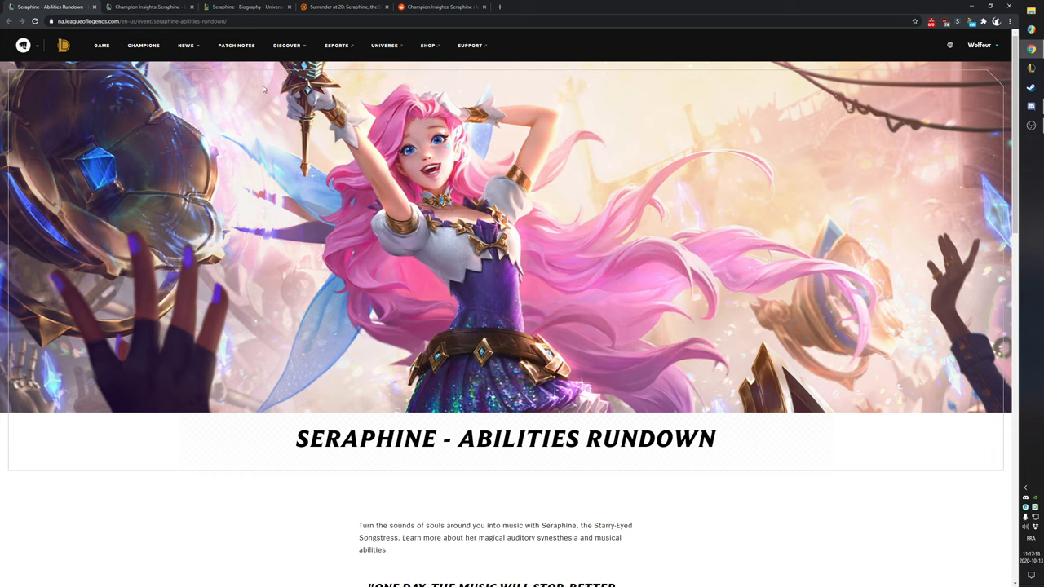
pyautogui.moveTo(637, 307)
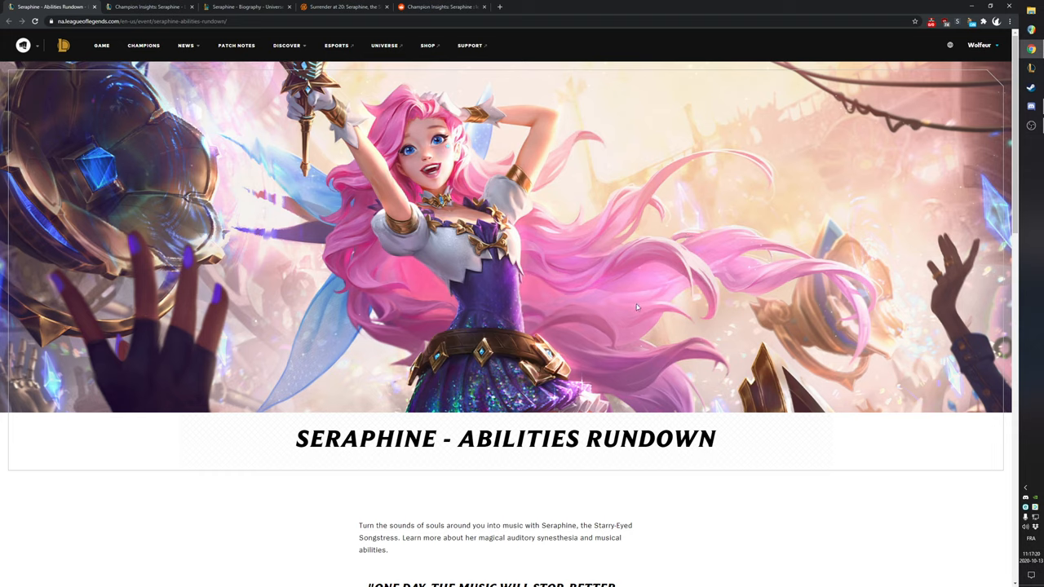
pyautogui.moveTo(603, 418)
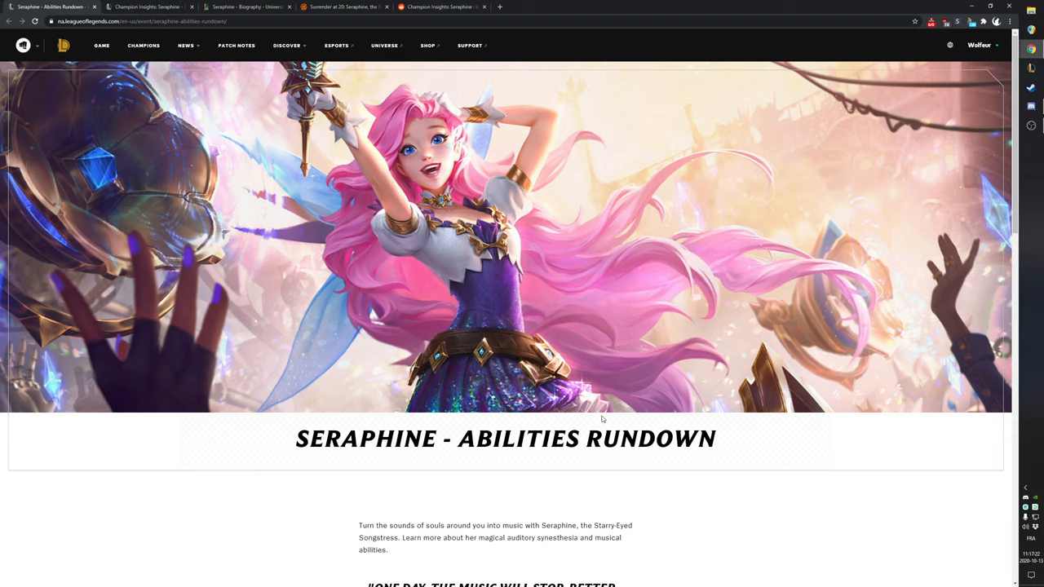
pyautogui.moveTo(626, 242)
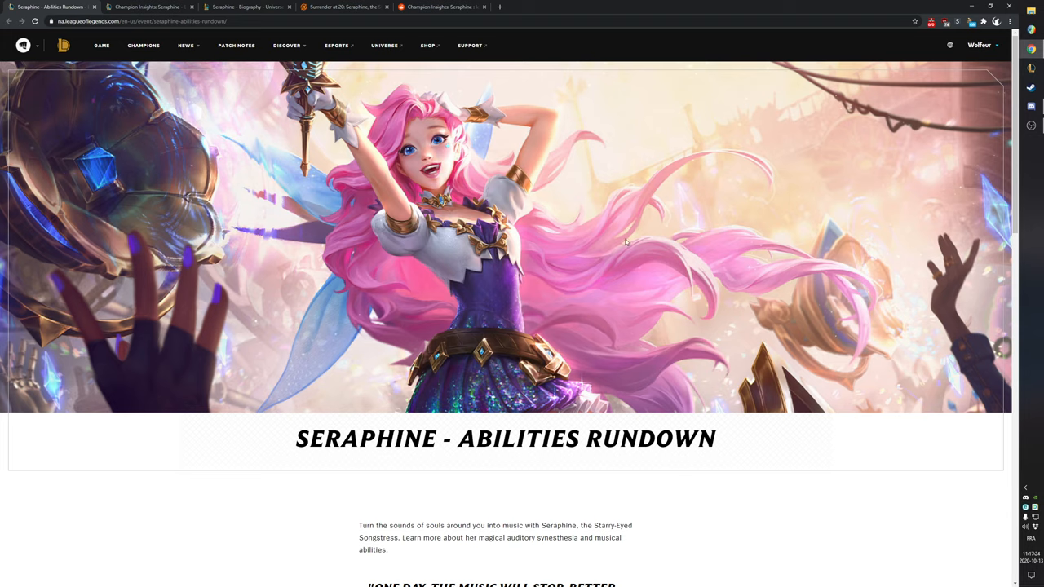
pyautogui.moveTo(639, 391)
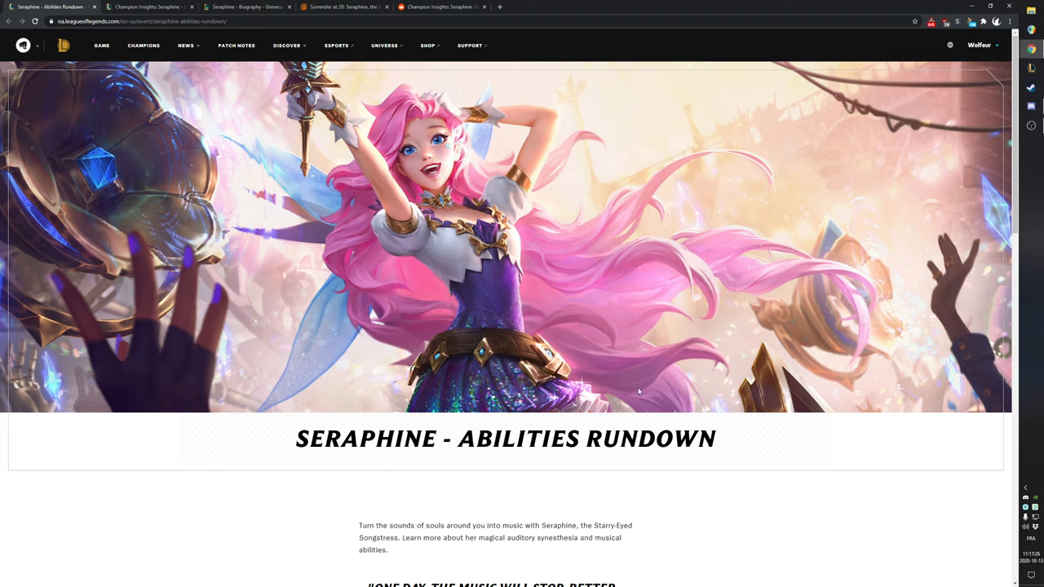
pyautogui.moveTo(641, 387)
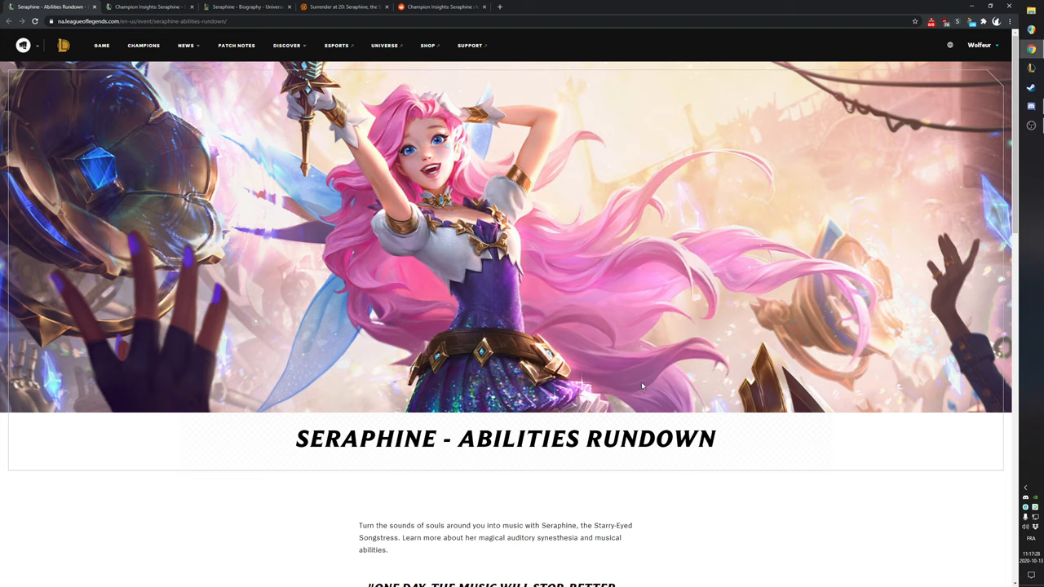
pyautogui.moveTo(592, 321)
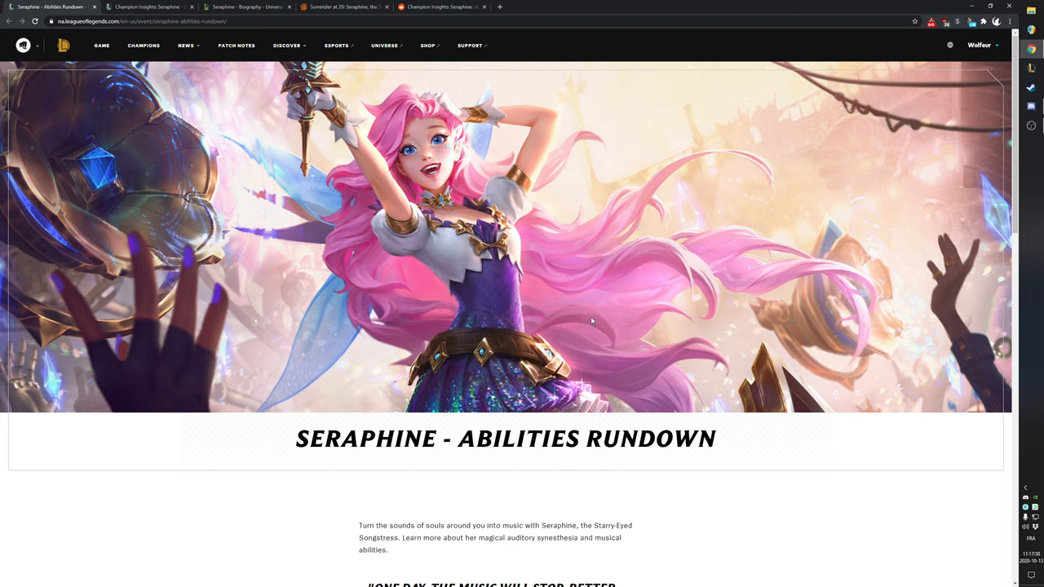